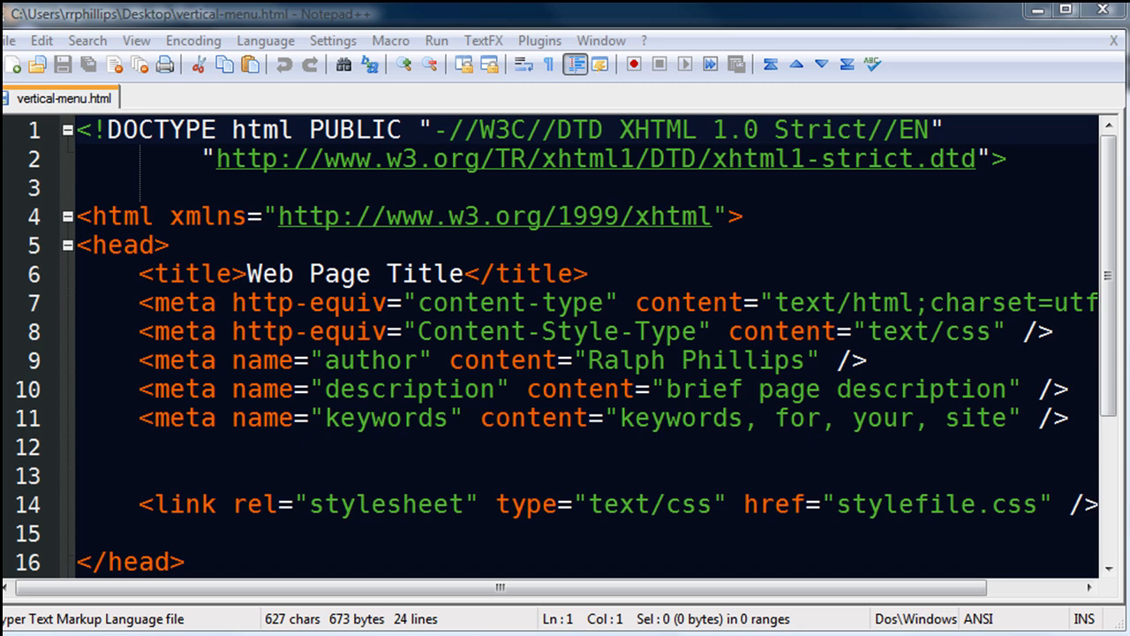
mouse_move(1019, 205)
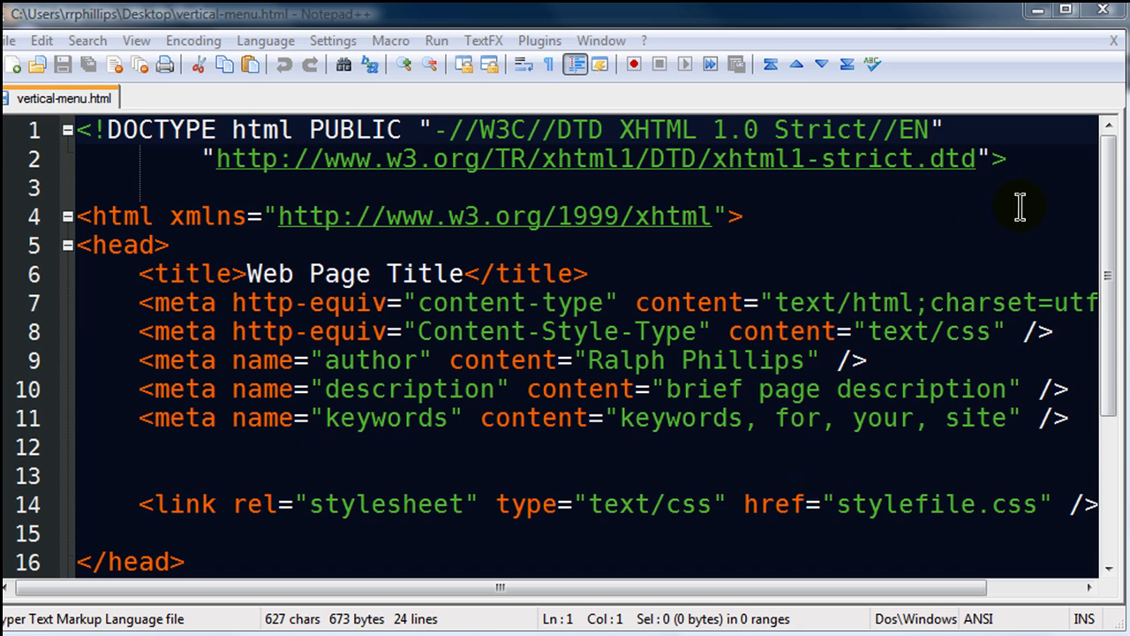
mouse_move(1023, 204)
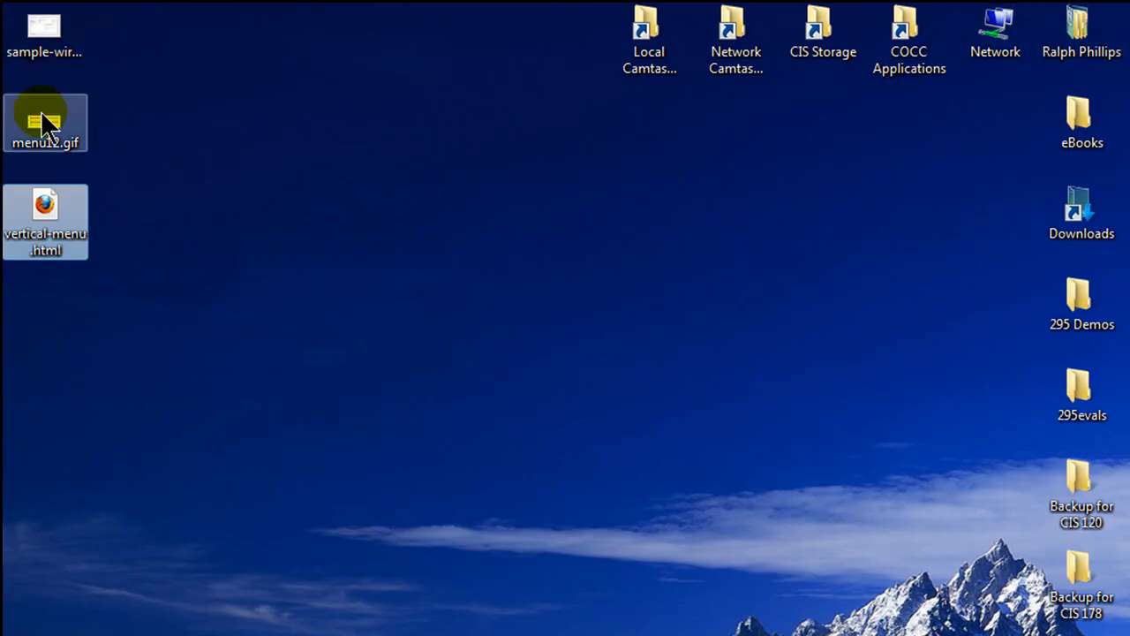
Step: Open menu12.gif in IrfanView to inspect its stacked red and green menu bar sprite
double_click(44, 115)
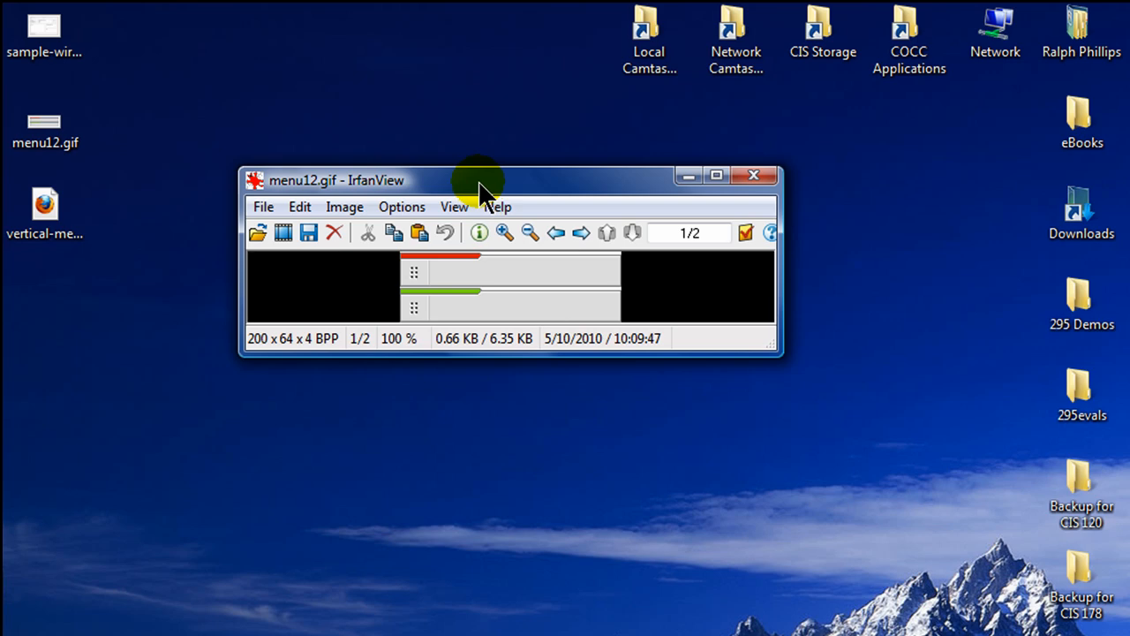
mouse_move(530, 291)
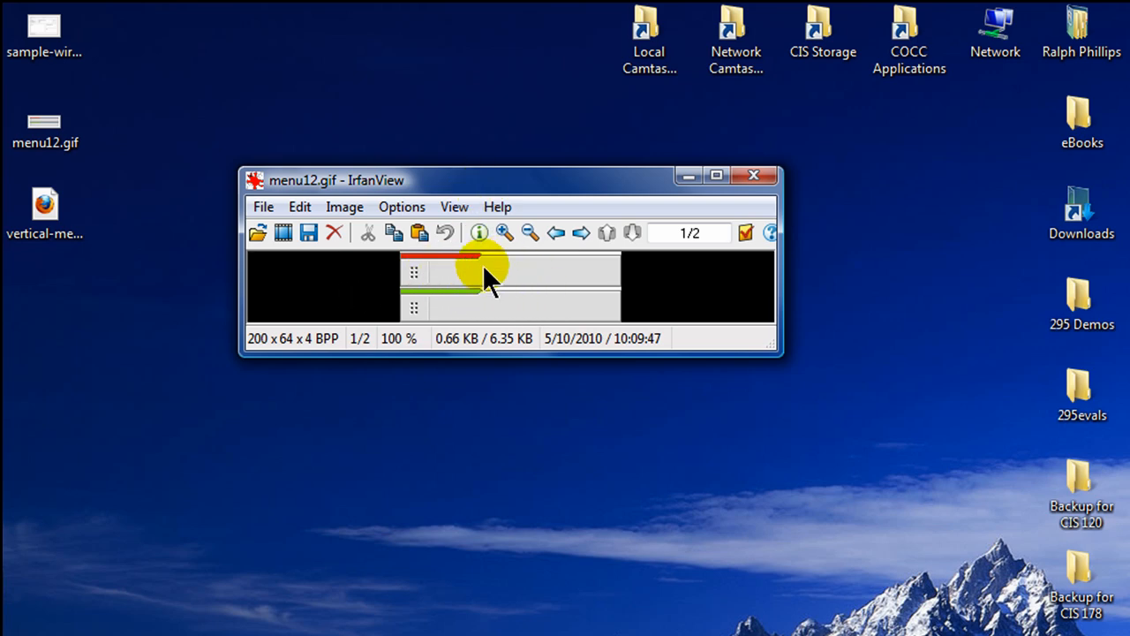
mouse_move(527, 287)
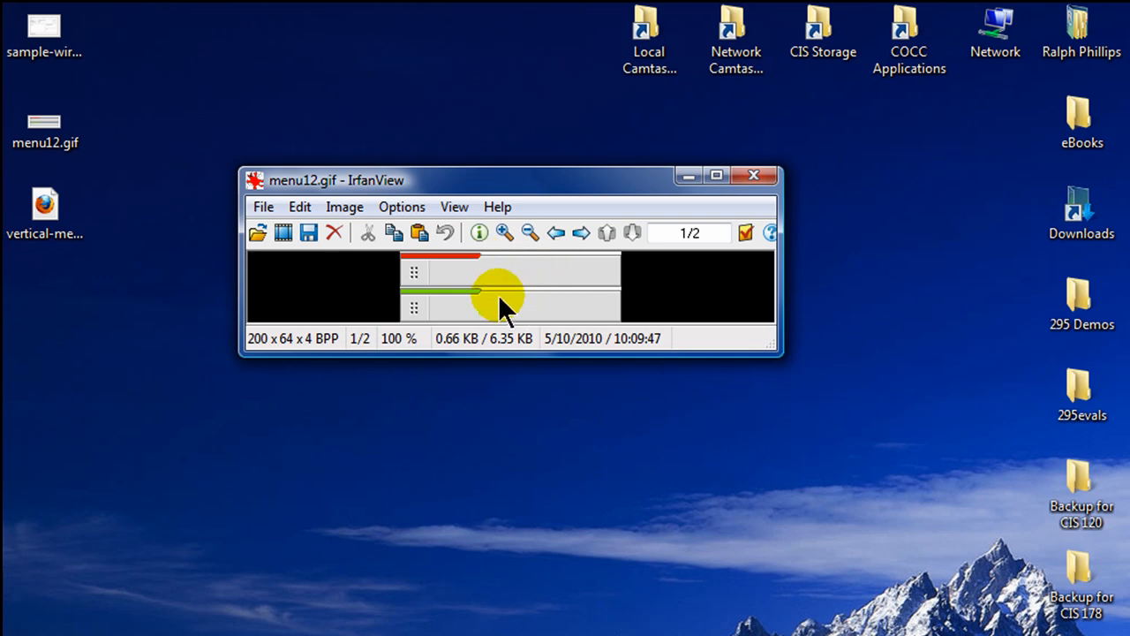
mouse_move(262, 356)
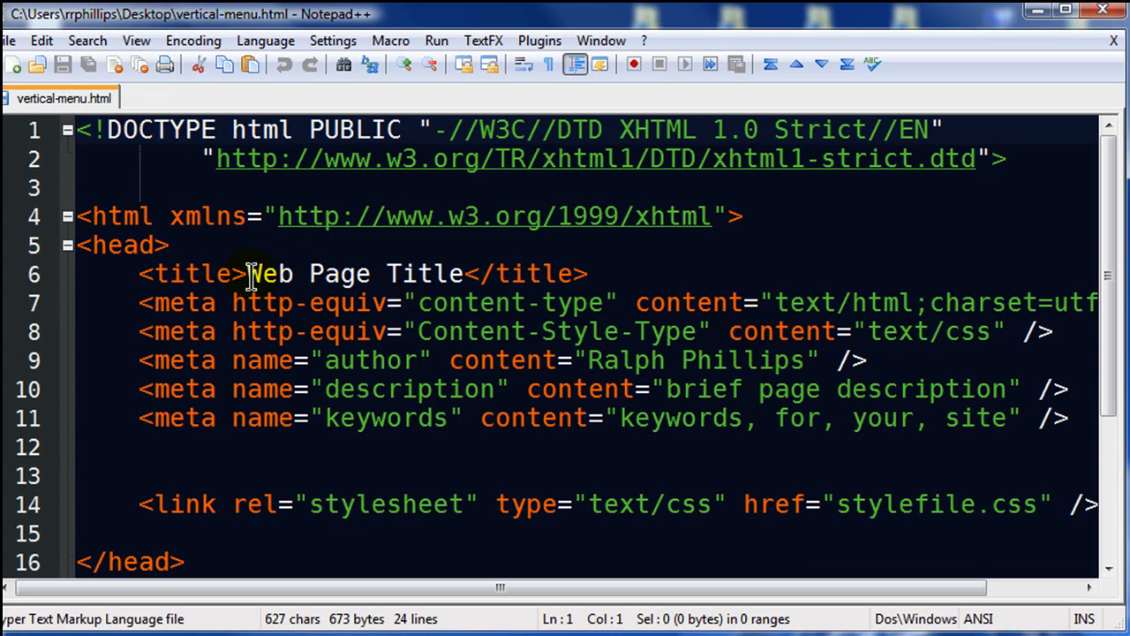
Step: Change the title 'Web Page Title' to 'Vertical Menu' and add an empty text/css style block
left_click_drag(249, 274, 468, 274)
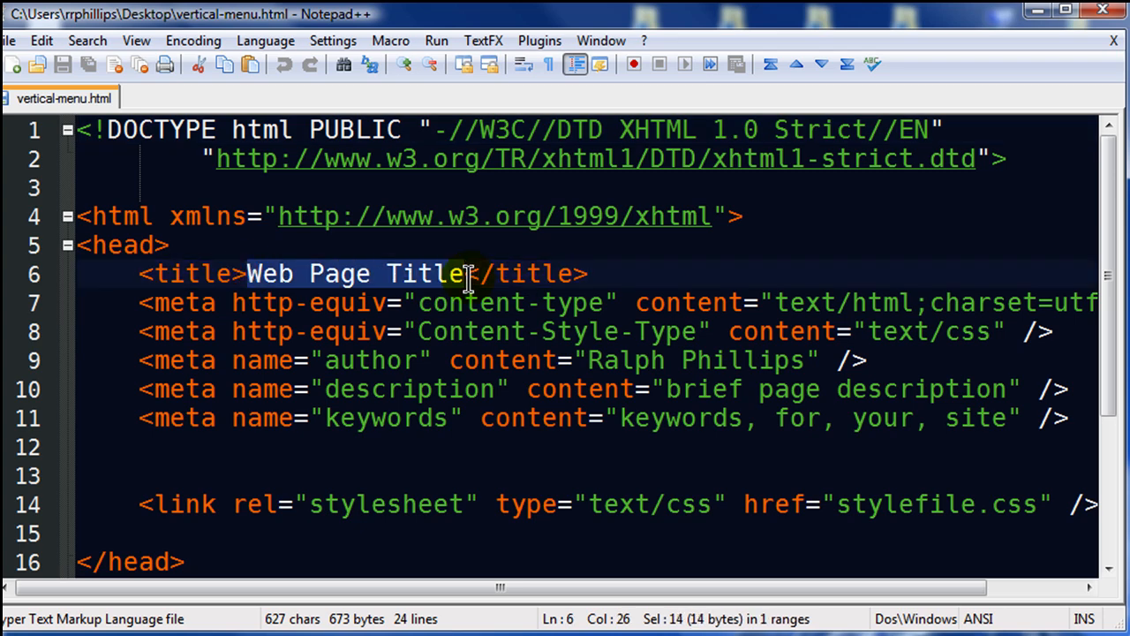
type("Vertical")
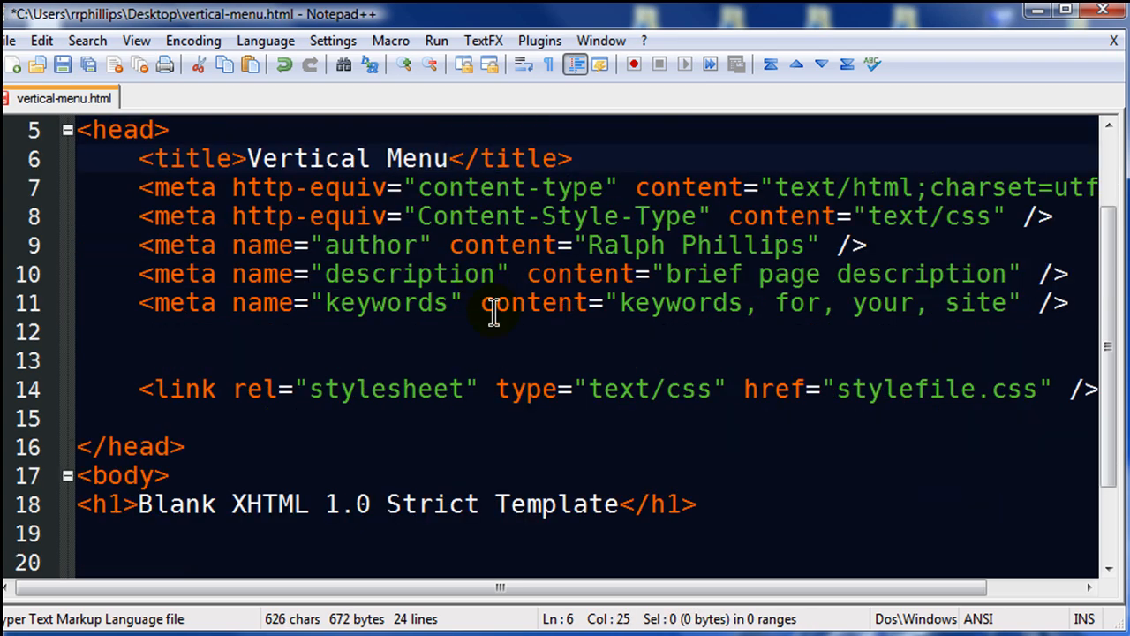
mouse_move(863, 397)
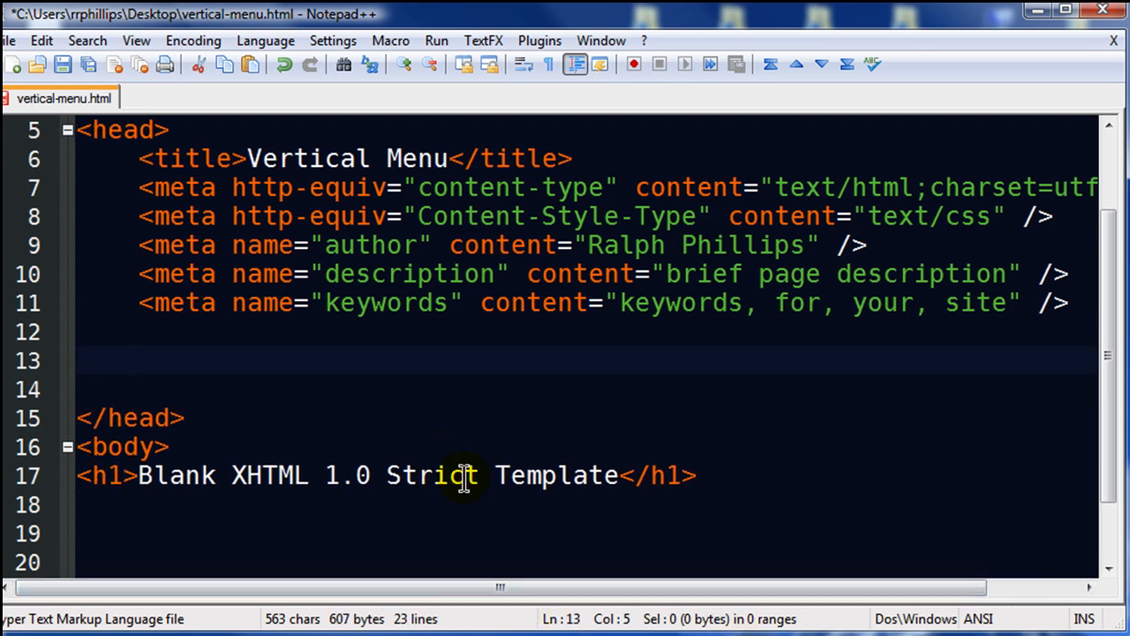
type("<style")
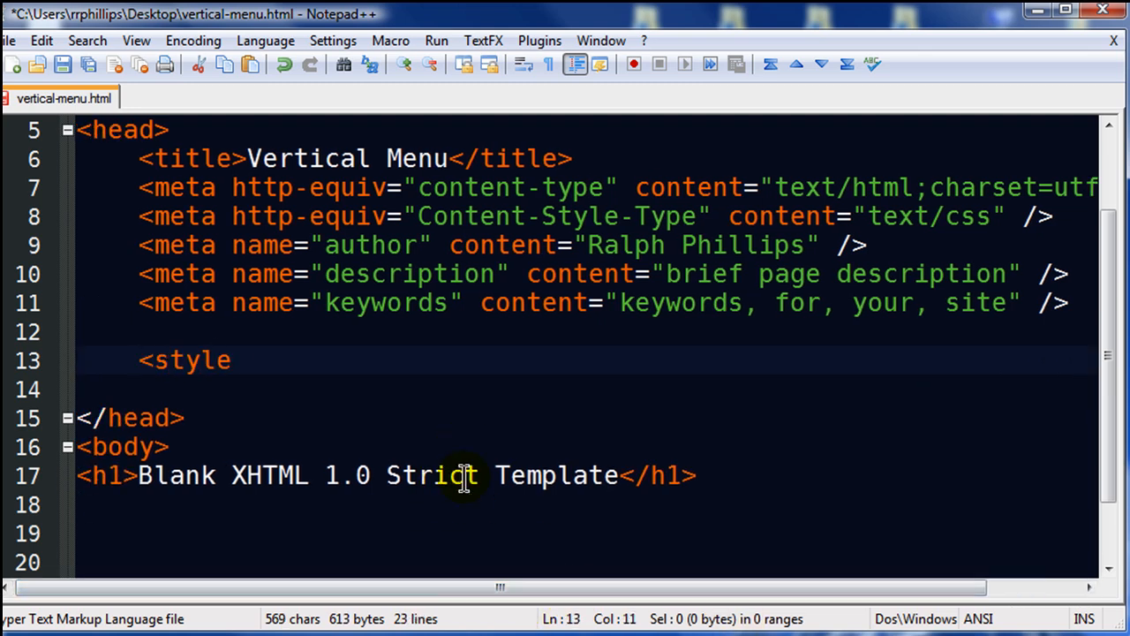
type("type=\"text/css\">")
type("</s")
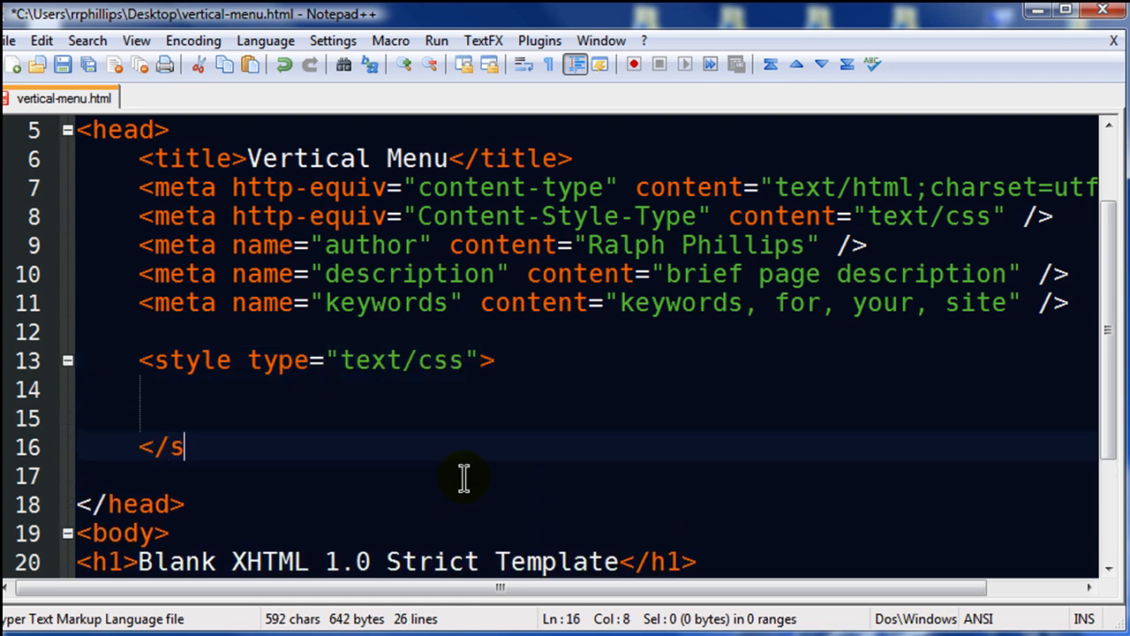
type("tyle>")
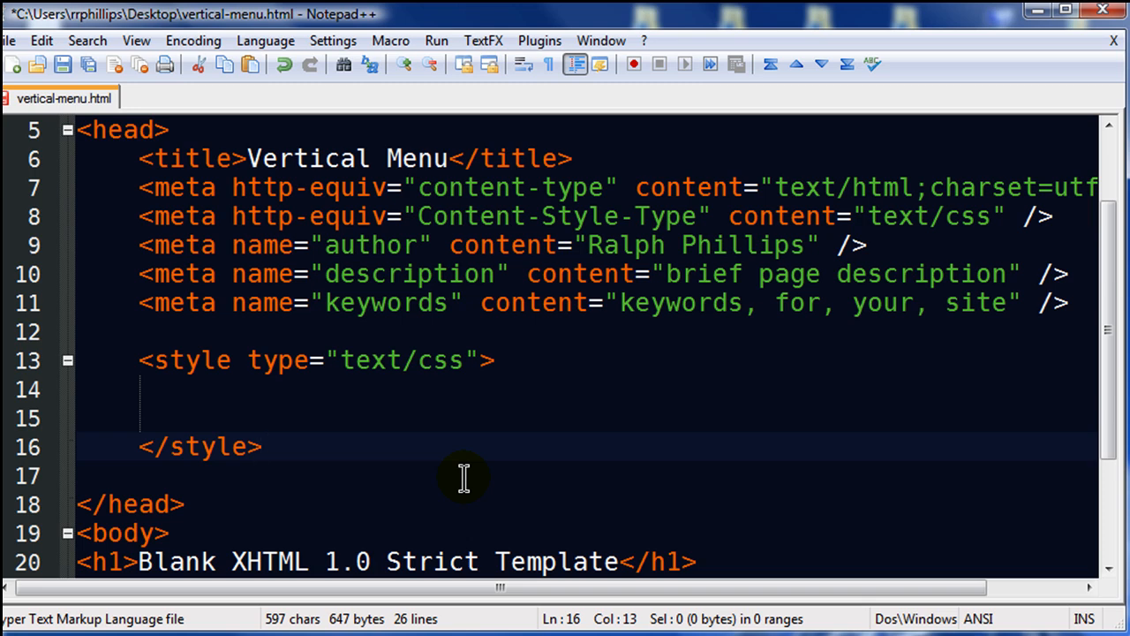
mouse_move(453, 462)
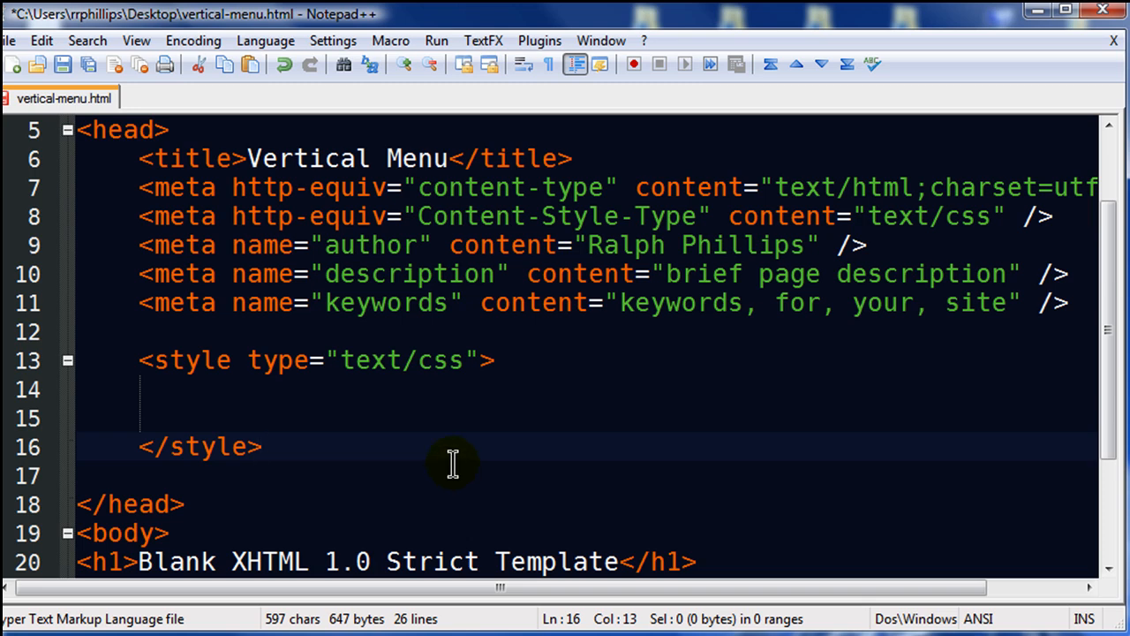
Step: Add the universal rule * { margin: 0px; padding: 0px; } inside the style block
left_click(229, 390)
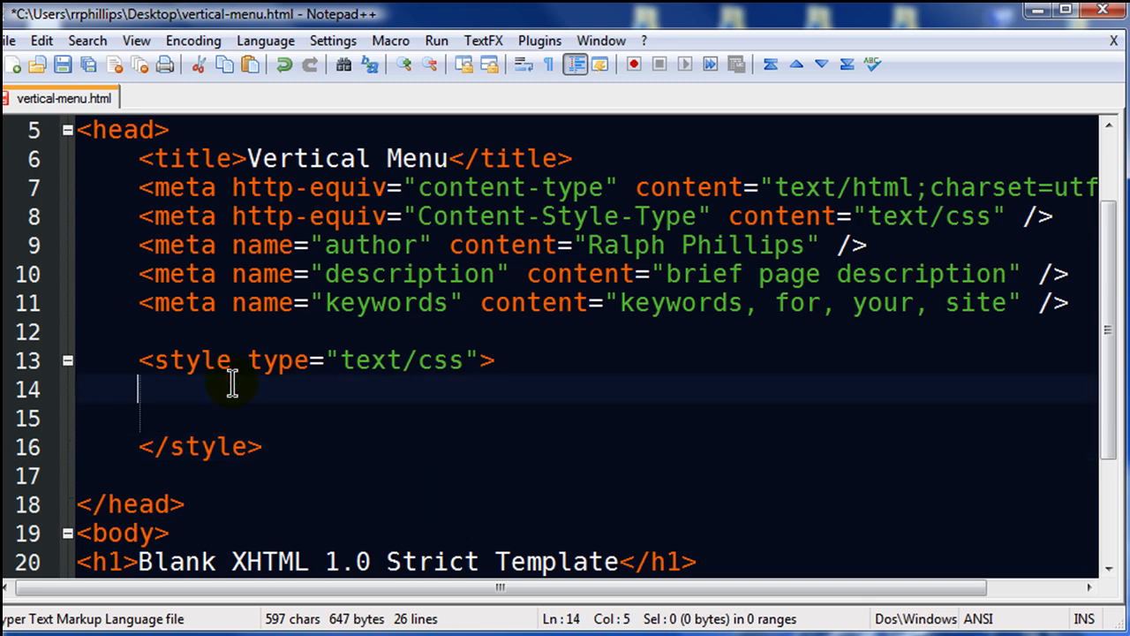
key("Enter")
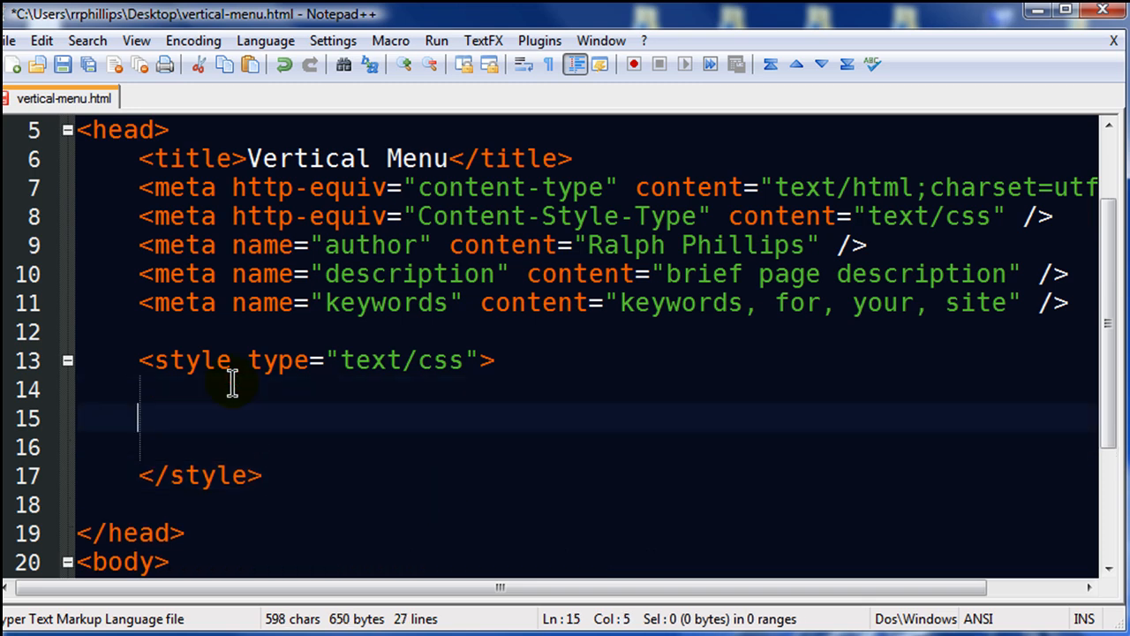
type("* {")
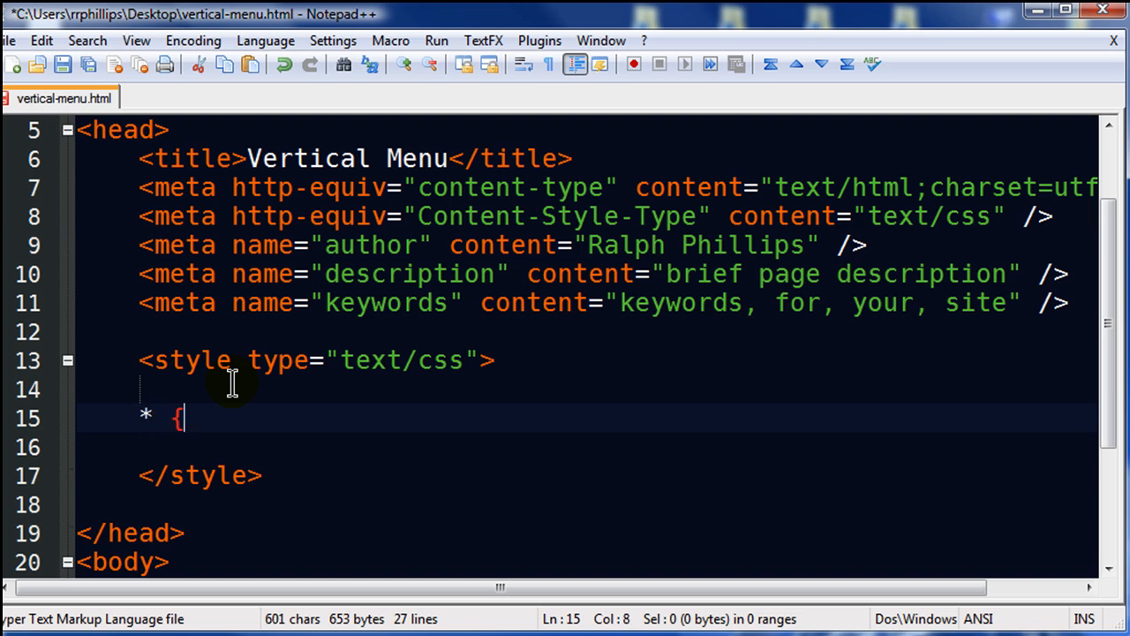
type("mar")
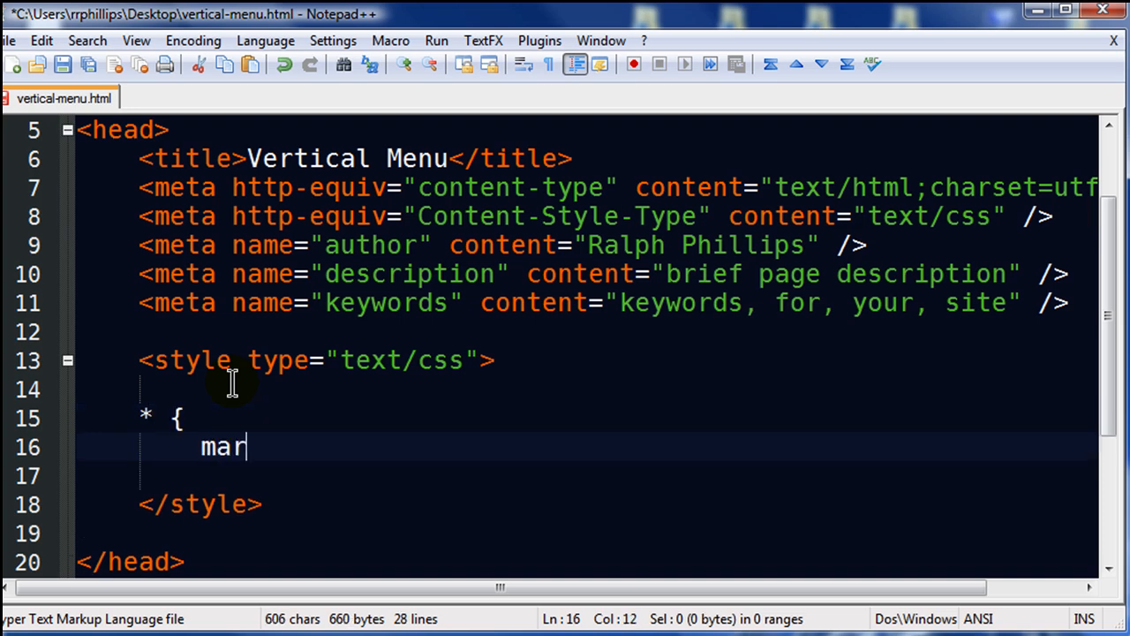
type("gin: 0px;")
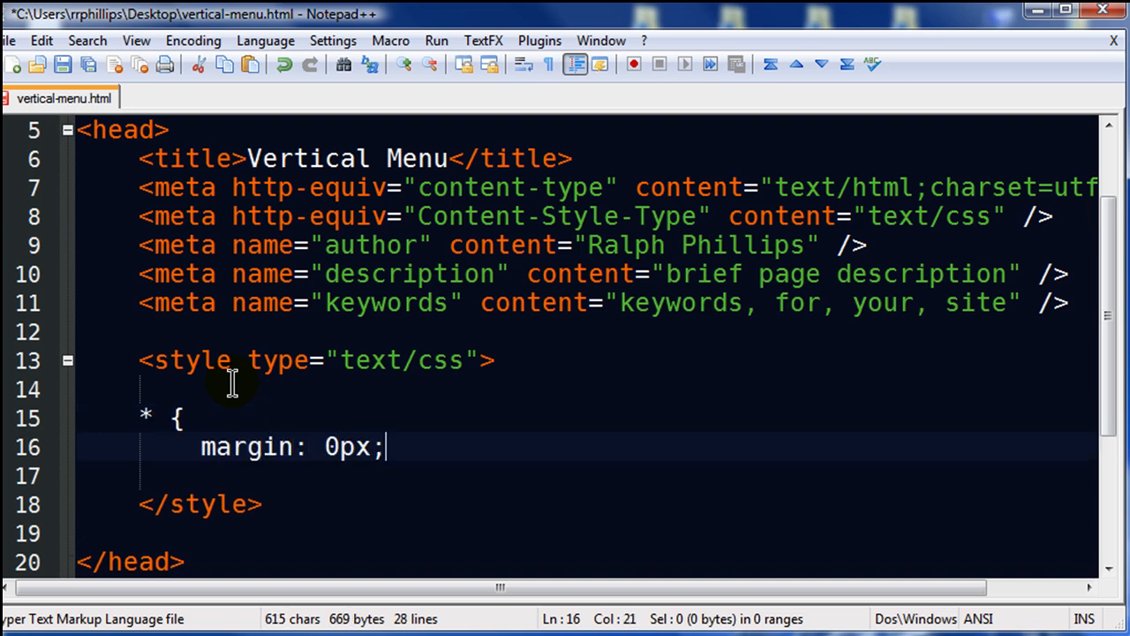
type("padding: 0p")
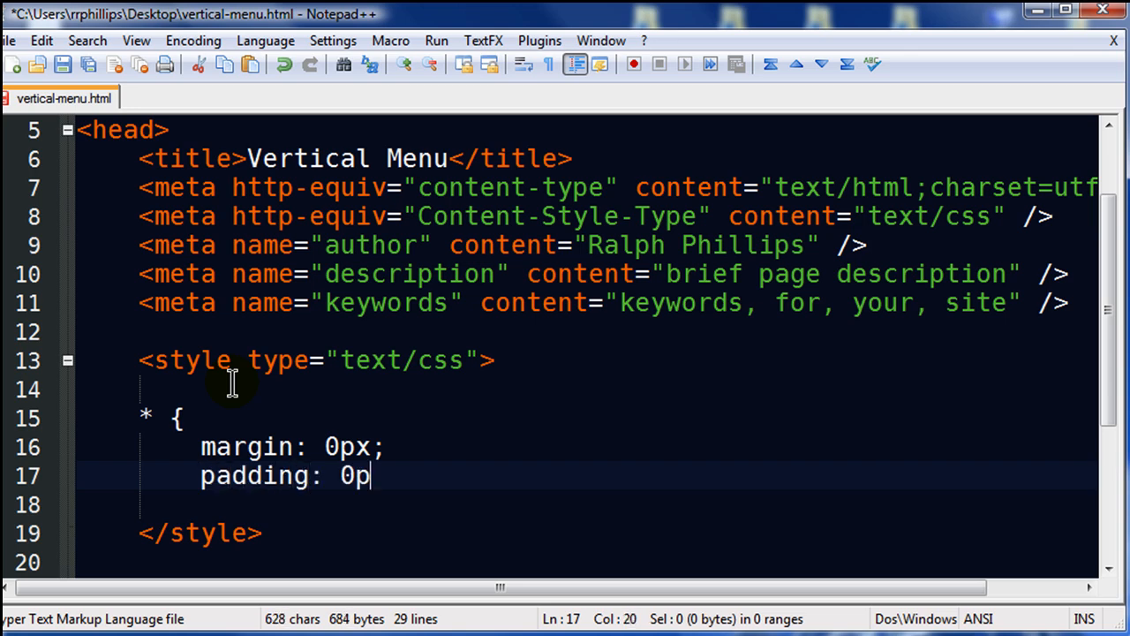
type("x;")
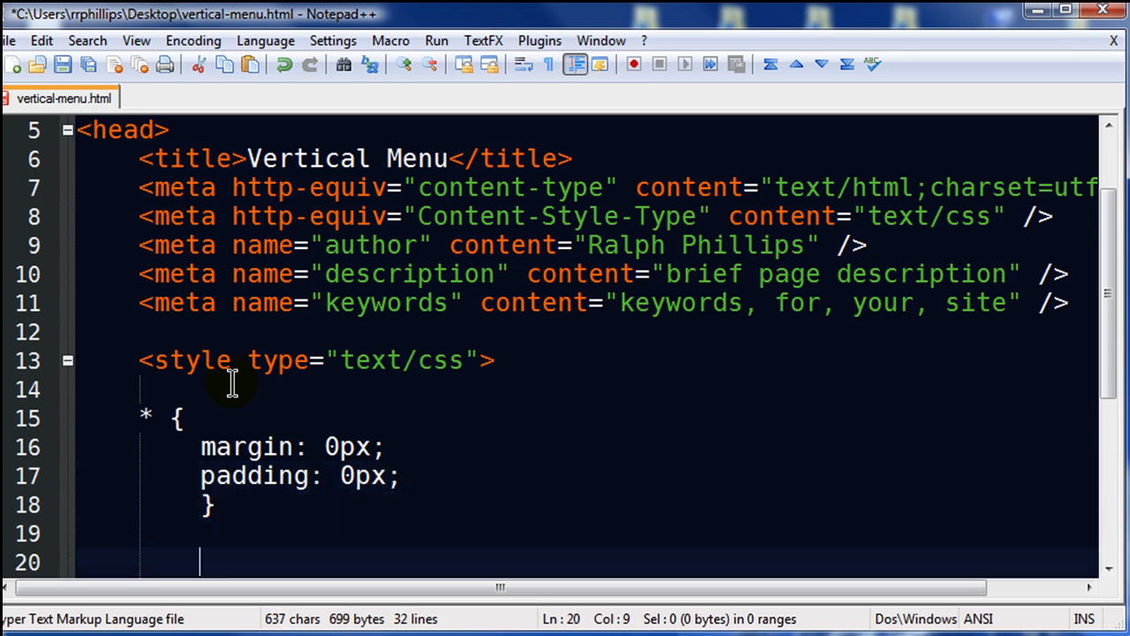
scroll("down", 3)
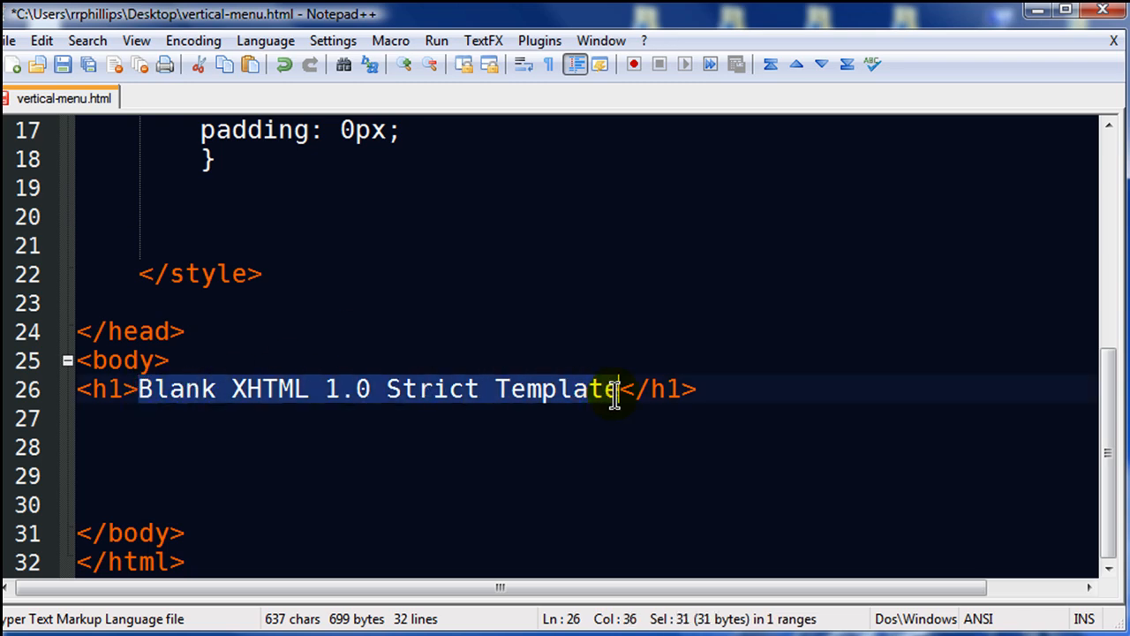
Step: Change the h1 to 'Vertical Menu with Background Image' and add <div></div> below it
type("Vertic</h1>")
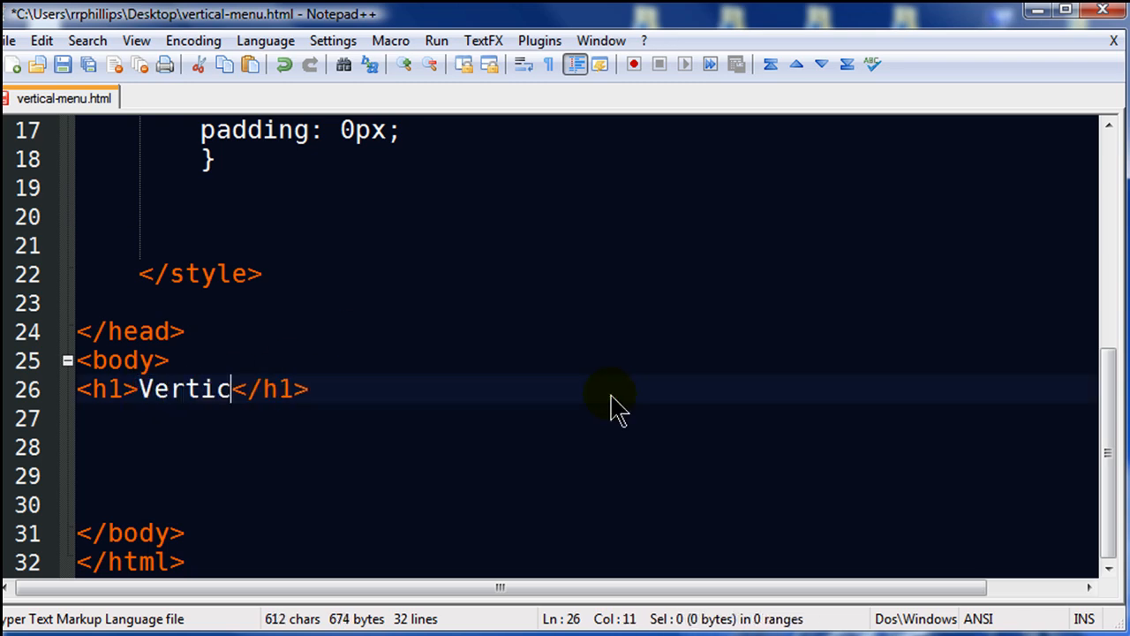
type("al Menu with Back")
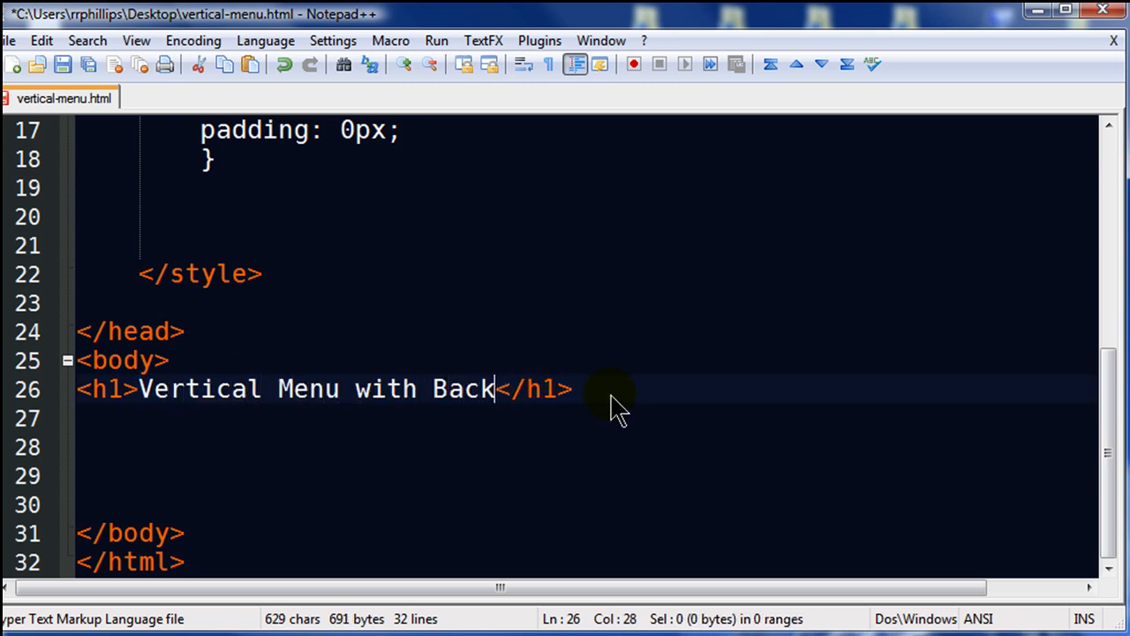
type("ground Image")
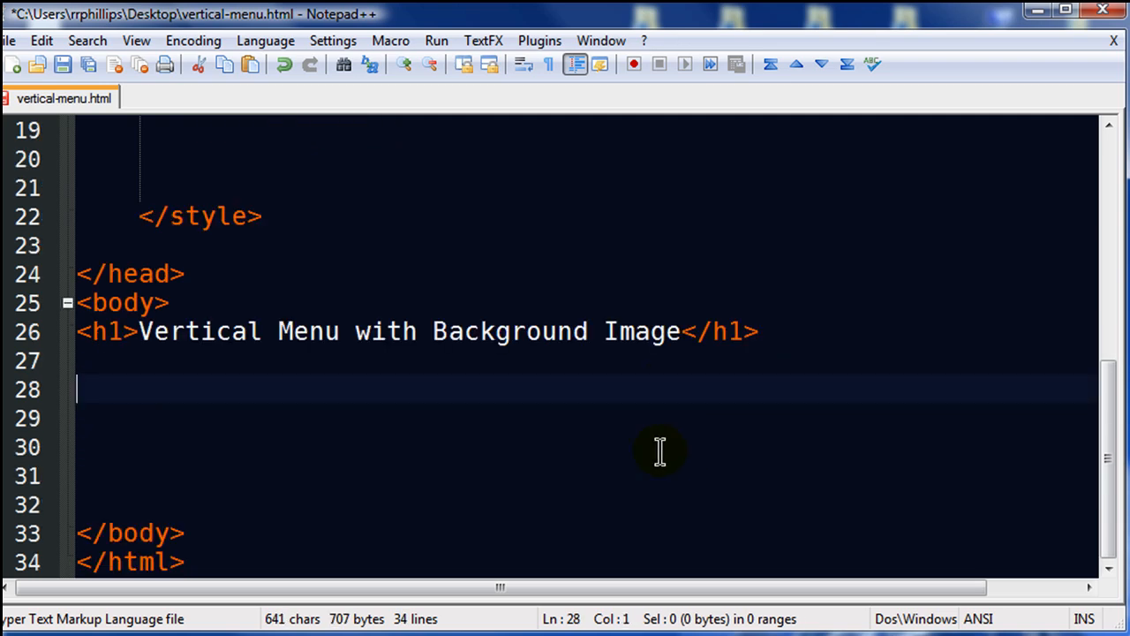
type("<div>")
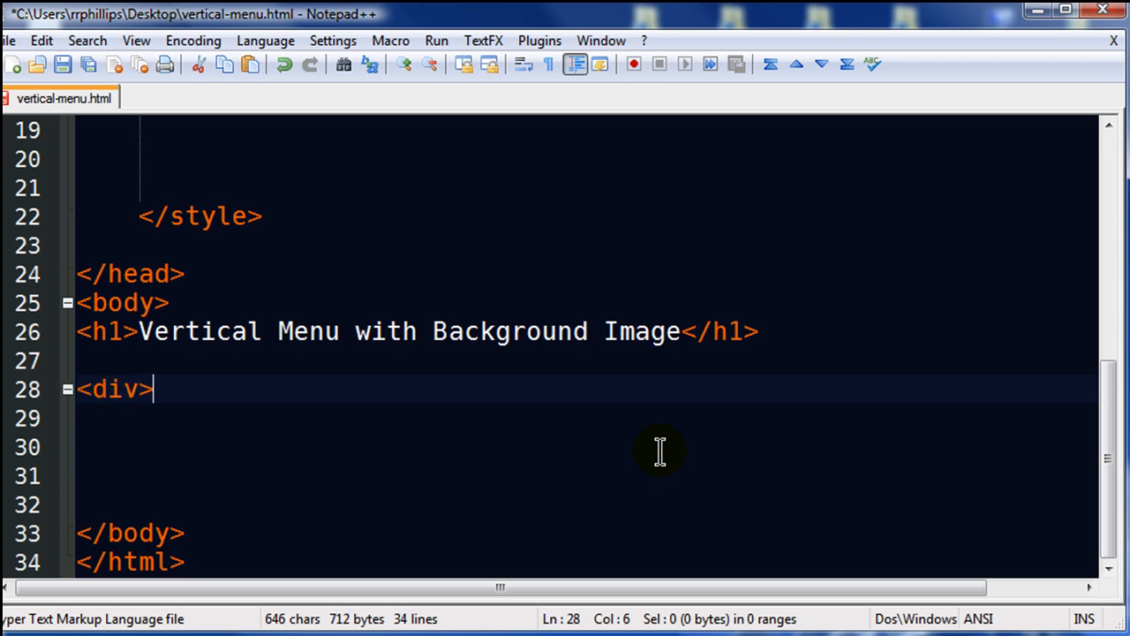
type("</div>")
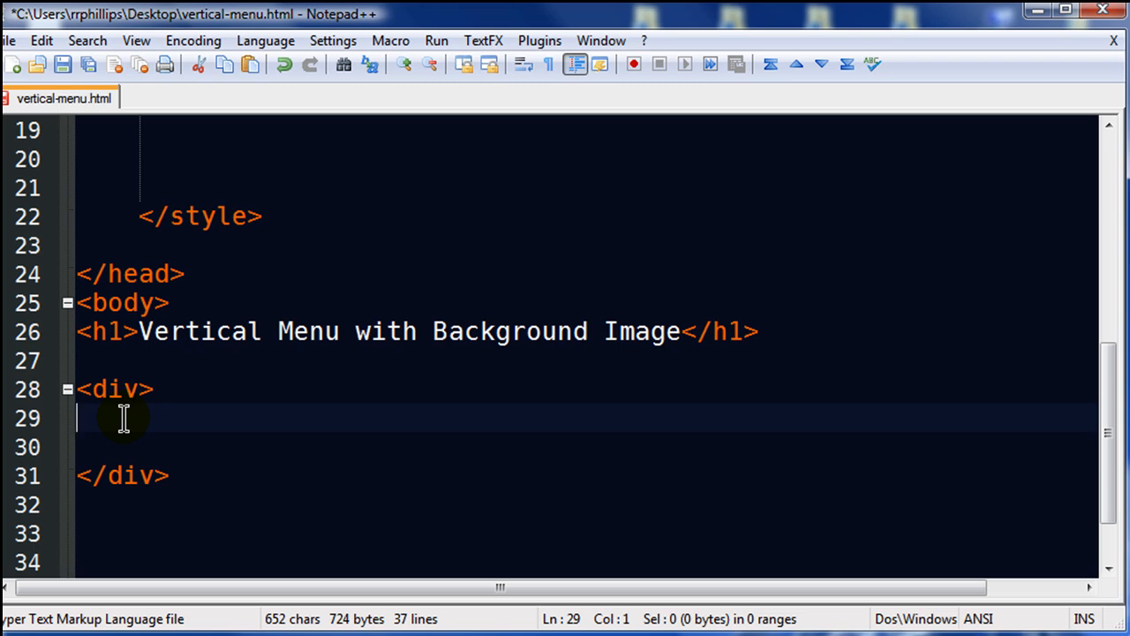
mouse_move(137, 430)
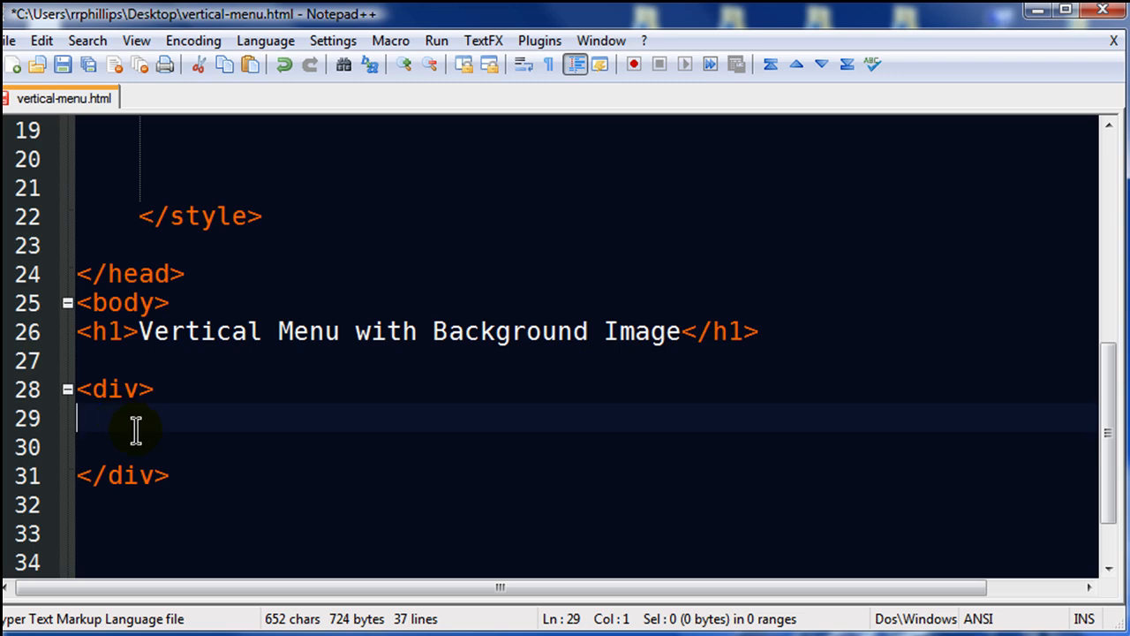
Step: Add a <ul id="navmenu1"> list with its closing tag inside the div
type("<ul")
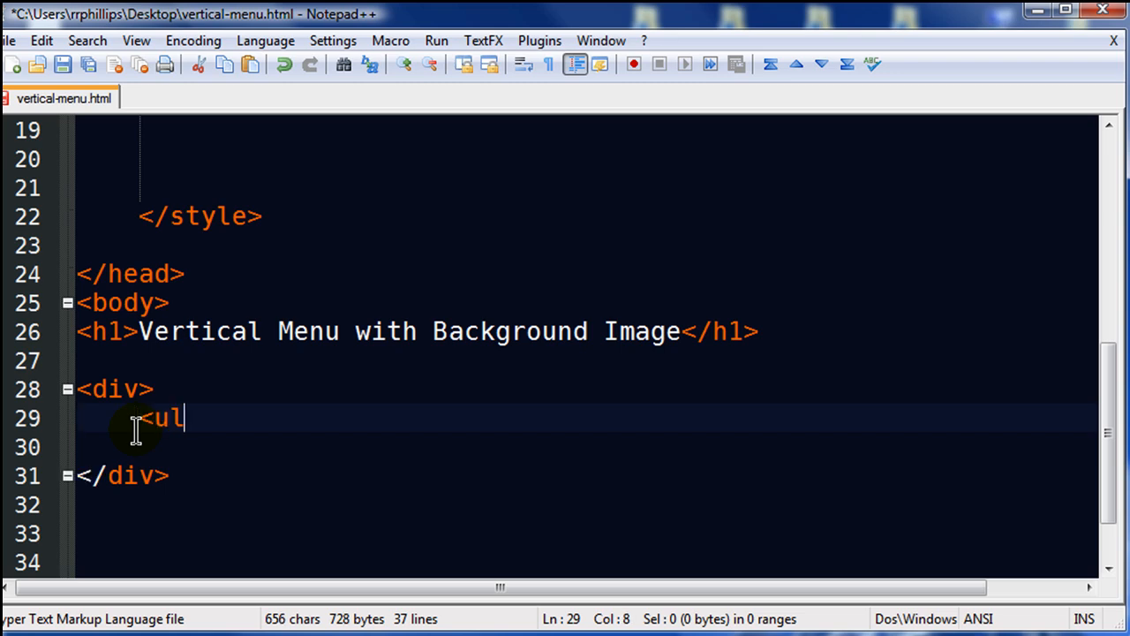
type("id")
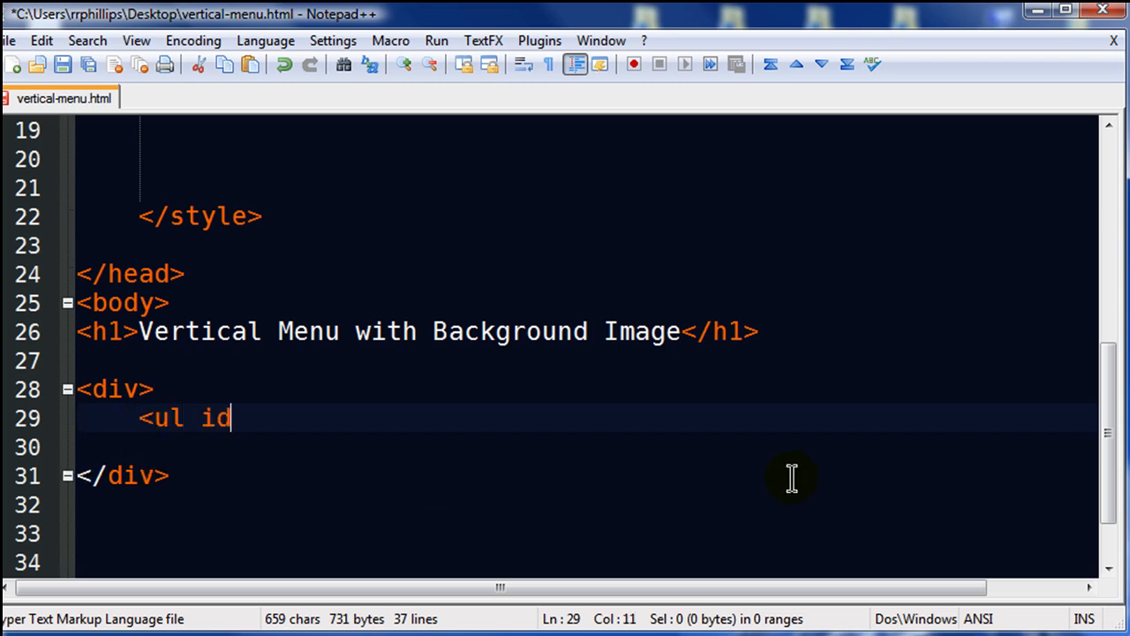
type("=\"")
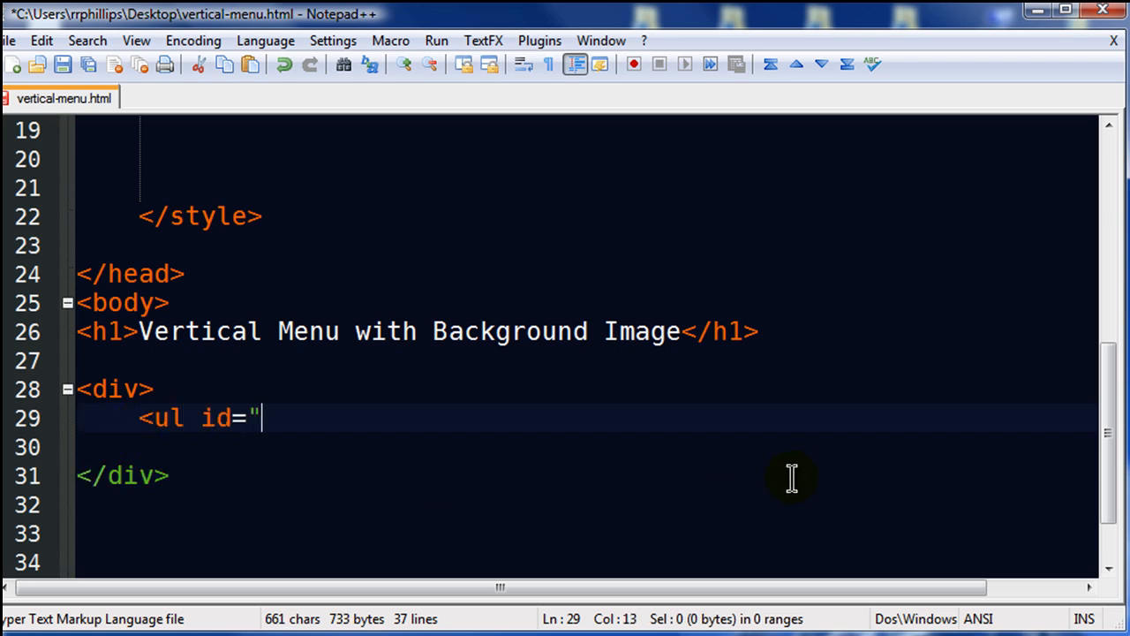
type("navmenu1\"")
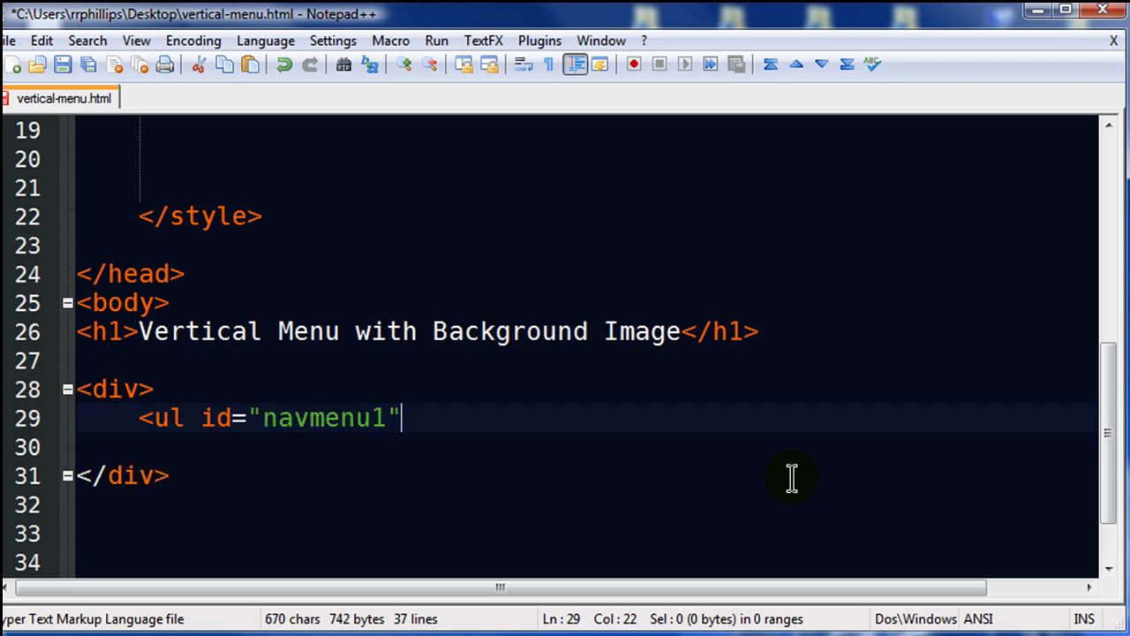
type(">")
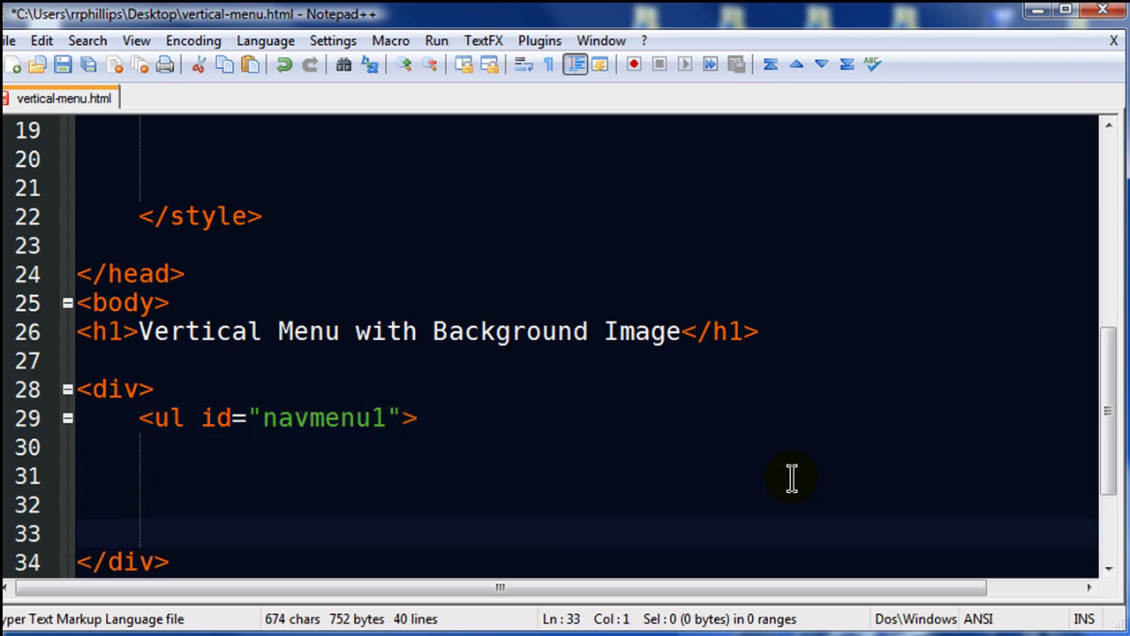
type("</ul>")
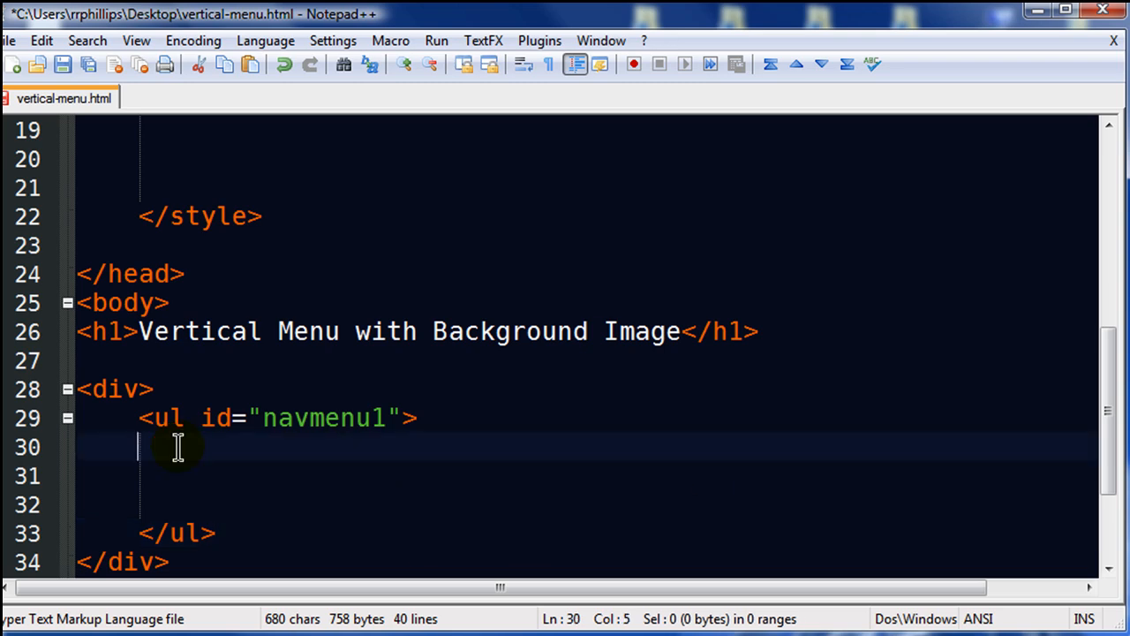
Step: Add four link items reading hyperlink one, hyperlink 2, link three and hyperlink 4
type("<li><")
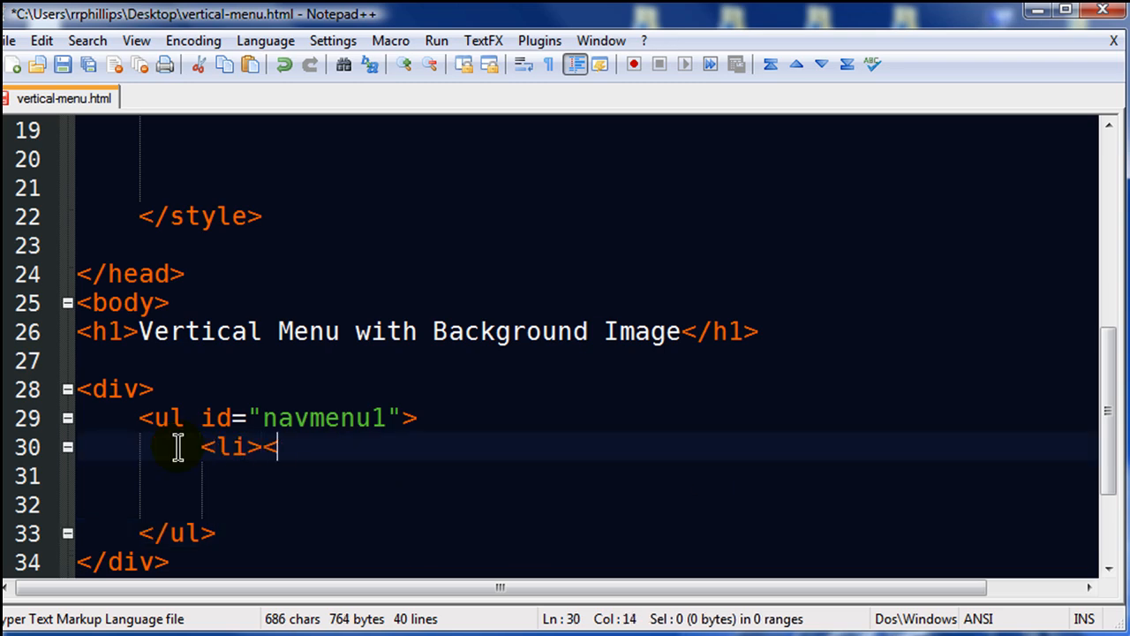
type("a href=\"#\">")
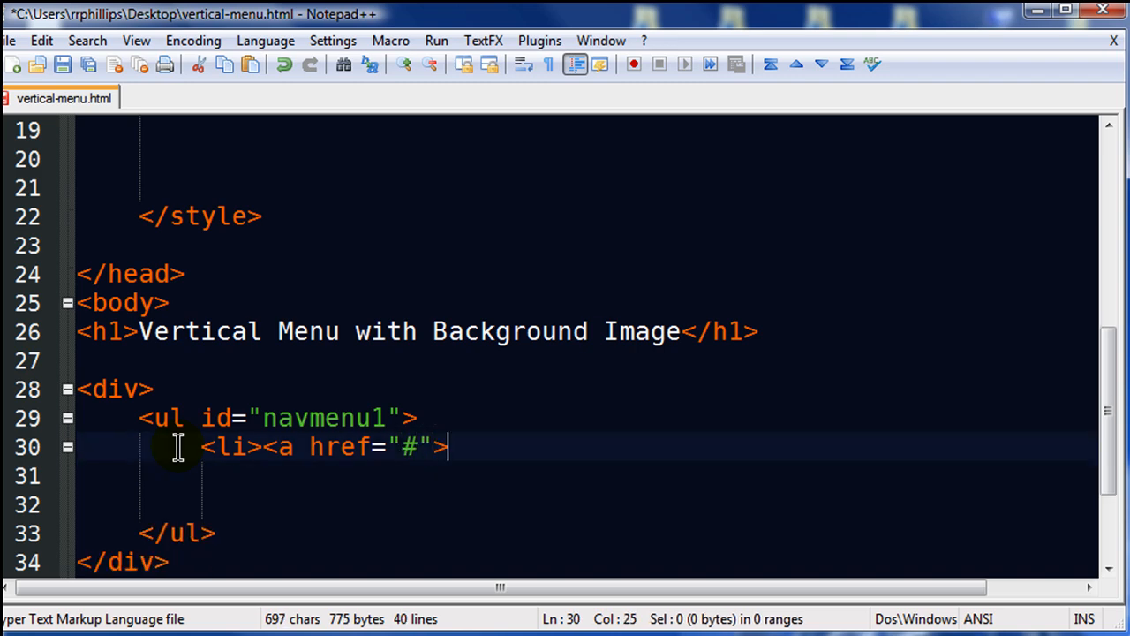
type("hyperlink")
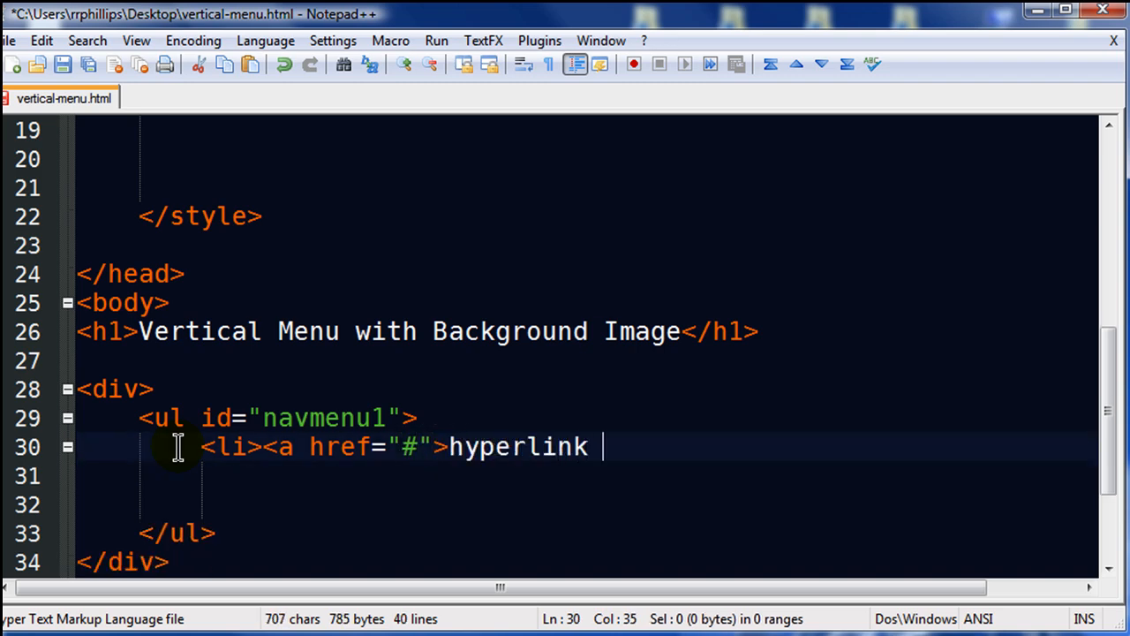
type("one</a></")
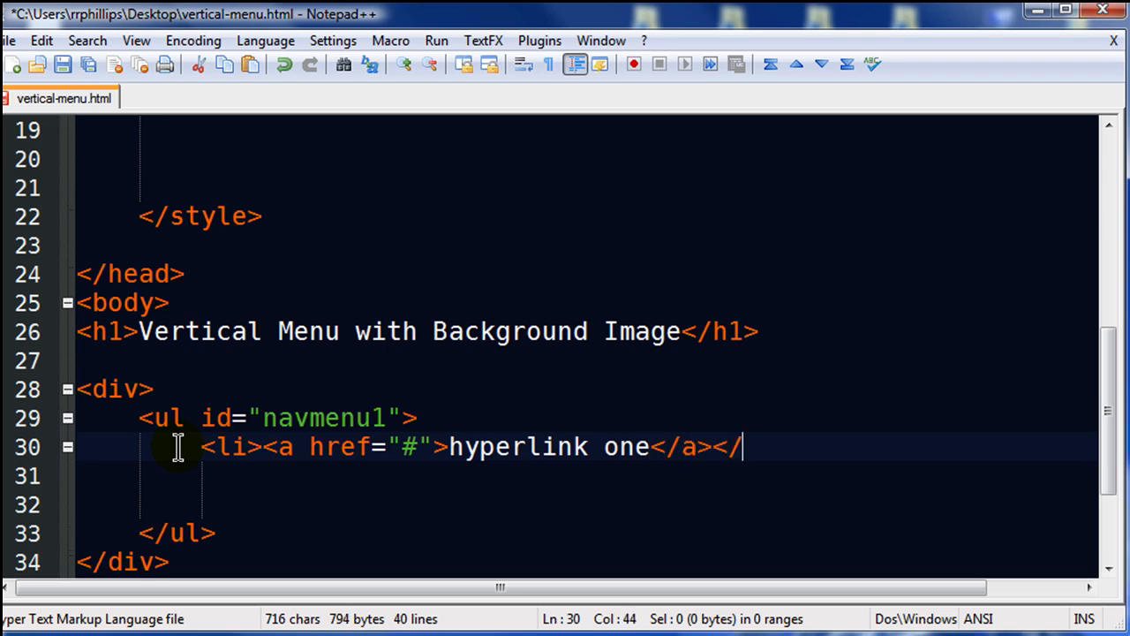
type("li>")
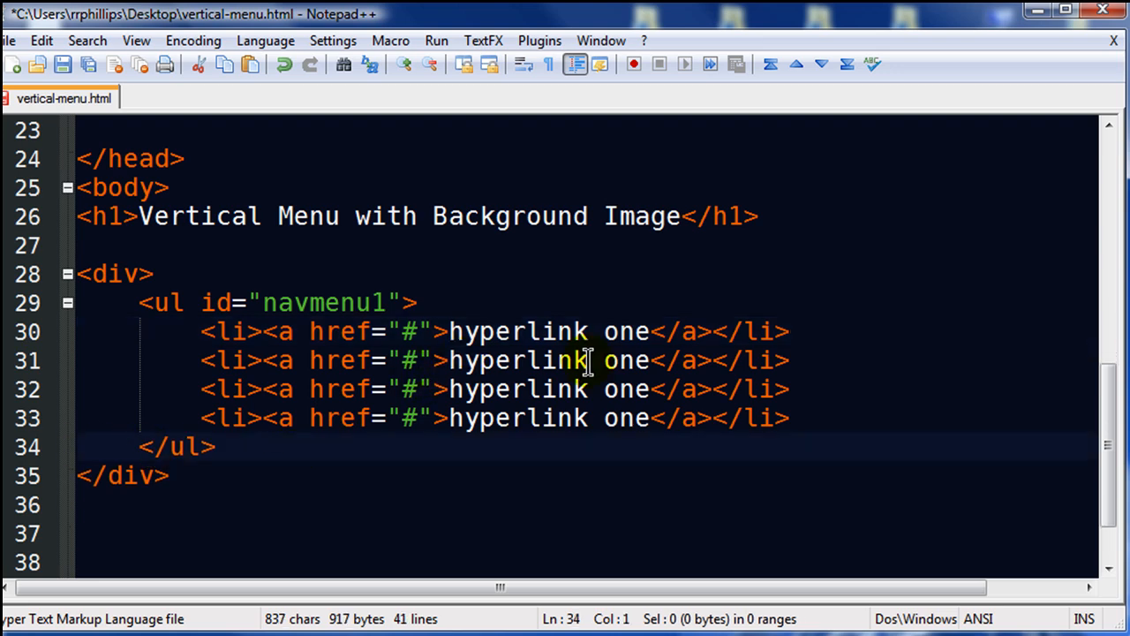
type("2")
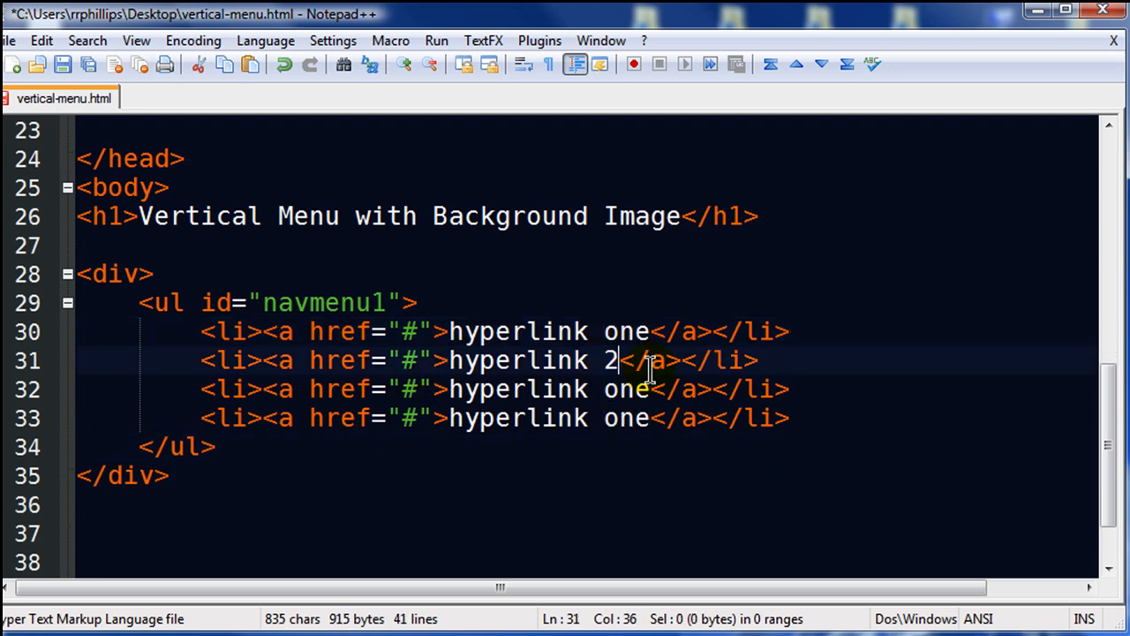
double_click(517, 389)
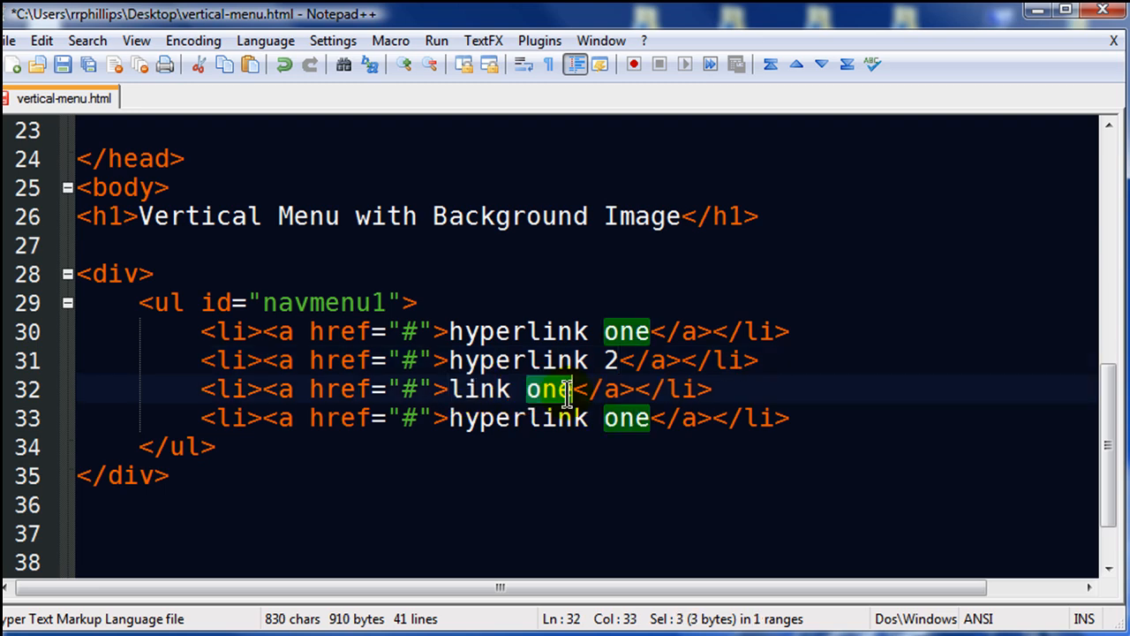
type("three")
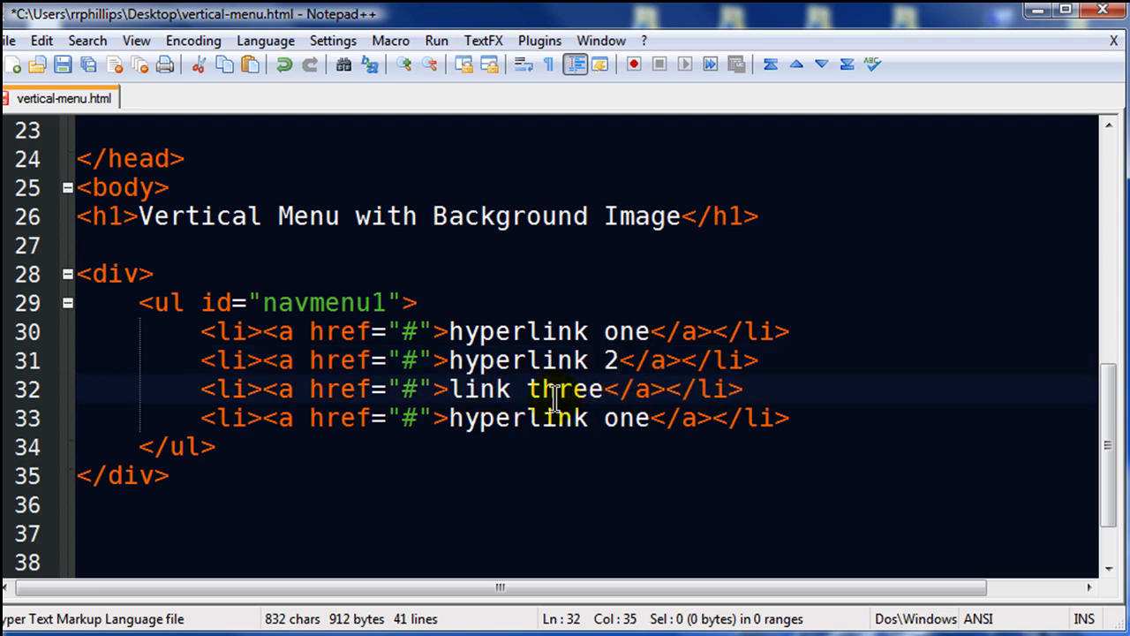
double_click(627, 418)
type("4")
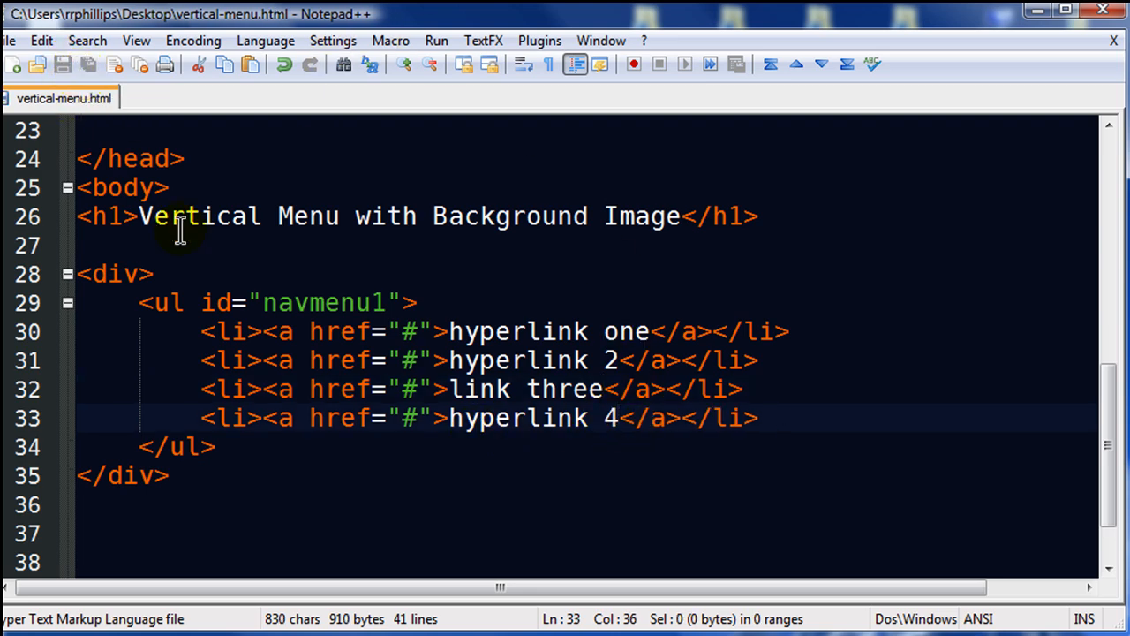
mouse_move(621, 378)
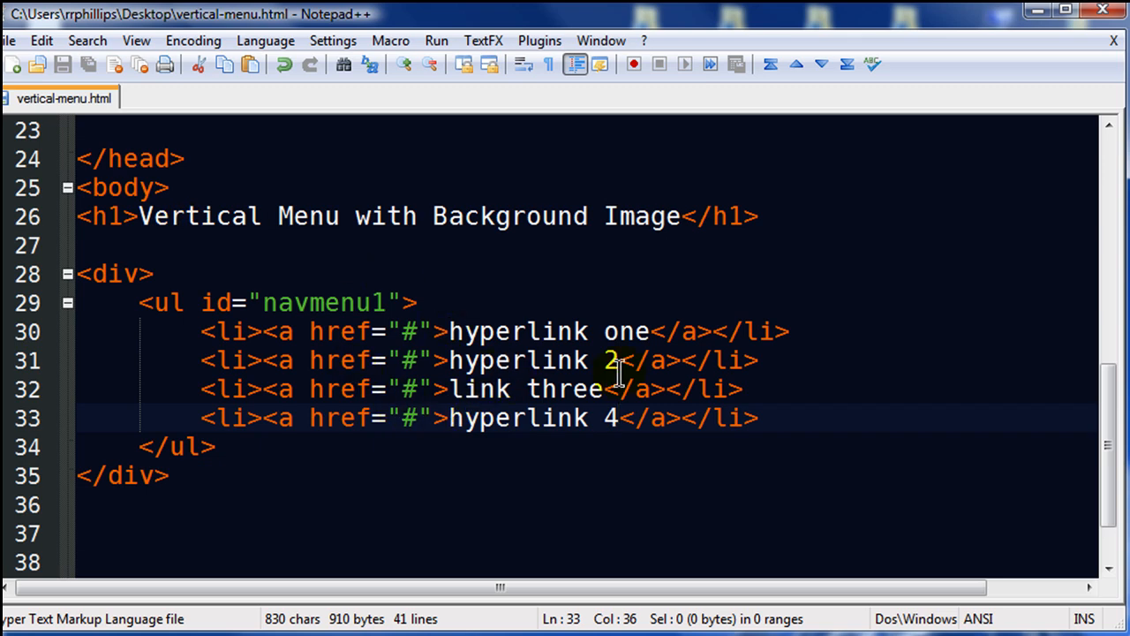
mouse_move(345, 303)
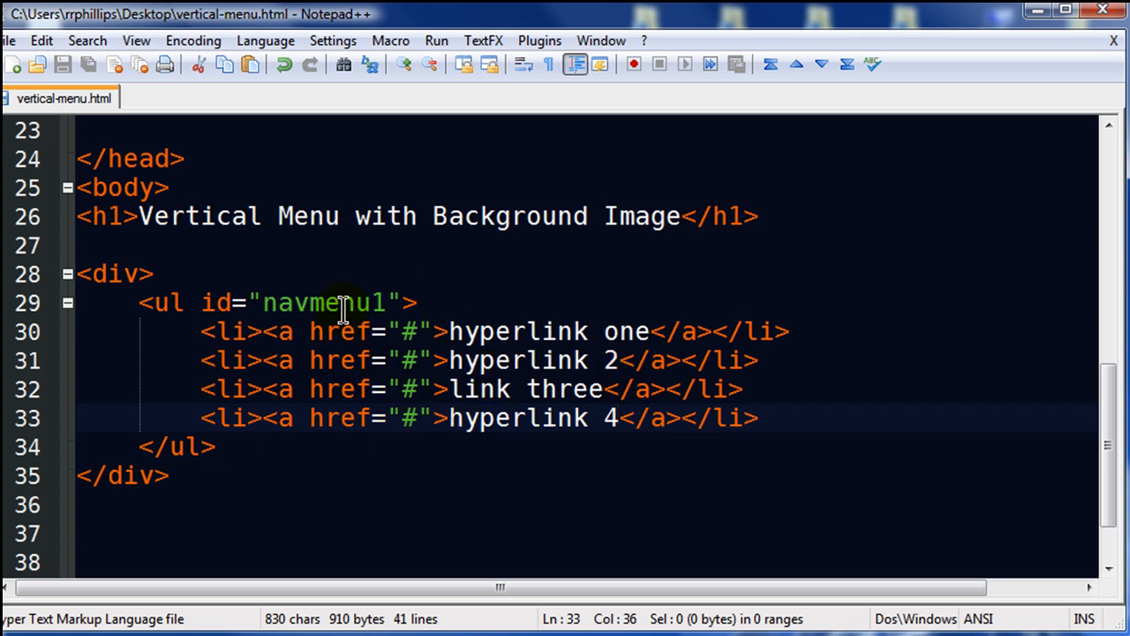
mouse_move(581, 477)
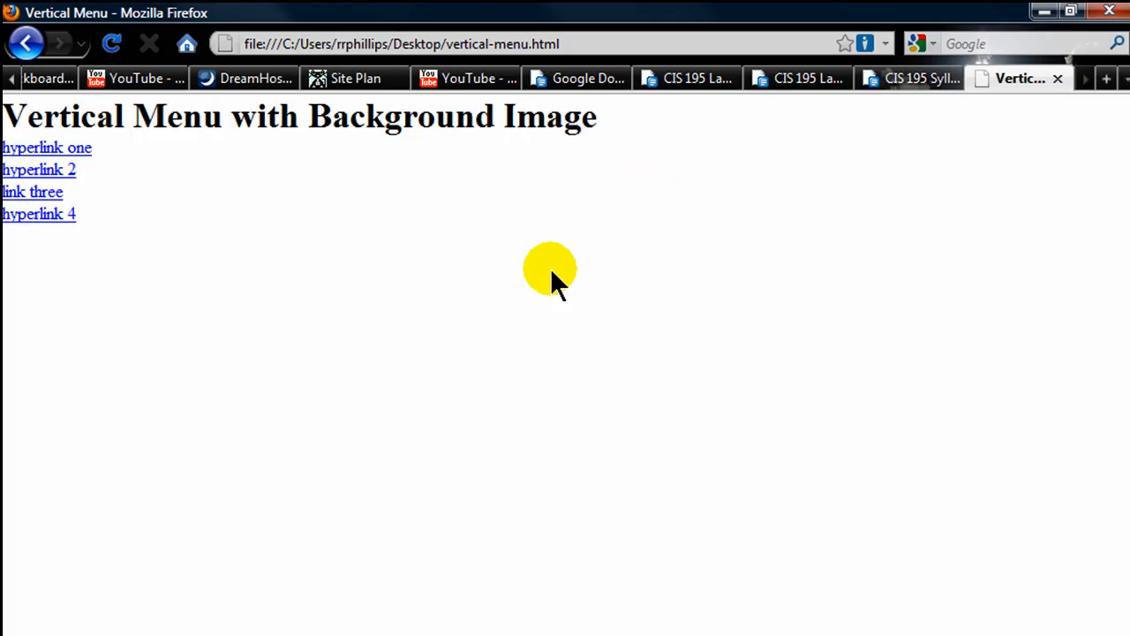
mouse_move(174, 295)
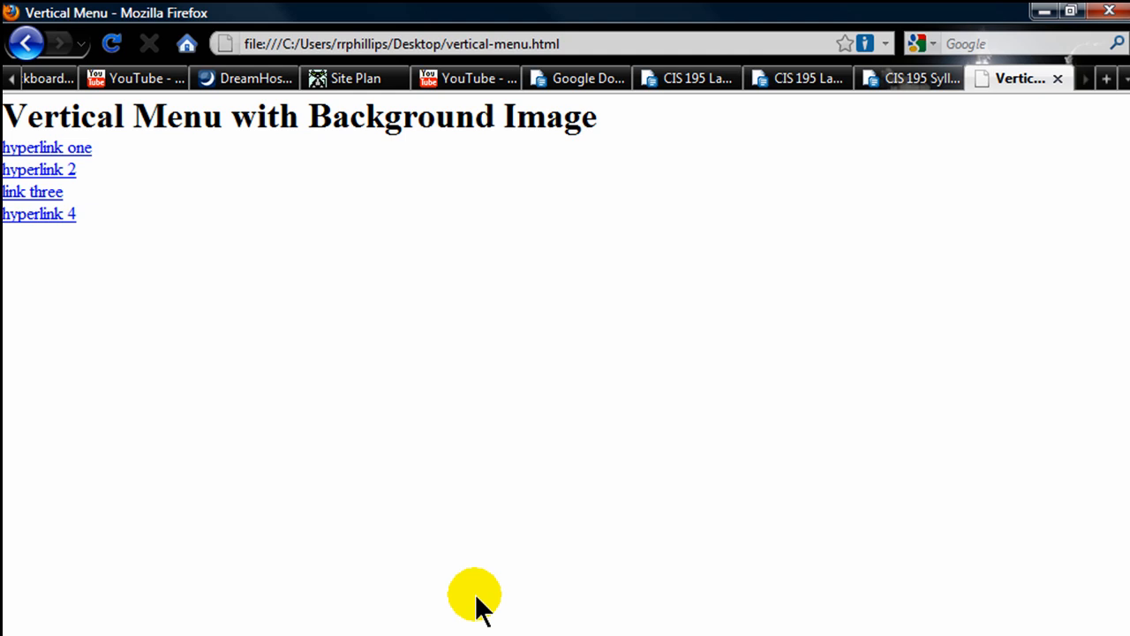
mouse_move(164, 243)
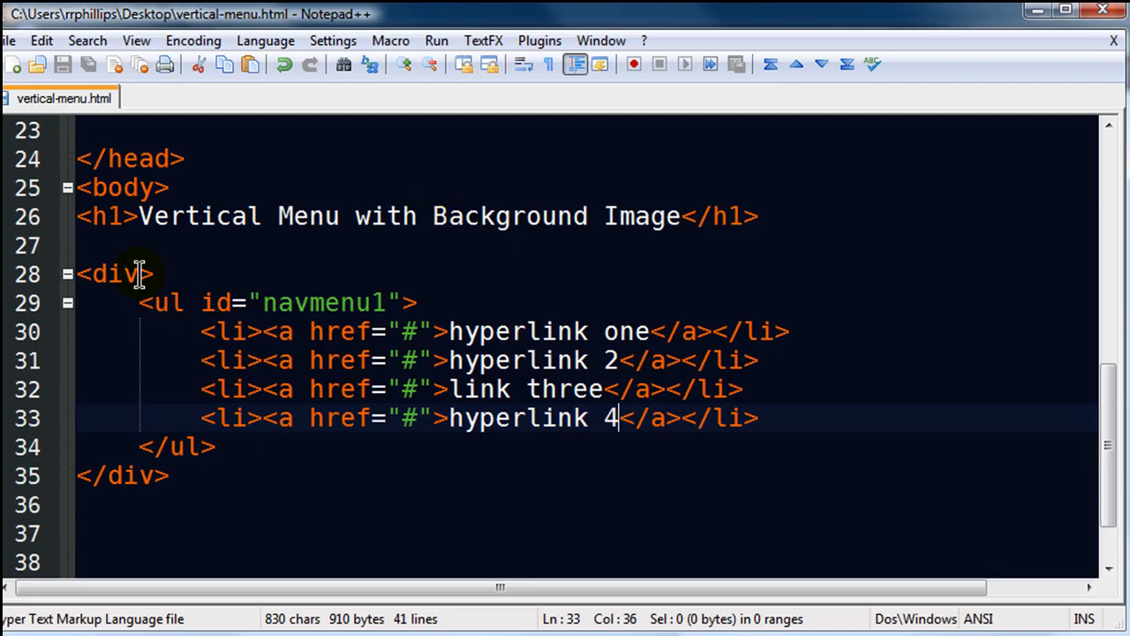
Step: Give the opening div the id 'menu-container'
left_click(137, 274)
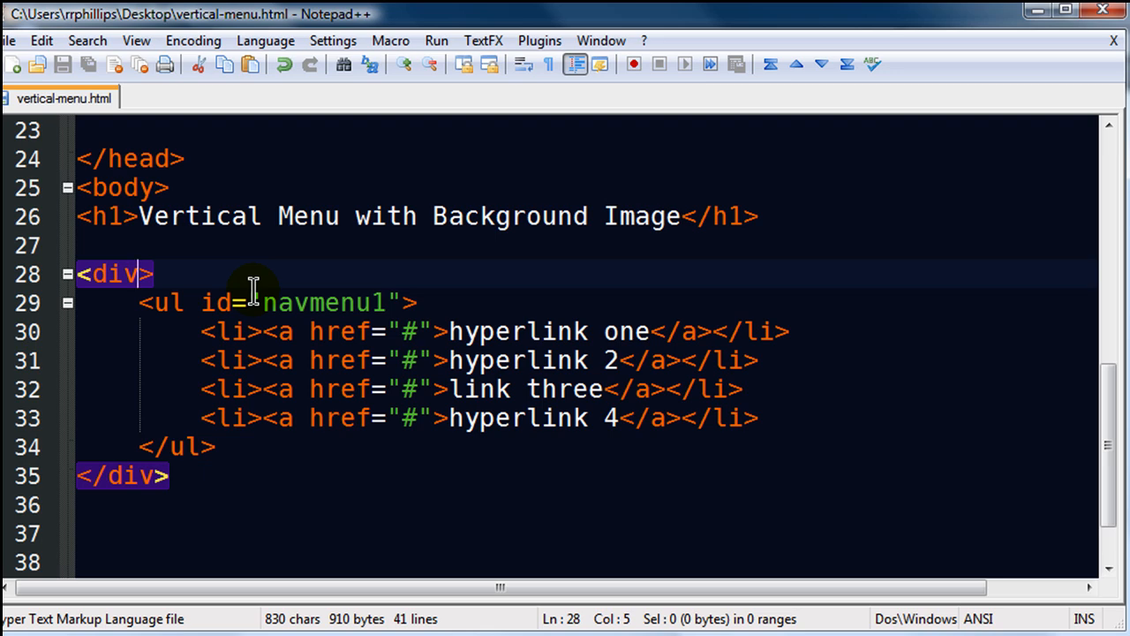
type("id=\"\"")
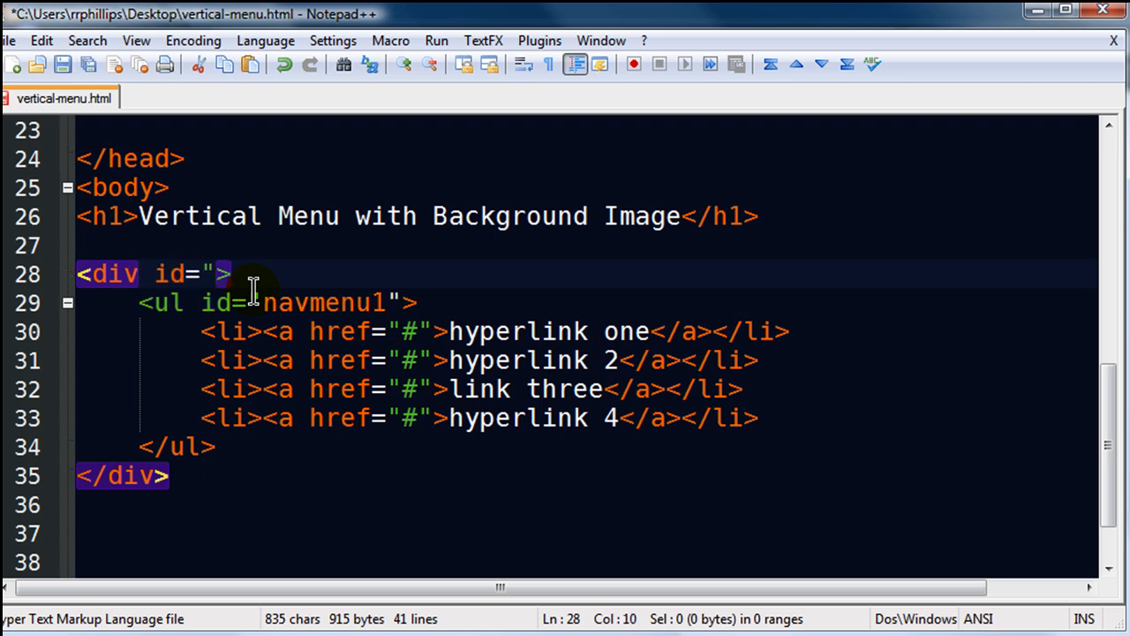
type("menuconta")
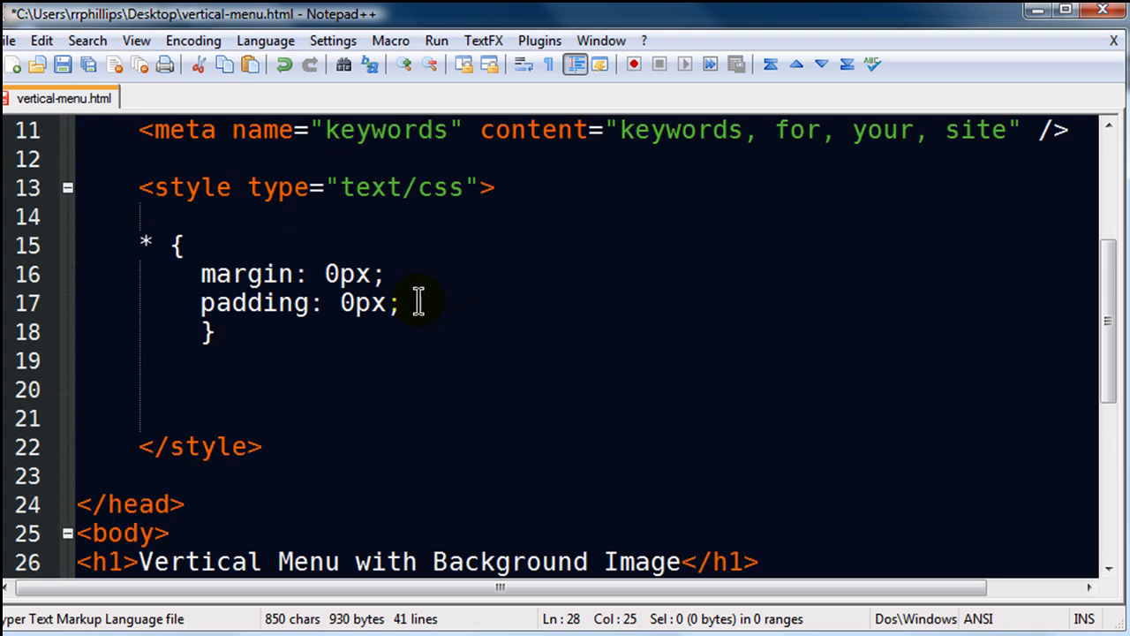
Step: Add a #menu-container rule with width 300px and margin 20px auto
type("#")
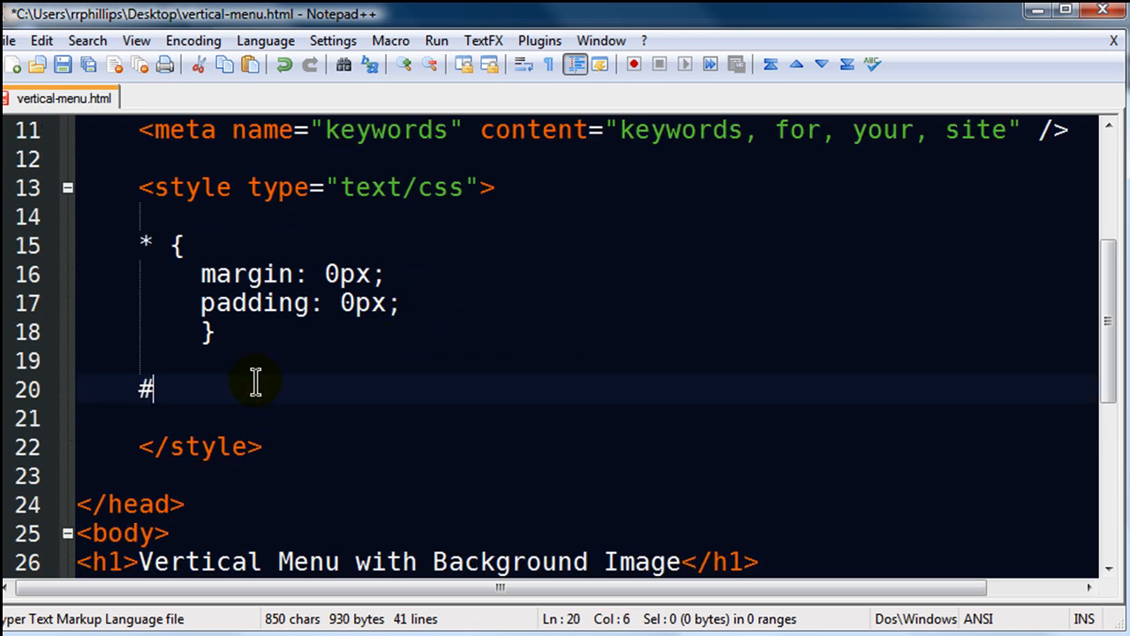
type("menu=")
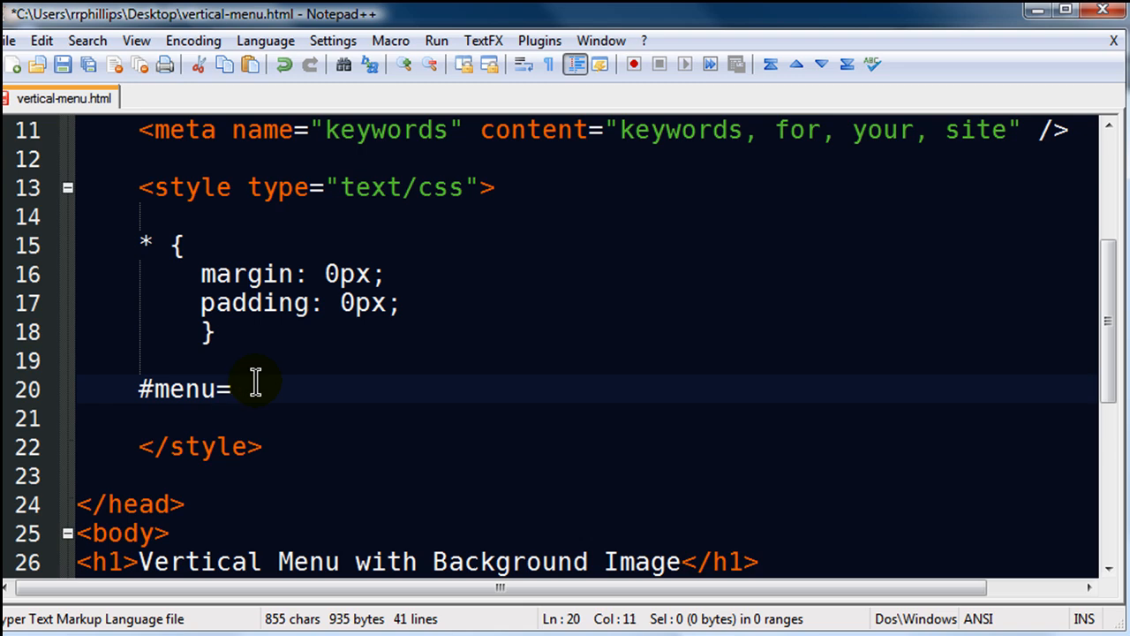
type("-container")
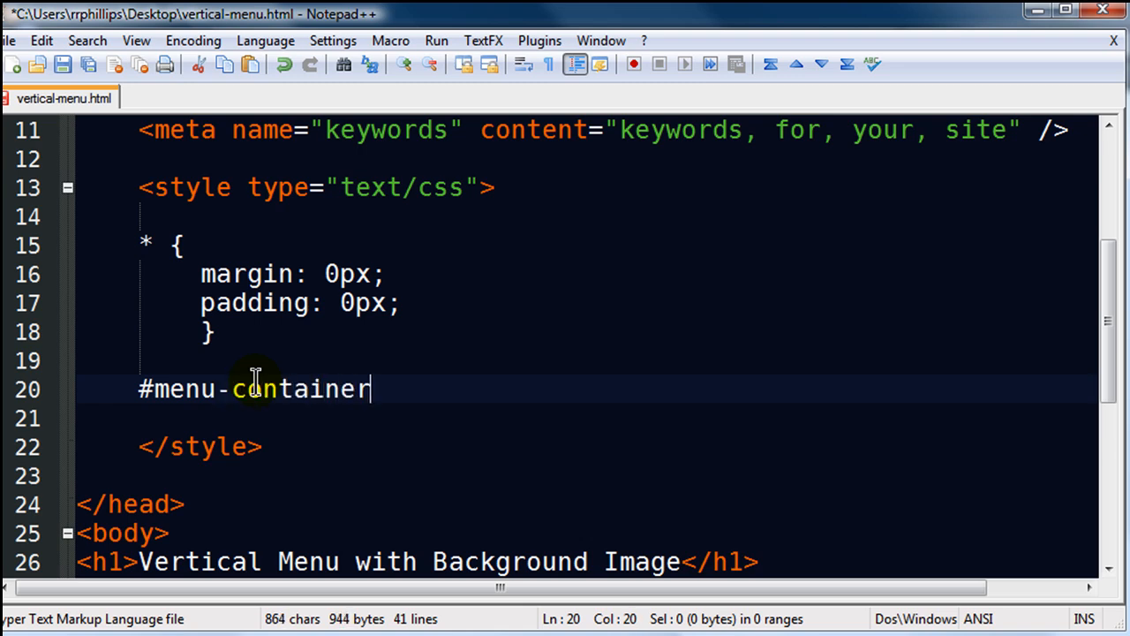
type("{")
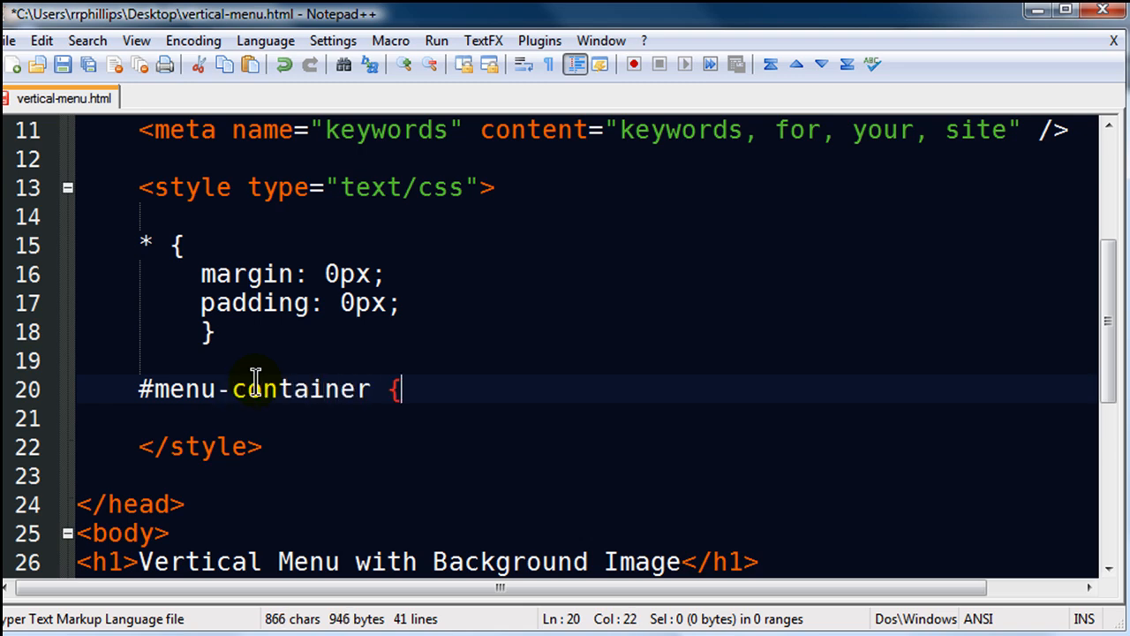
type("wi")
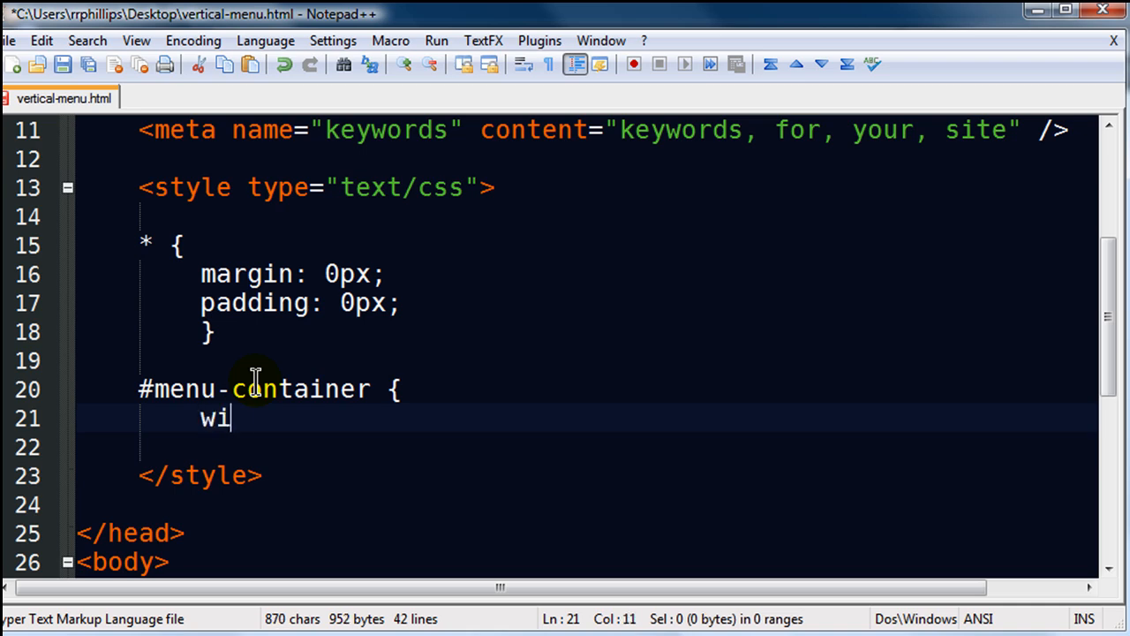
type("dth: 300px;")
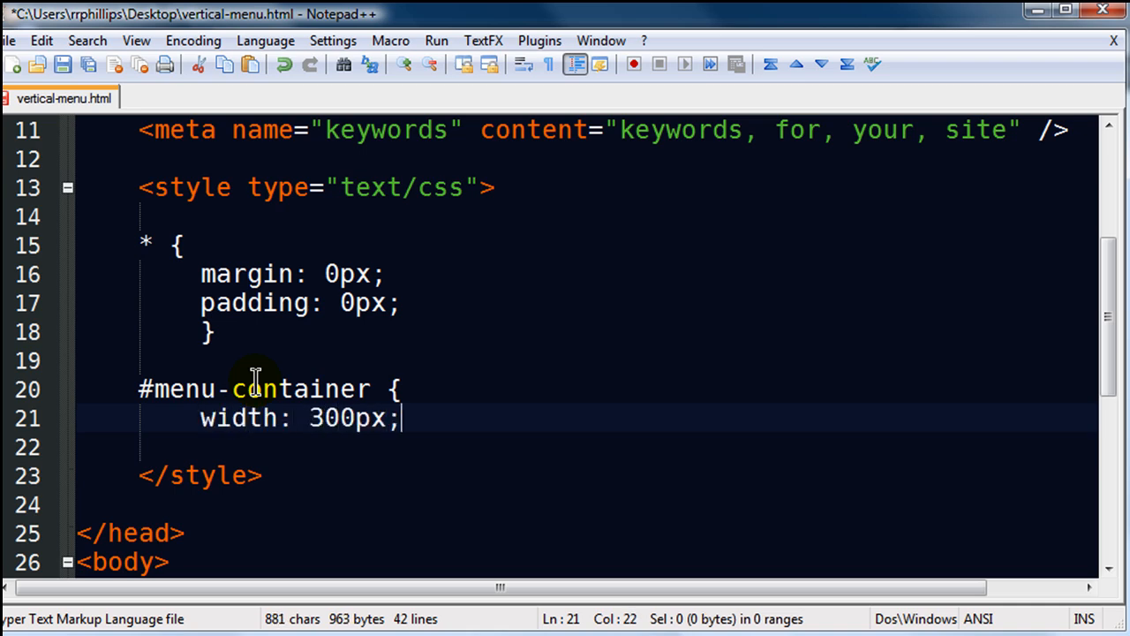
type("margin:")
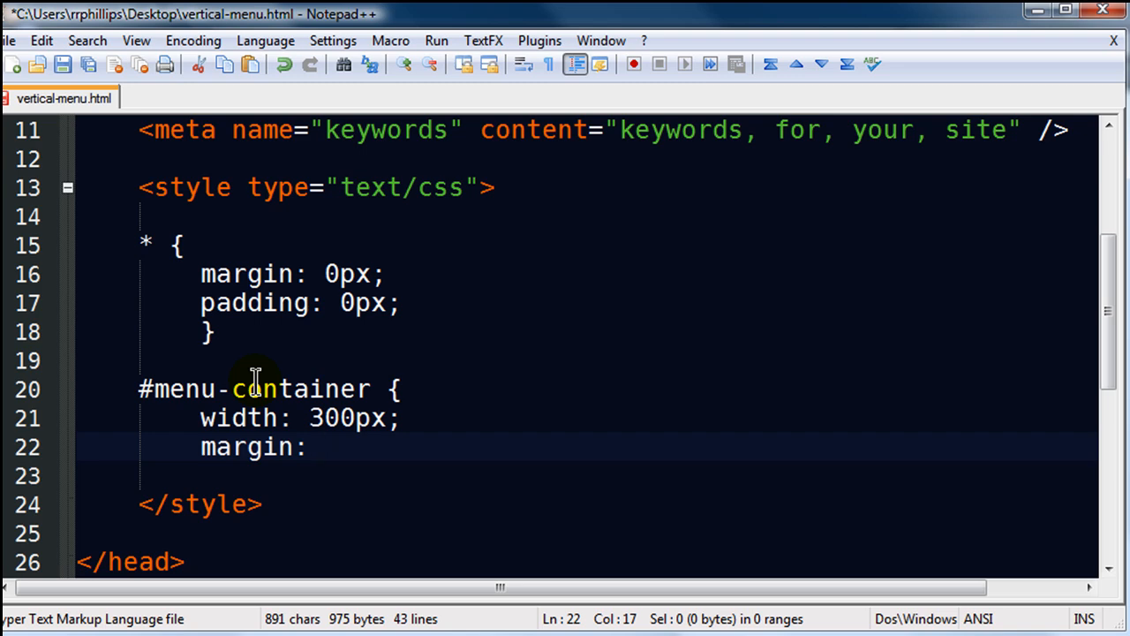
type("20px auto")
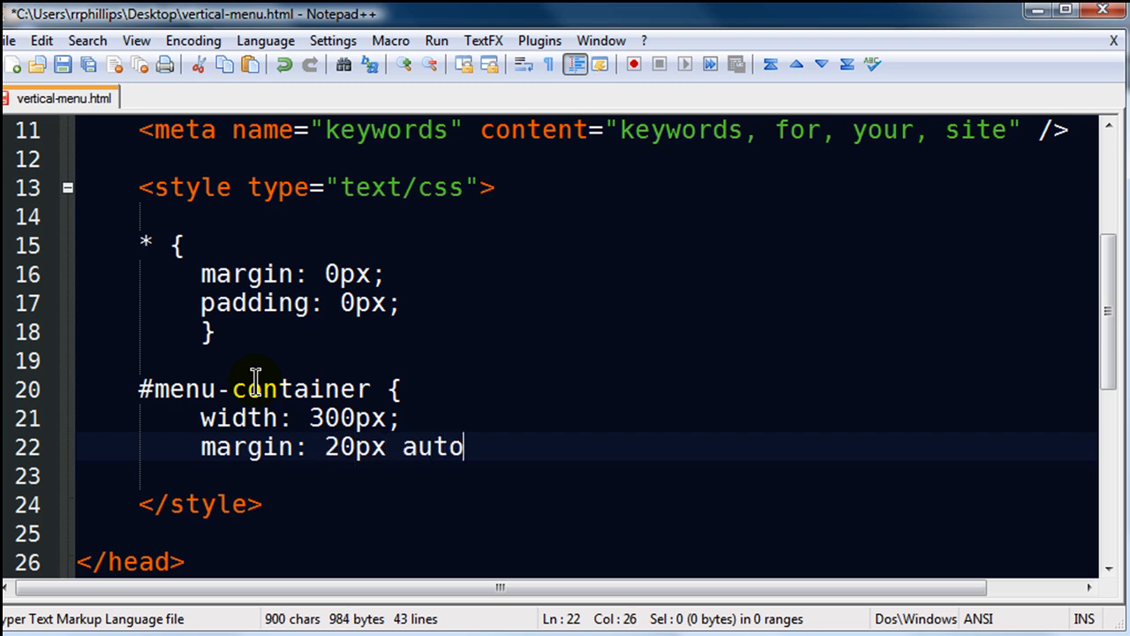
type(";")
type("}")
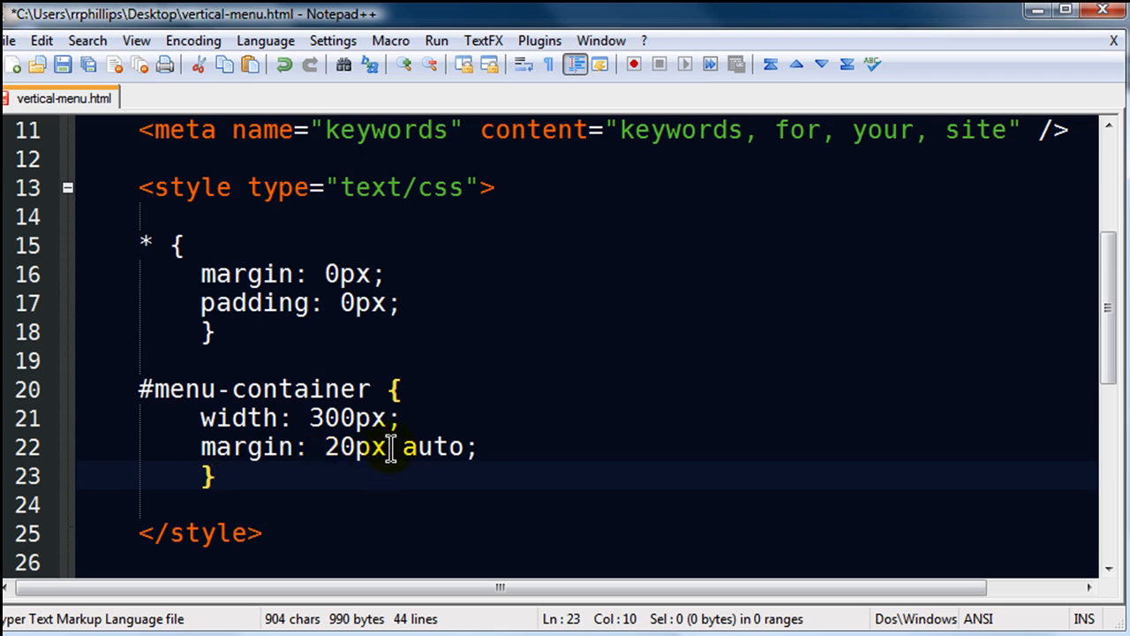
Step: Add border: 4px solid red under the margin line of #menu-container
left_click(507, 447)
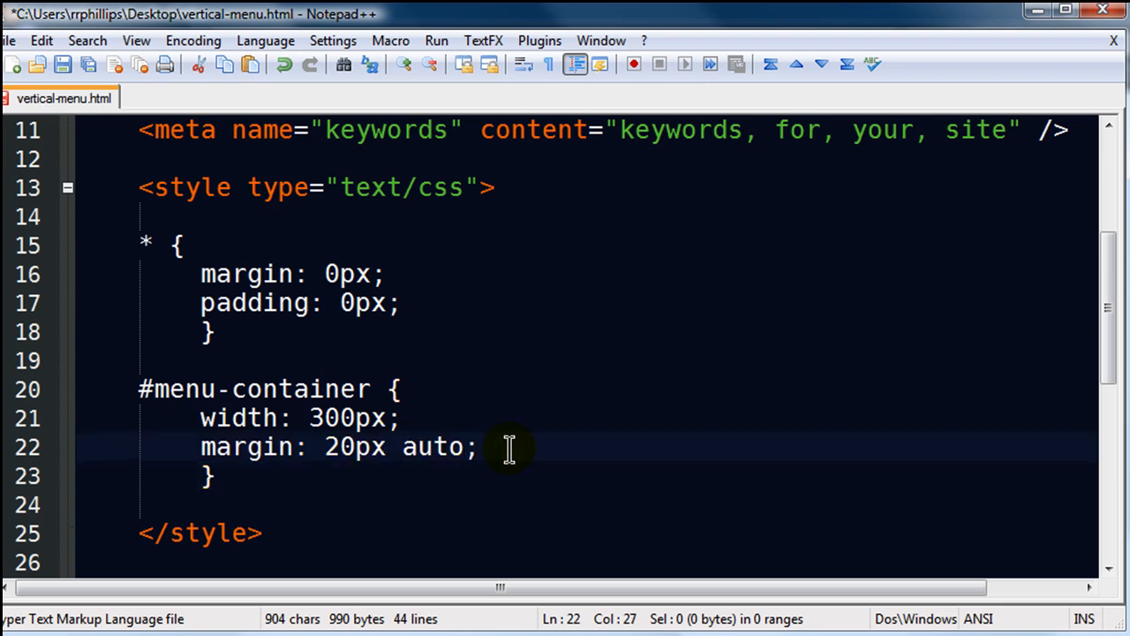
type("border")
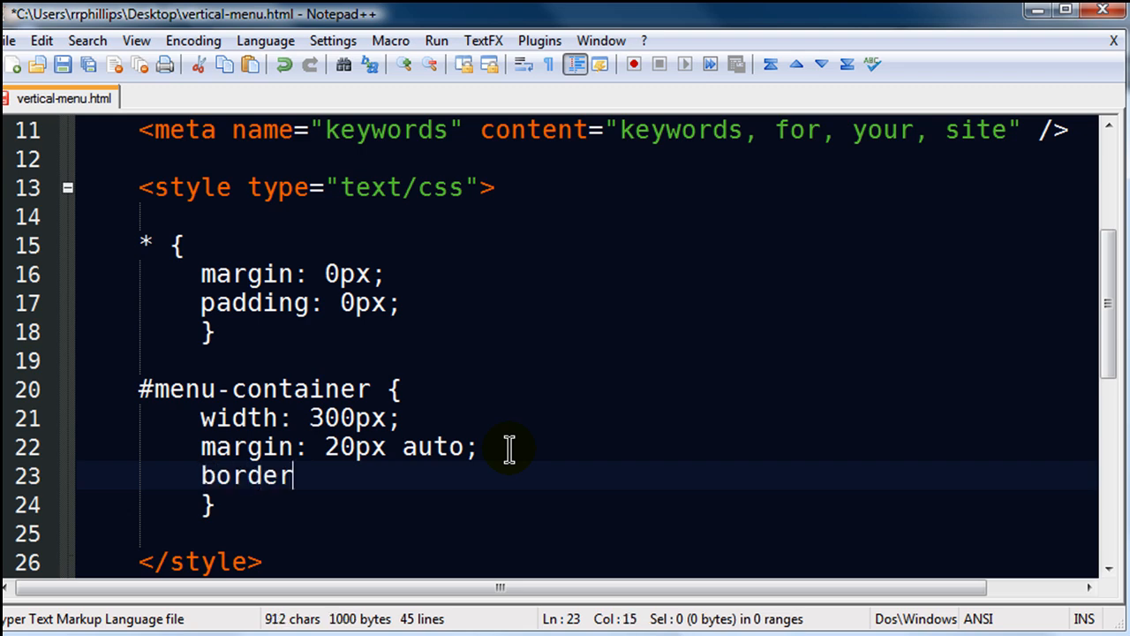
type(": 4px solid")
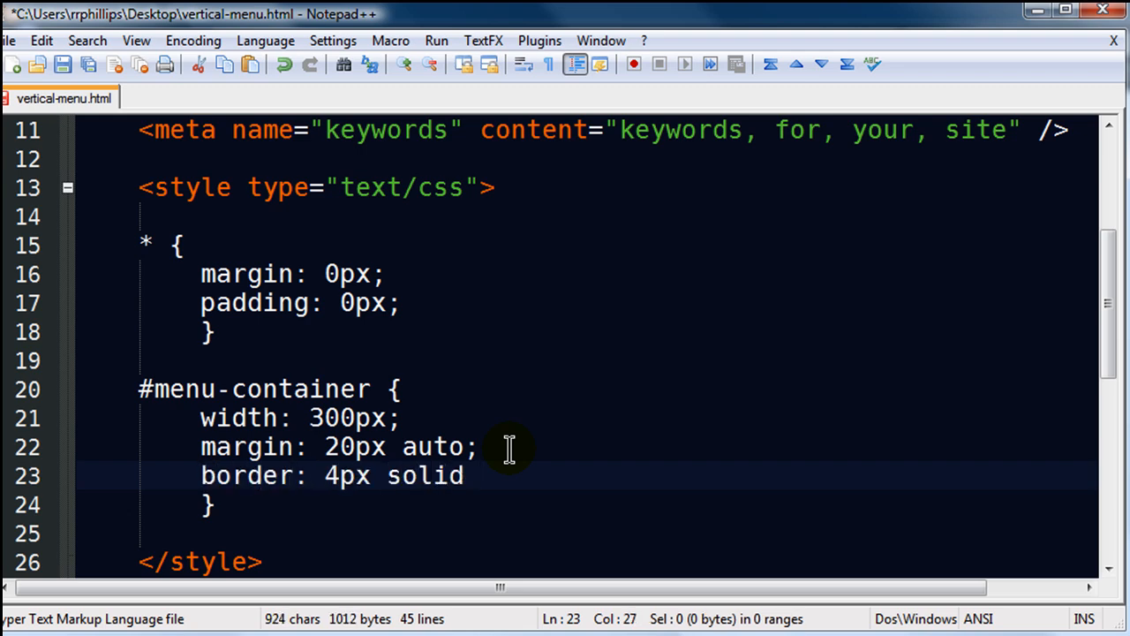
type("red;")
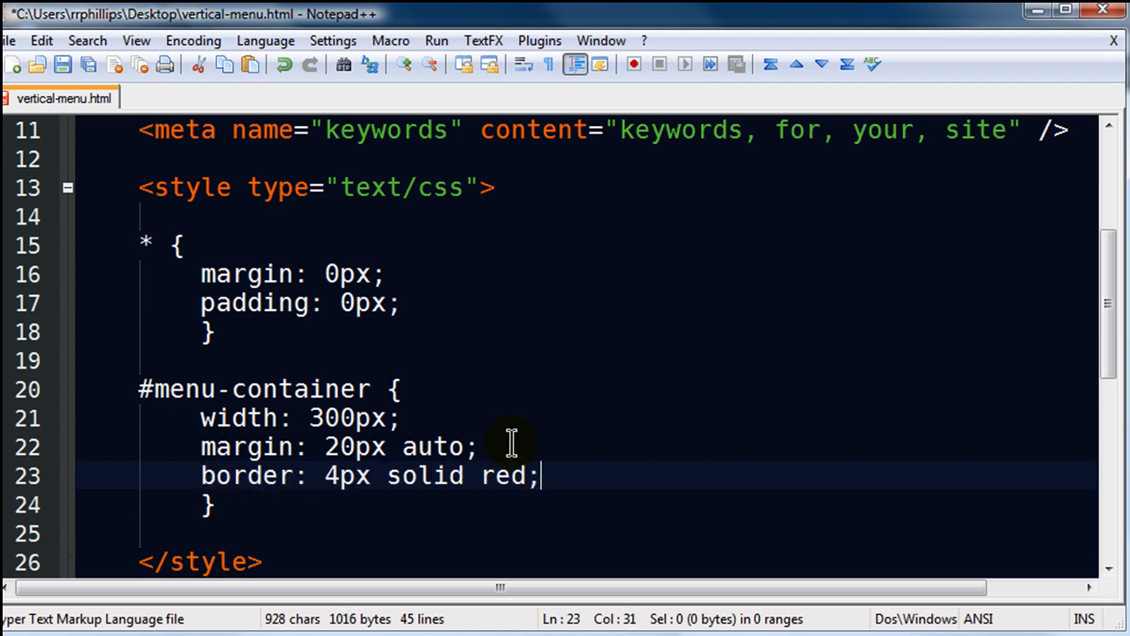
mouse_move(269, 446)
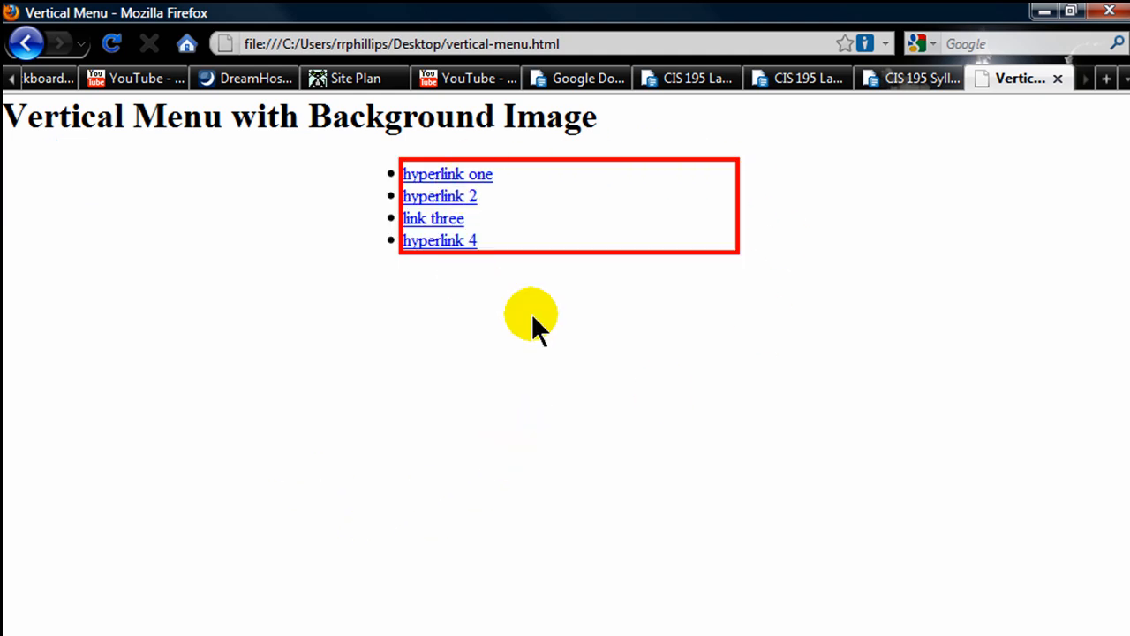
mouse_move(767, 221)
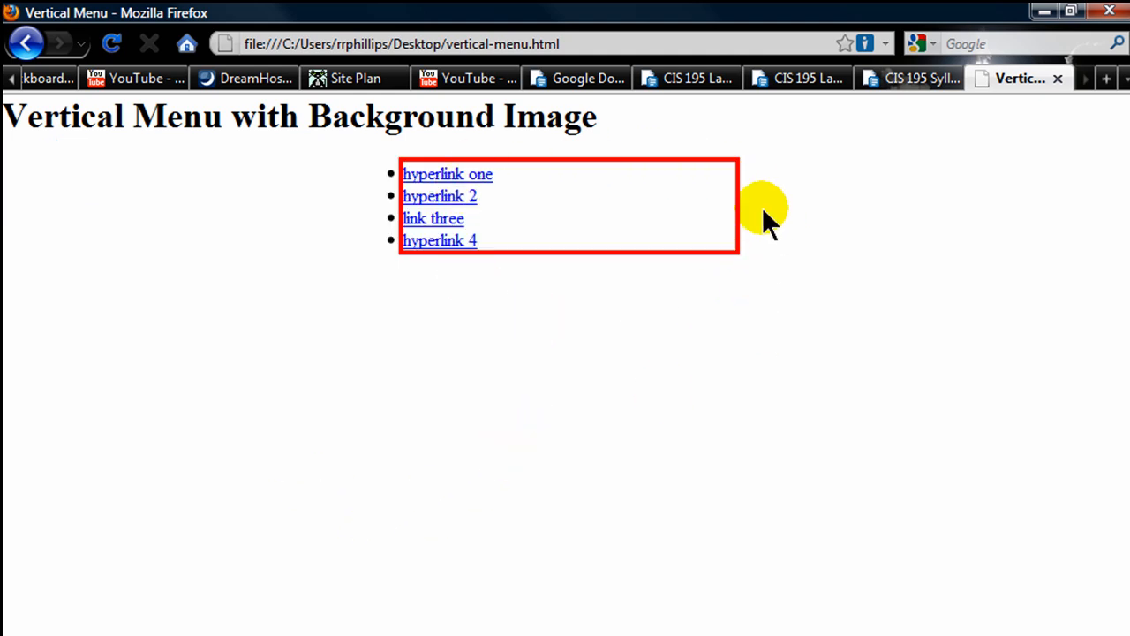
mouse_move(594, 316)
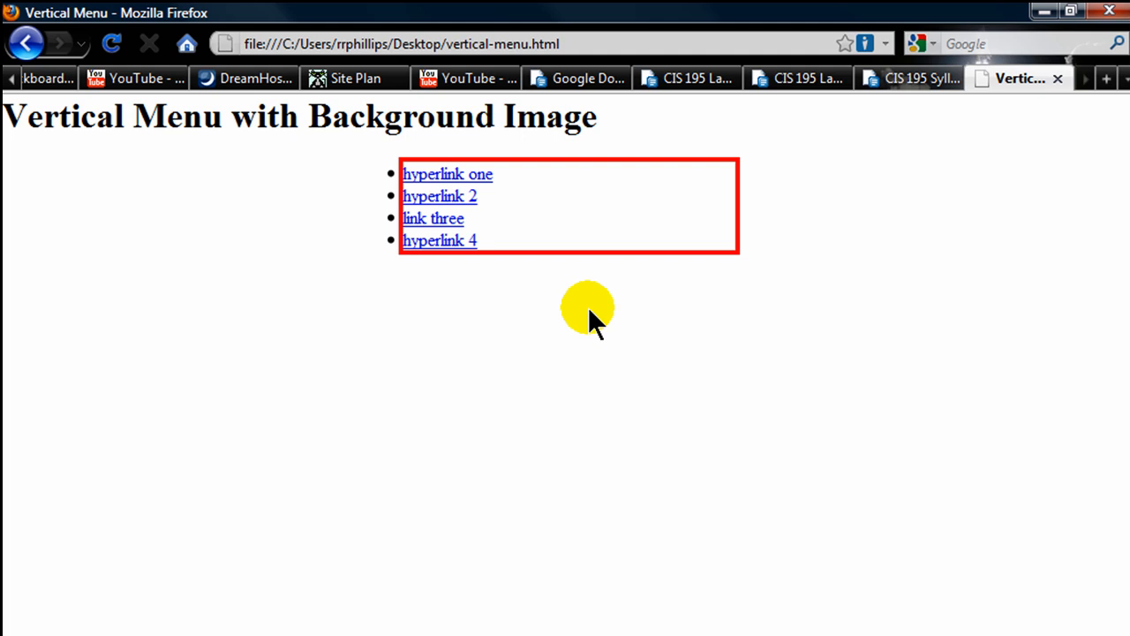
mouse_move(567, 260)
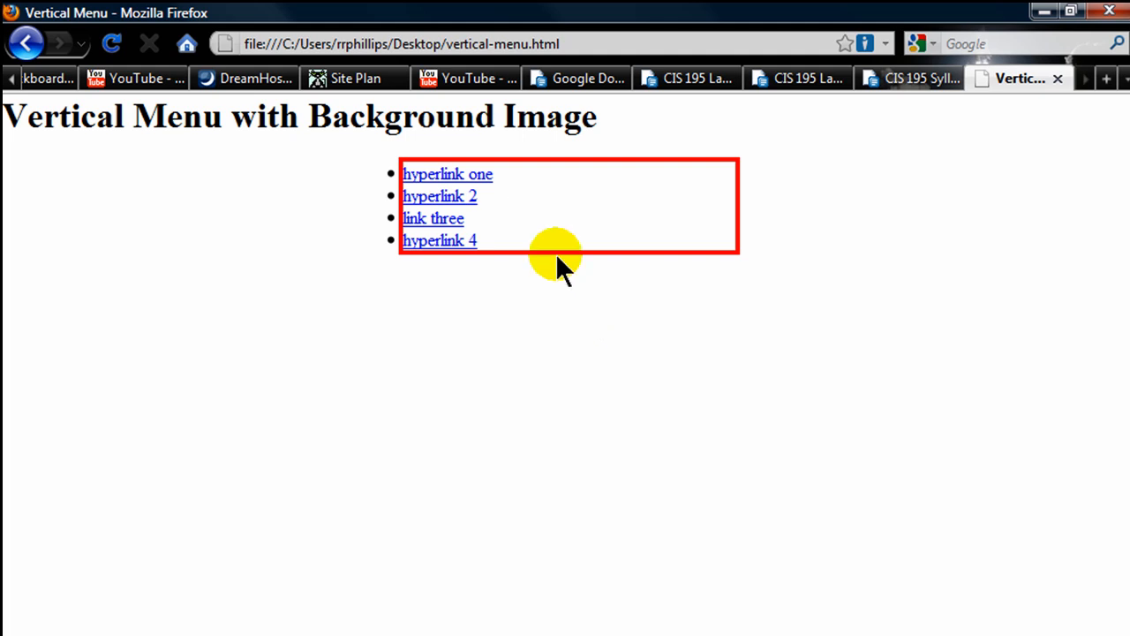
mouse_move(439, 179)
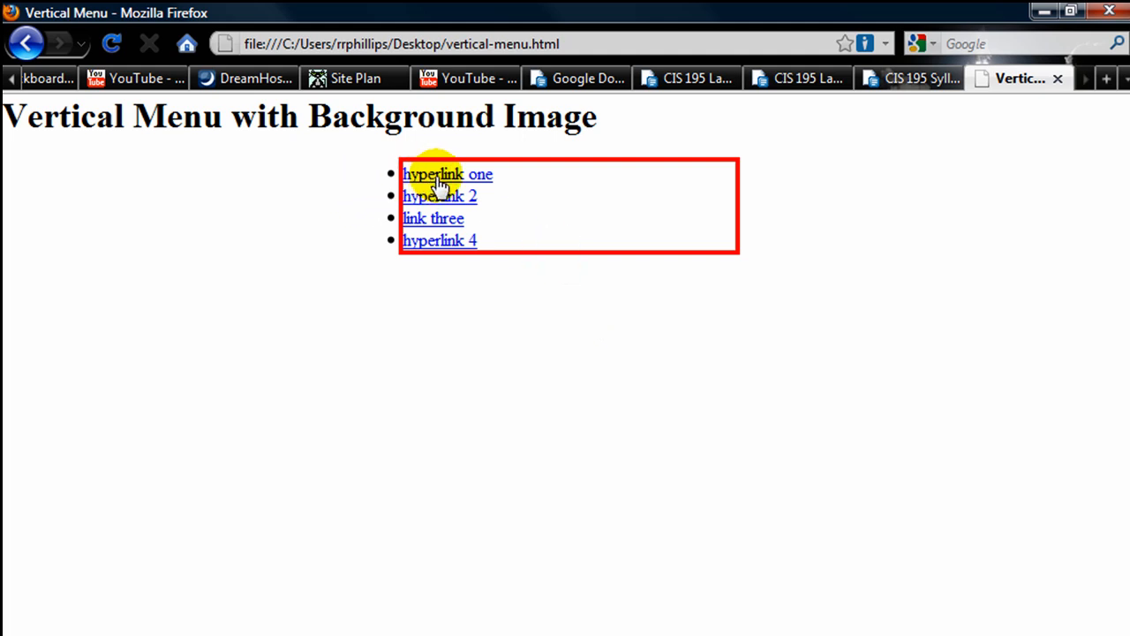
mouse_move(439, 203)
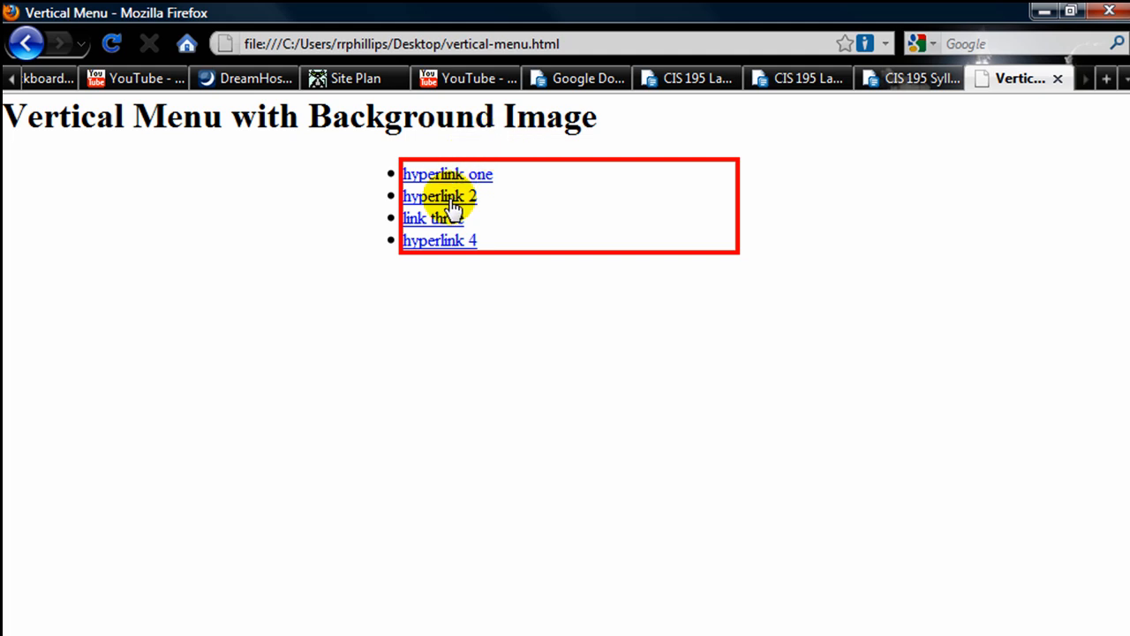
mouse_move(549, 180)
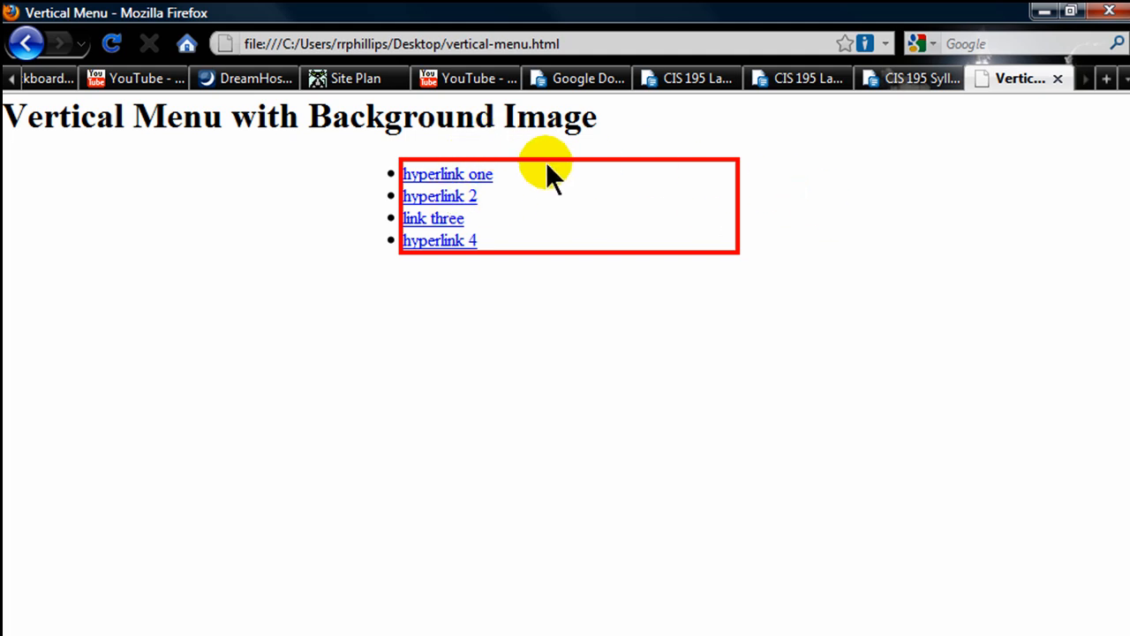
mouse_move(148, 216)
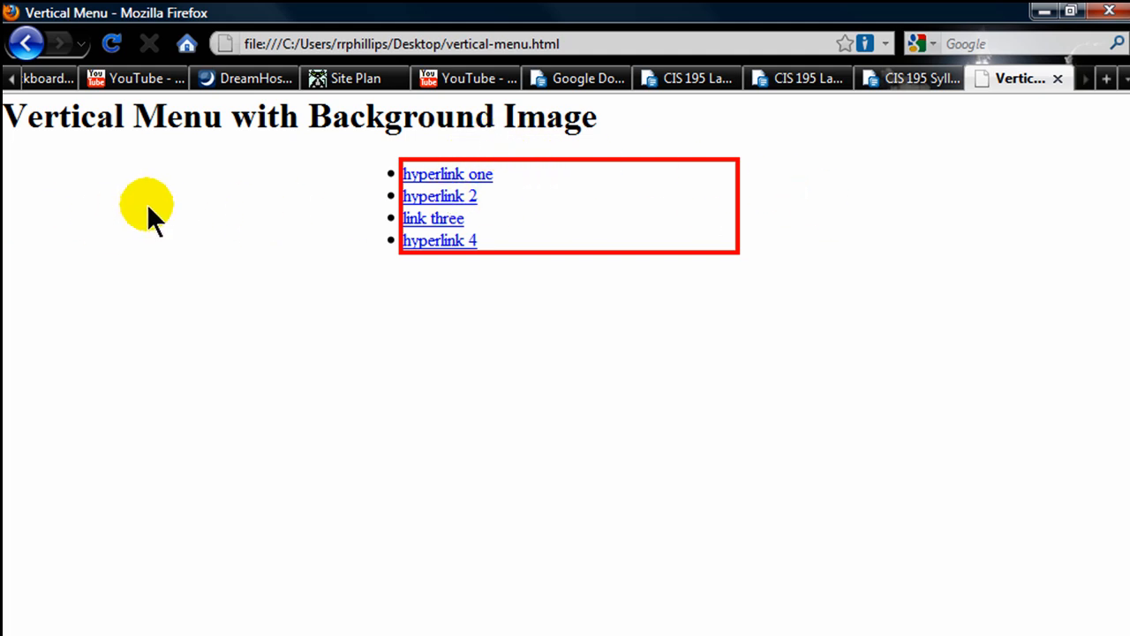
mouse_move(924, 220)
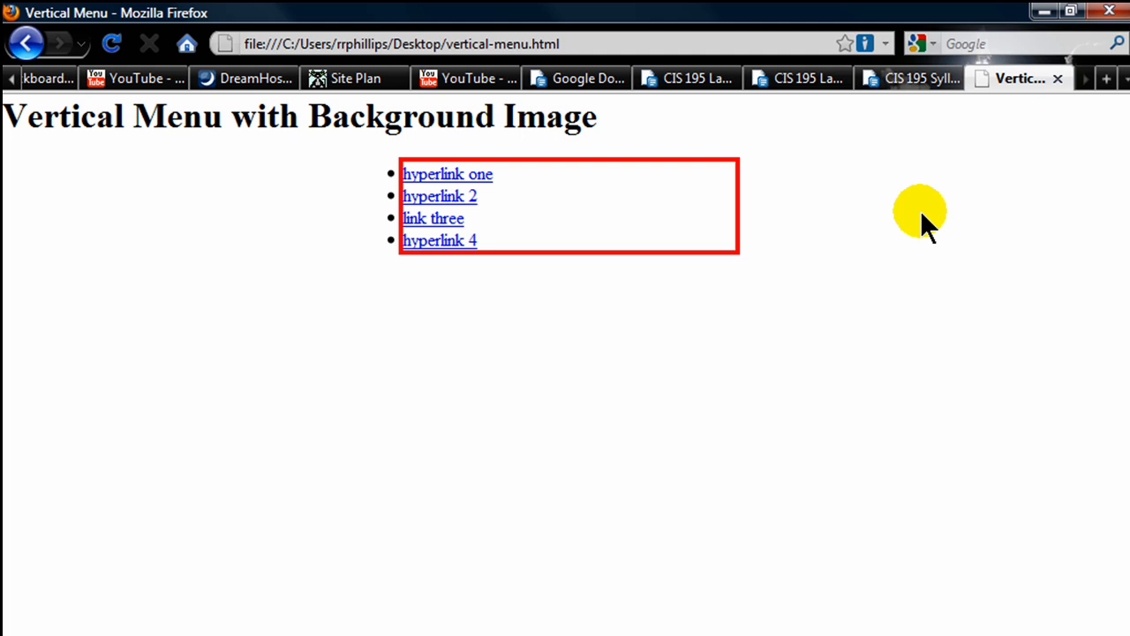
mouse_move(574, 218)
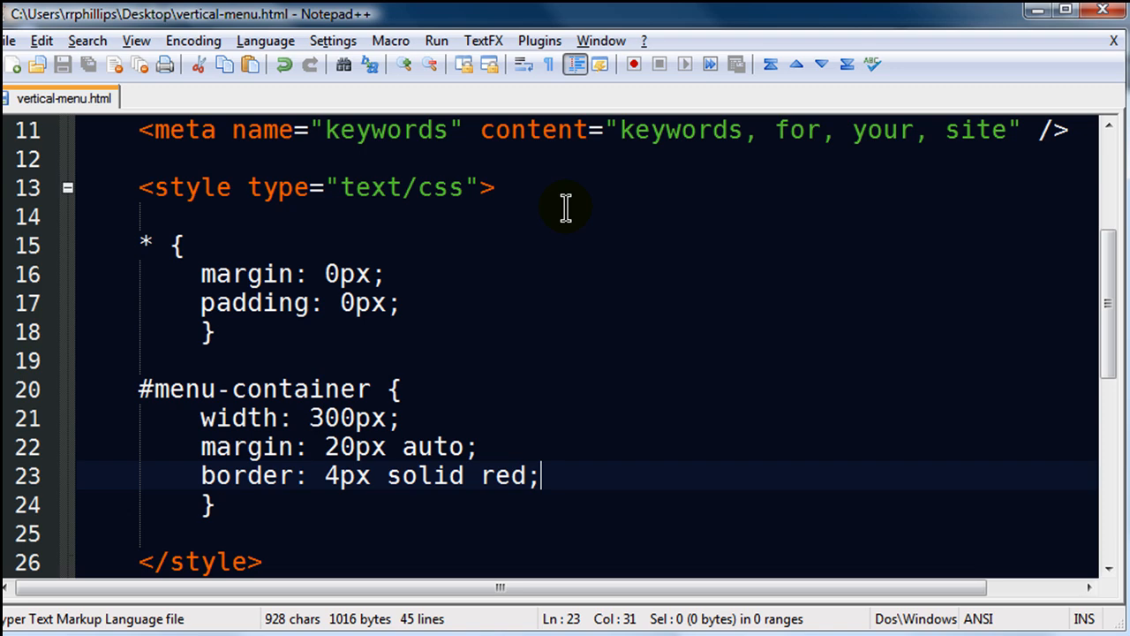
Step: Add a closed ul#navmenu1 rule with list-style-type: none below #menu-container
scroll("down", 3)
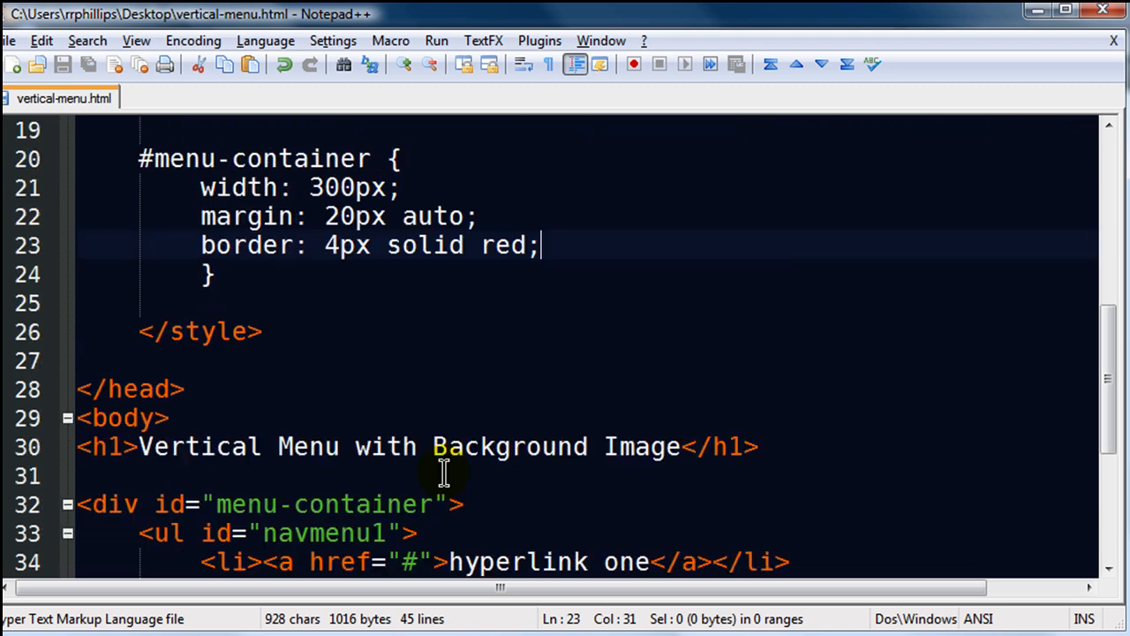
scroll("down", 3)
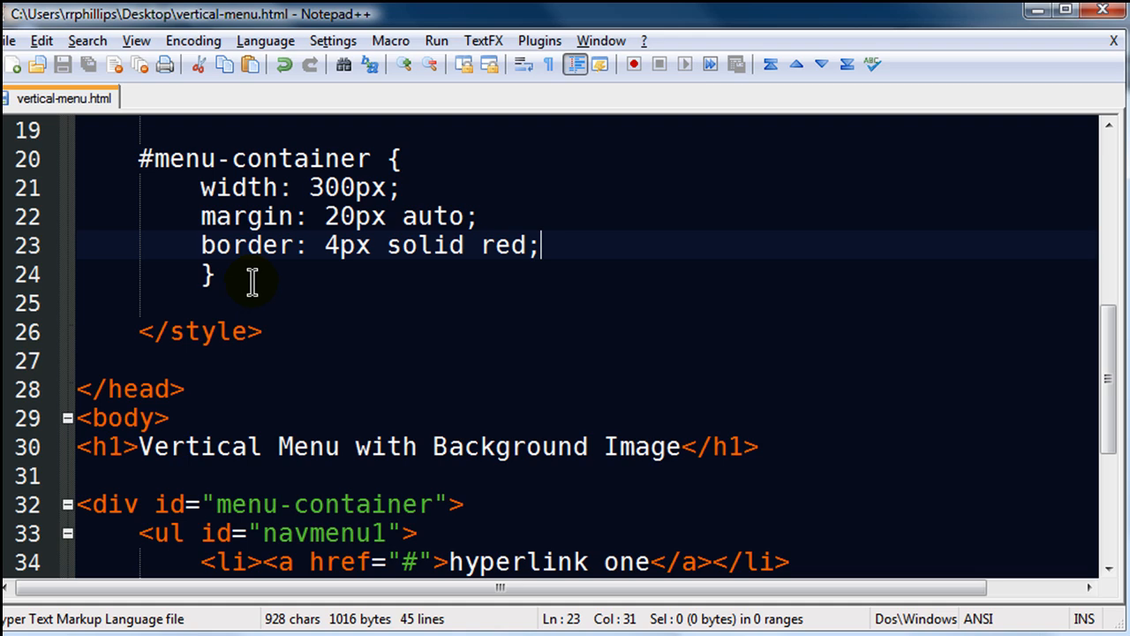
key("Enter")
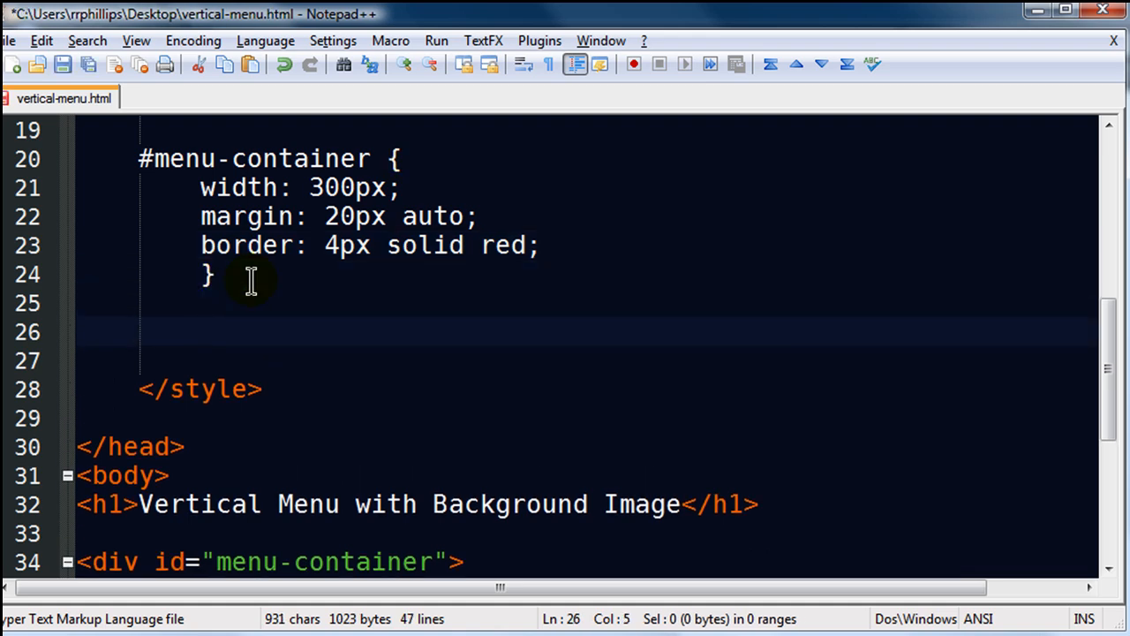
type("ul$")
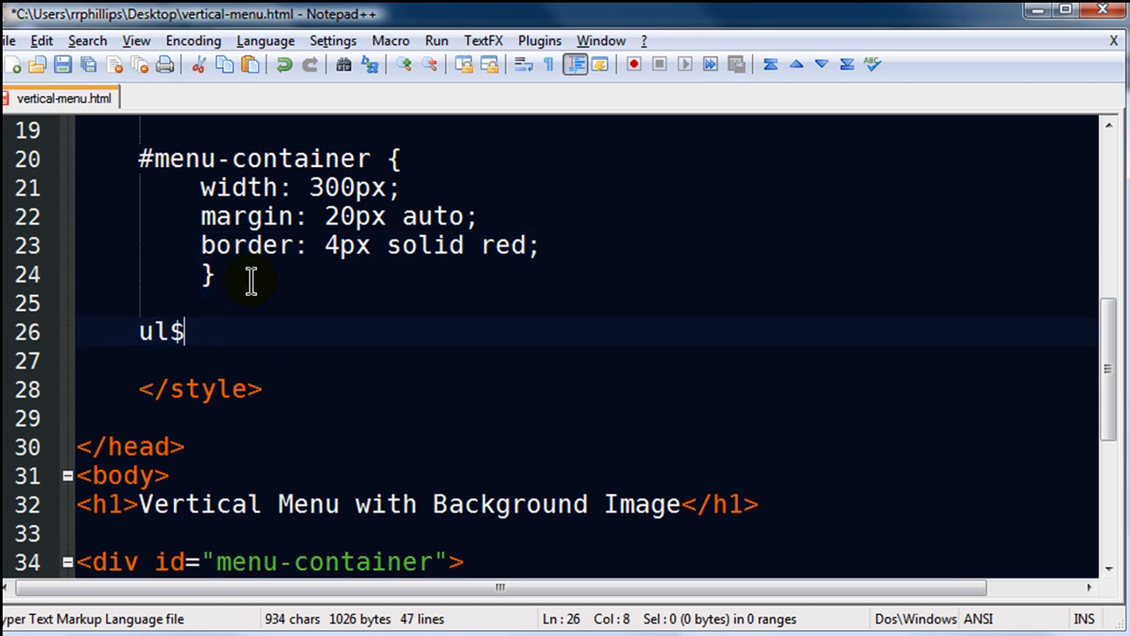
type("#")
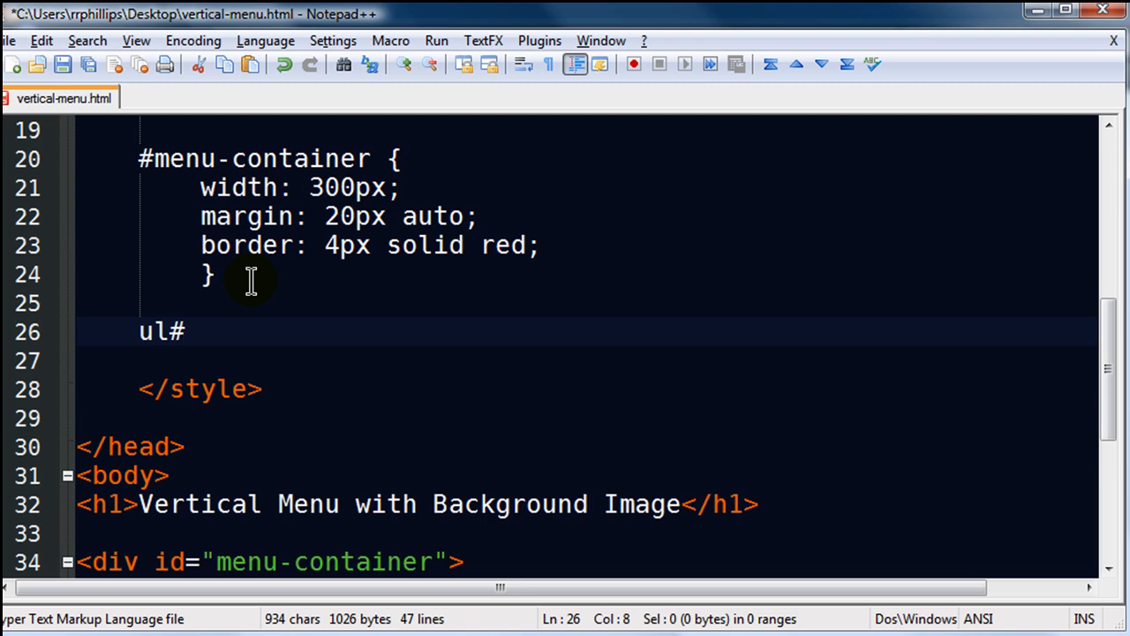
type("navmenu1 {")
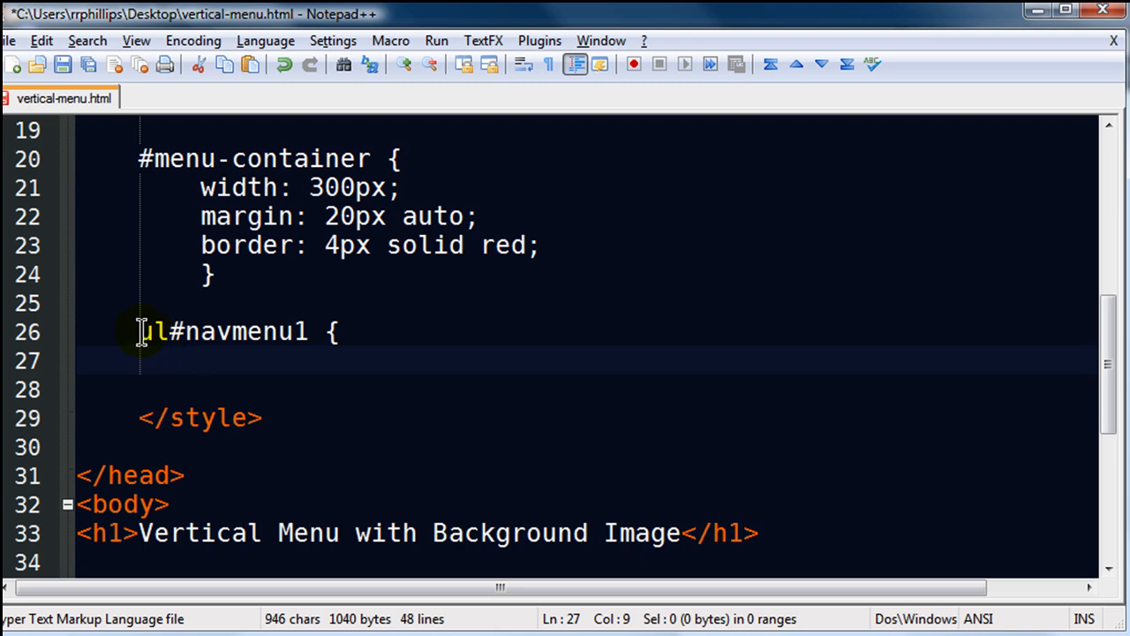
mouse_move(148, 364)
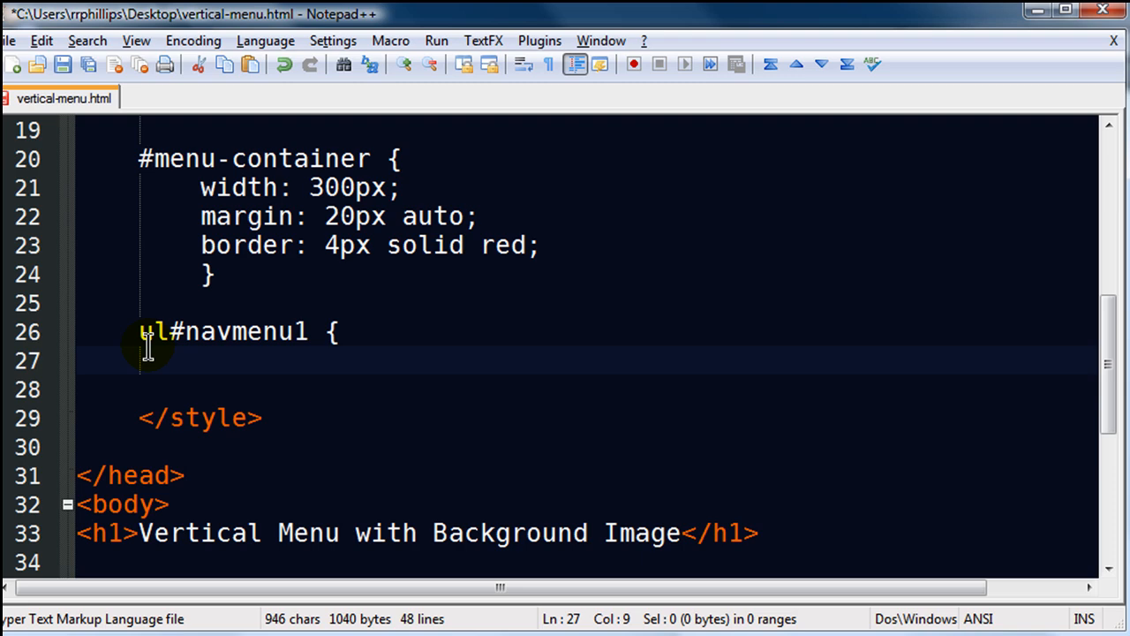
mouse_move(146, 361)
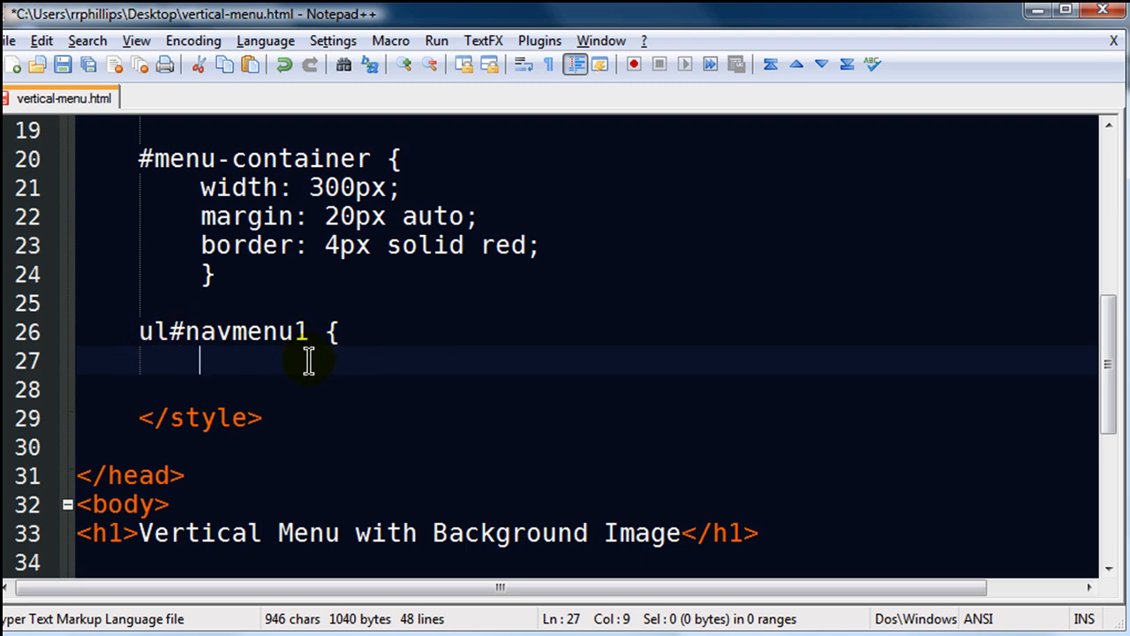
type("list-st")
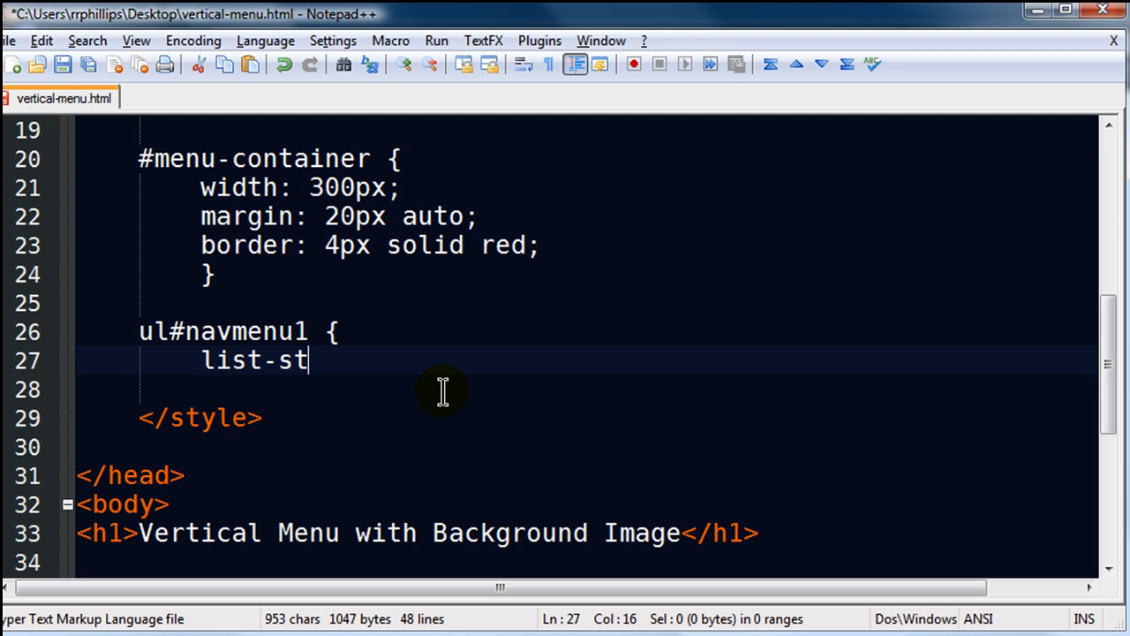
type("yle-type: none;")
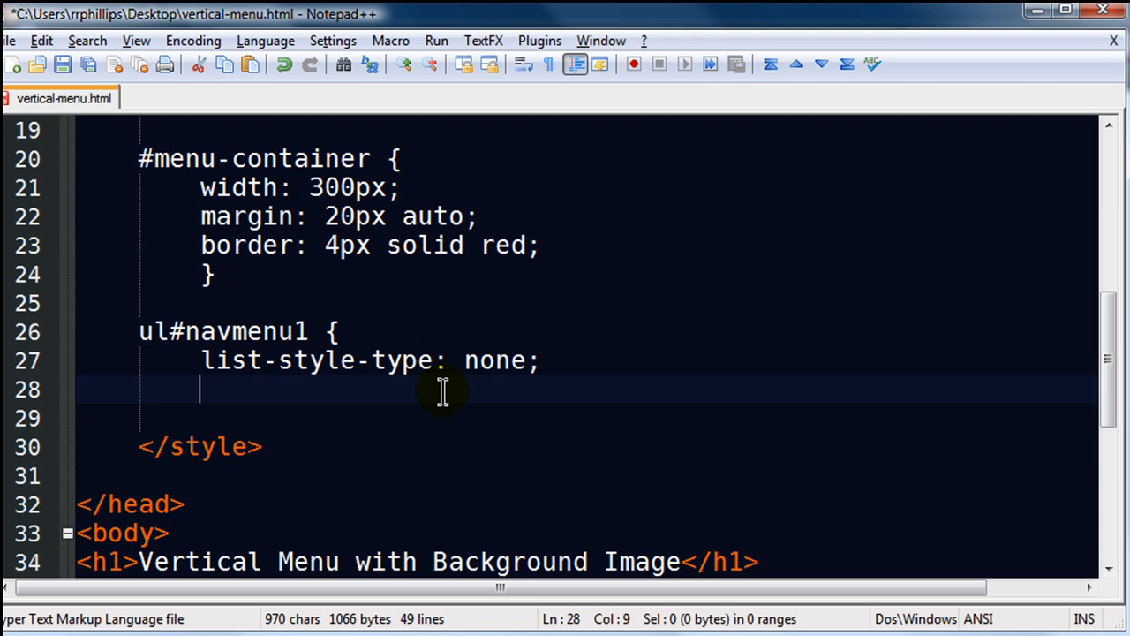
type("}")
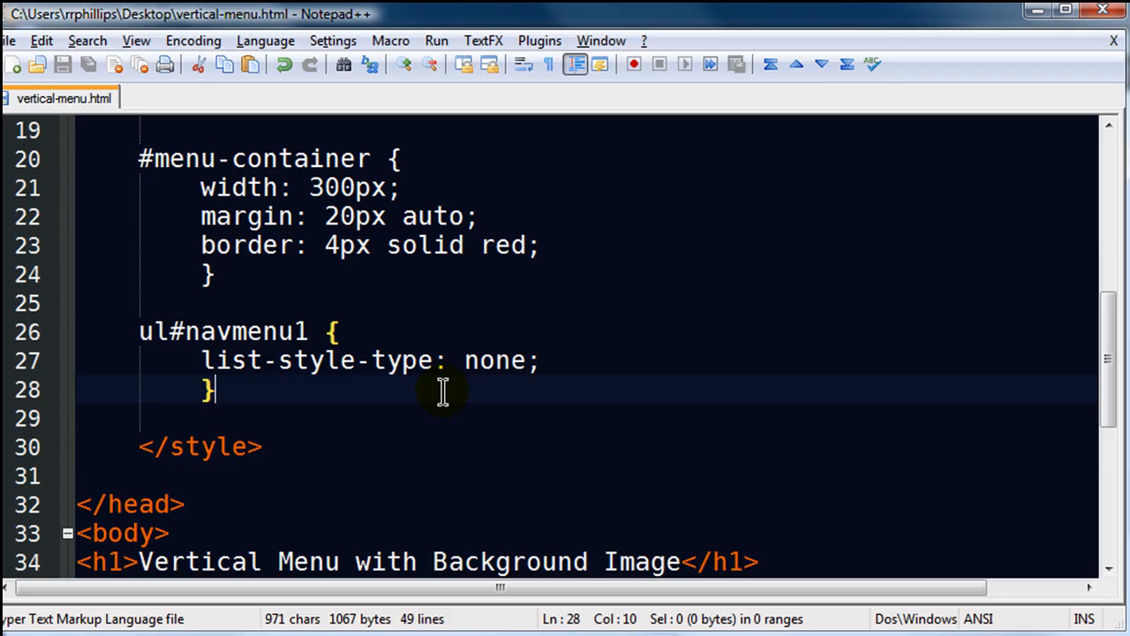
mouse_move(342, 436)
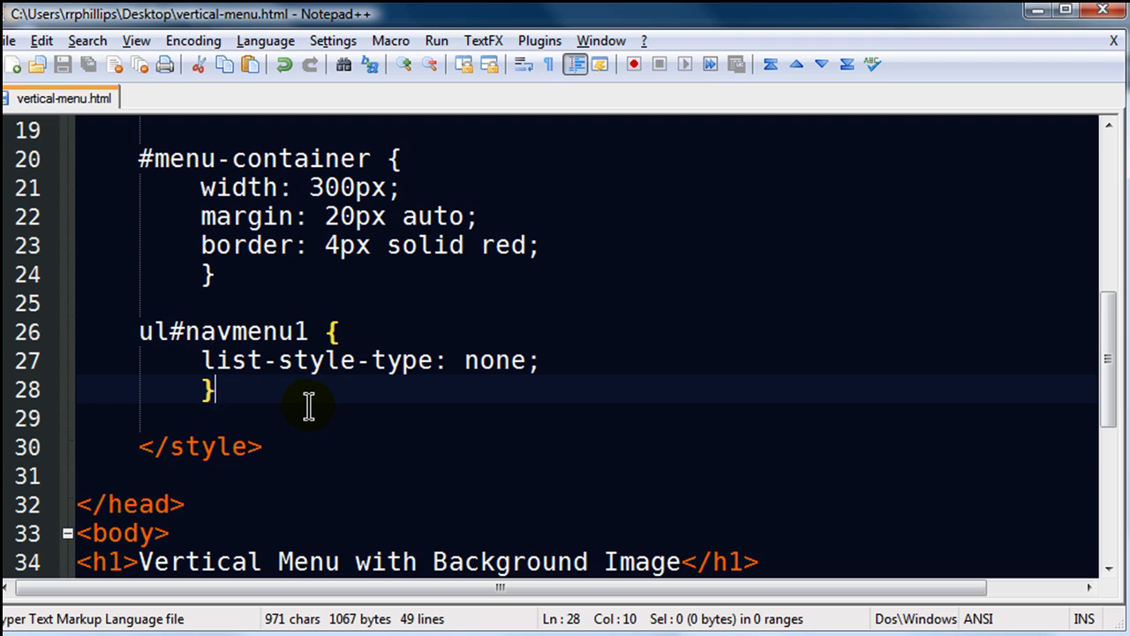
Step: Write a ul#navmenu1 li rule with width: 200px and height: 32px
type("u")
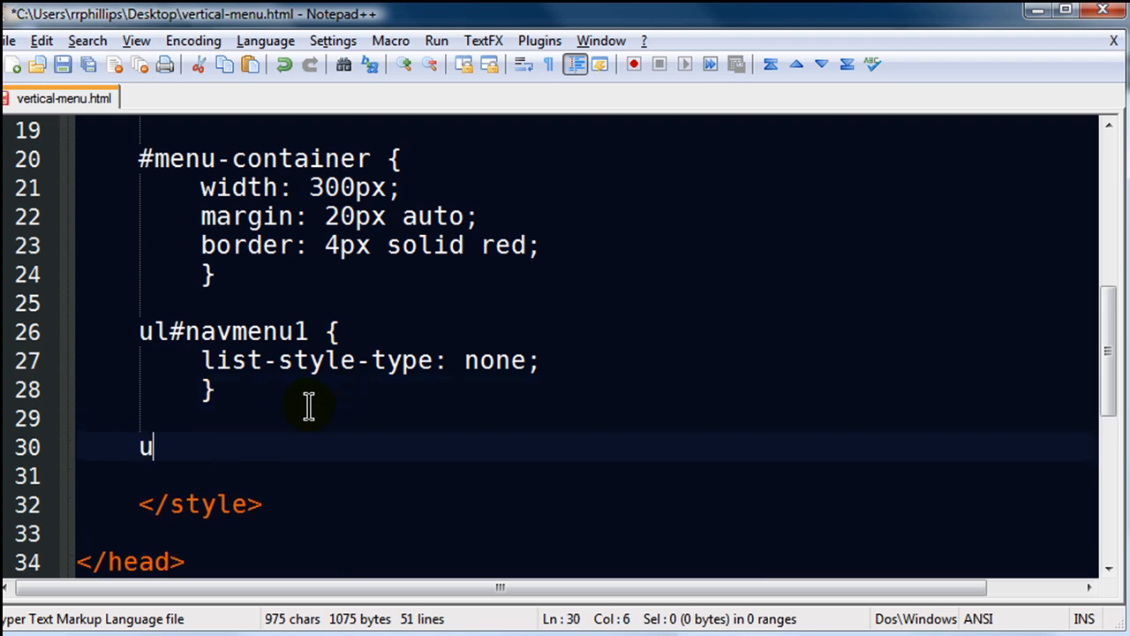
type("l#nav")
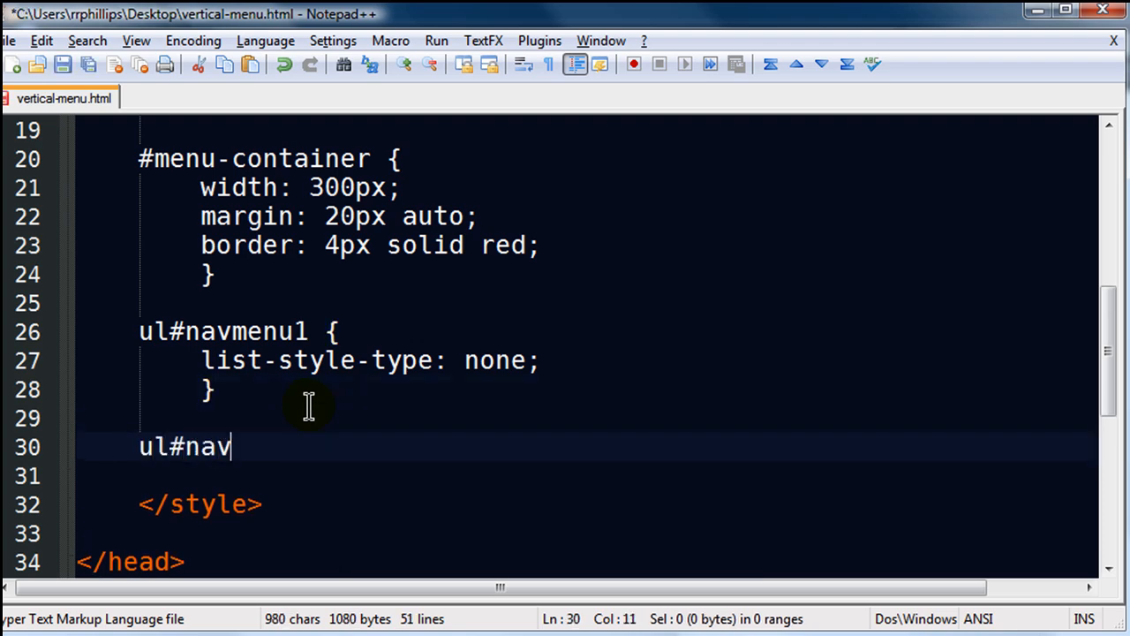
type("menu1 li {")
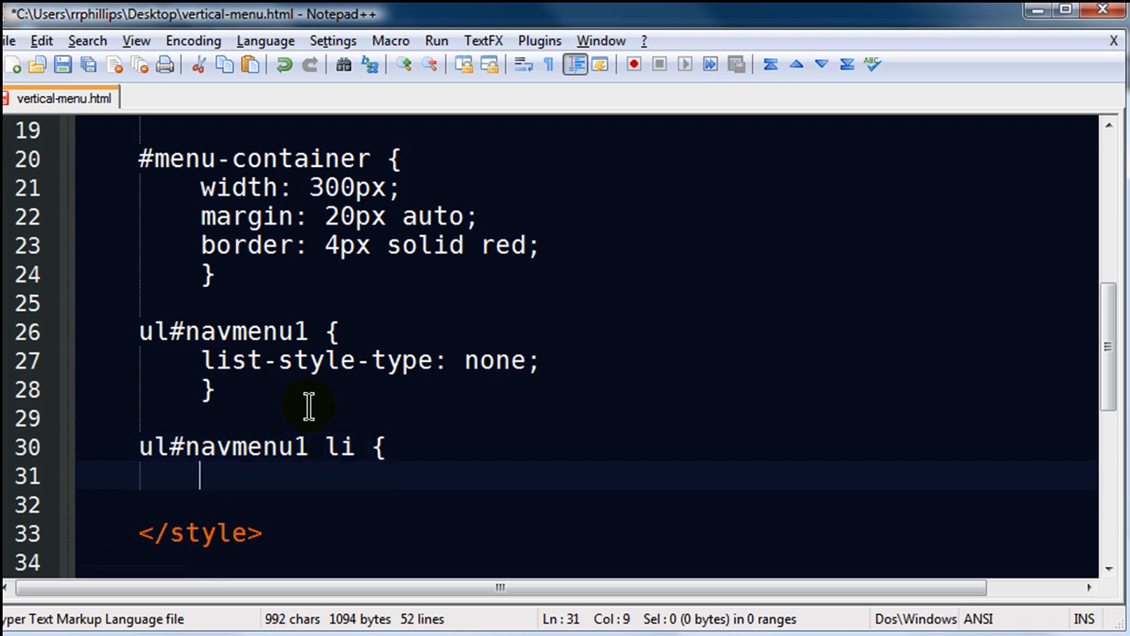
scroll("down", 3)
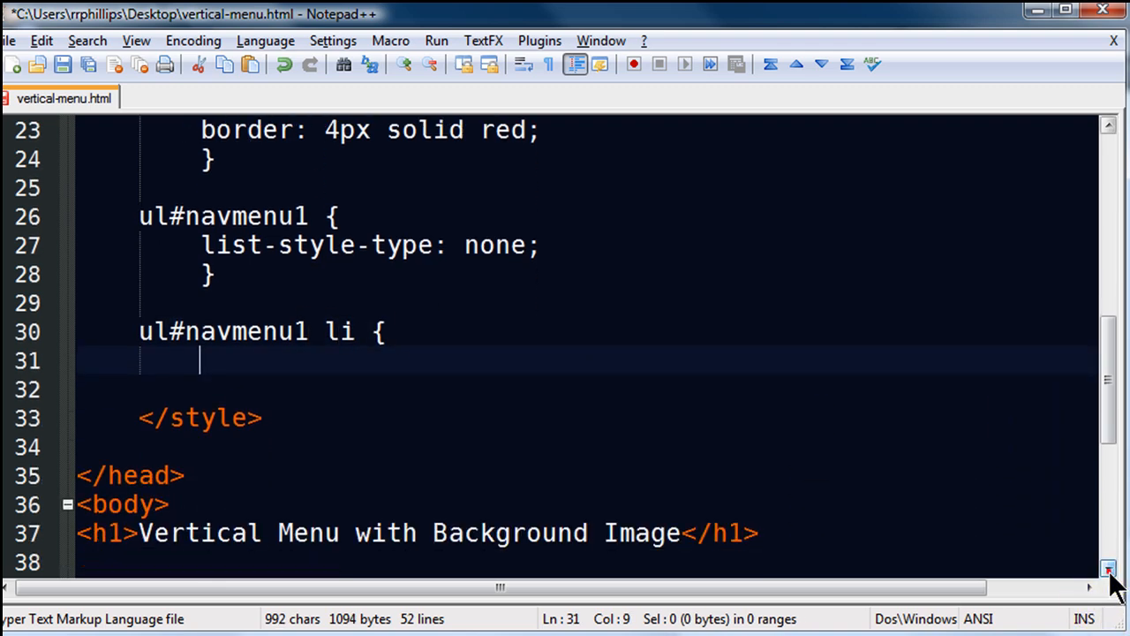
scroll("down", 3)
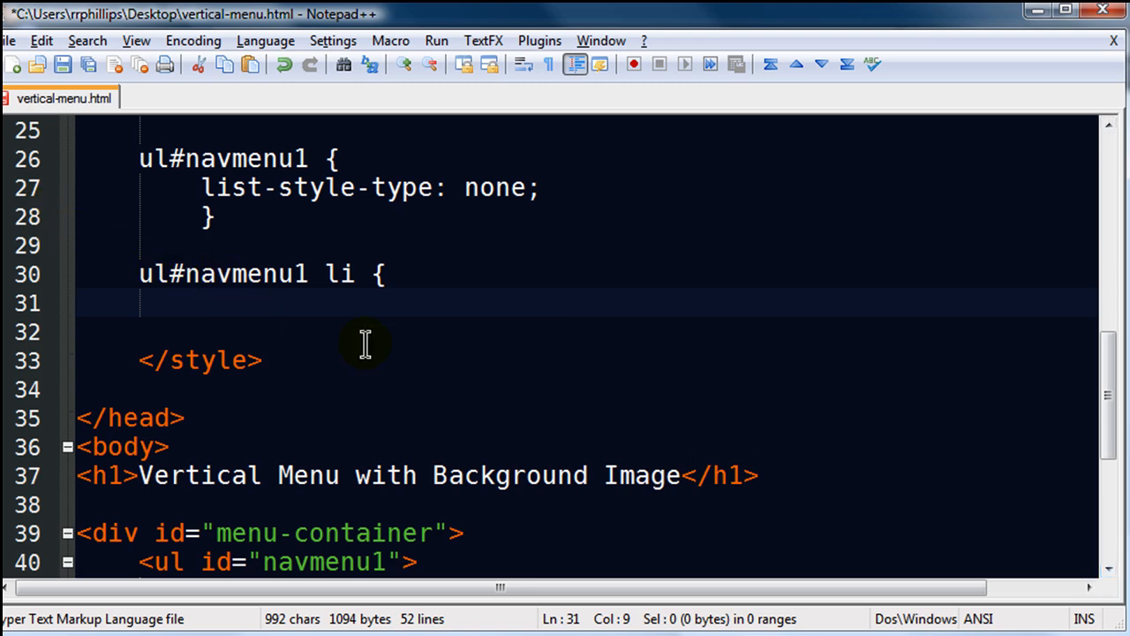
mouse_move(254, 315)
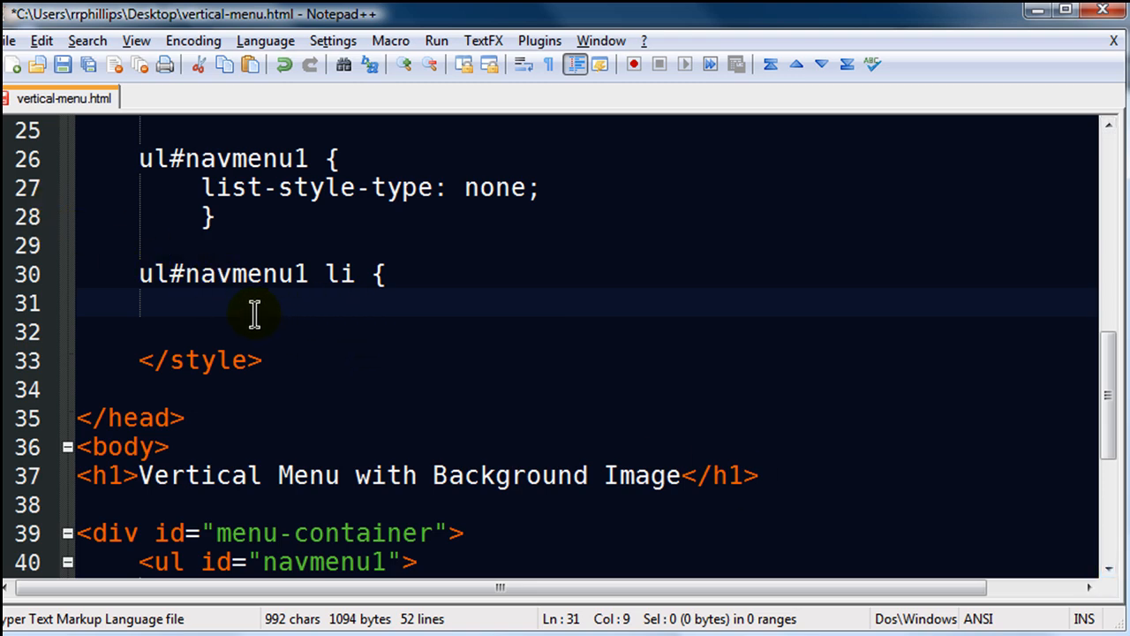
mouse_move(307, 331)
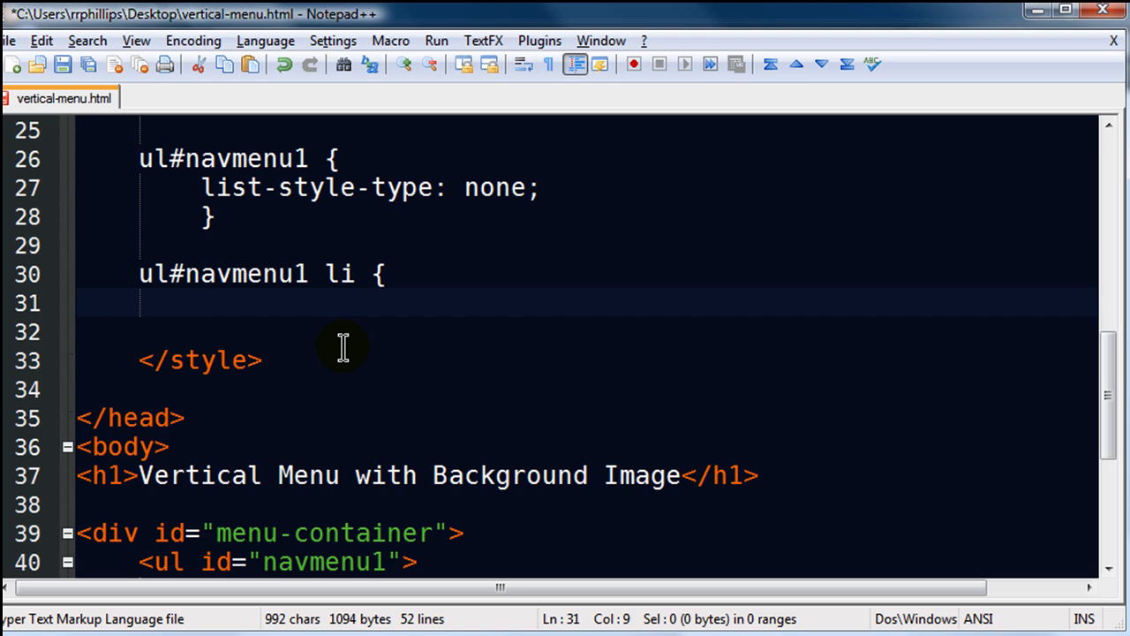
type("width: 20")
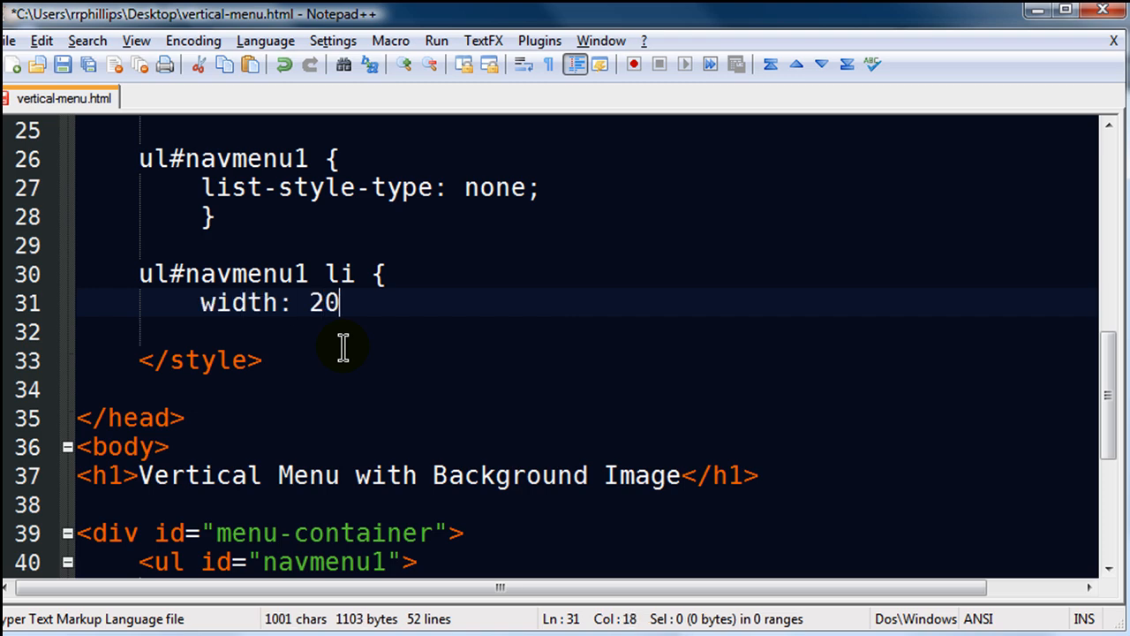
type("0px;")
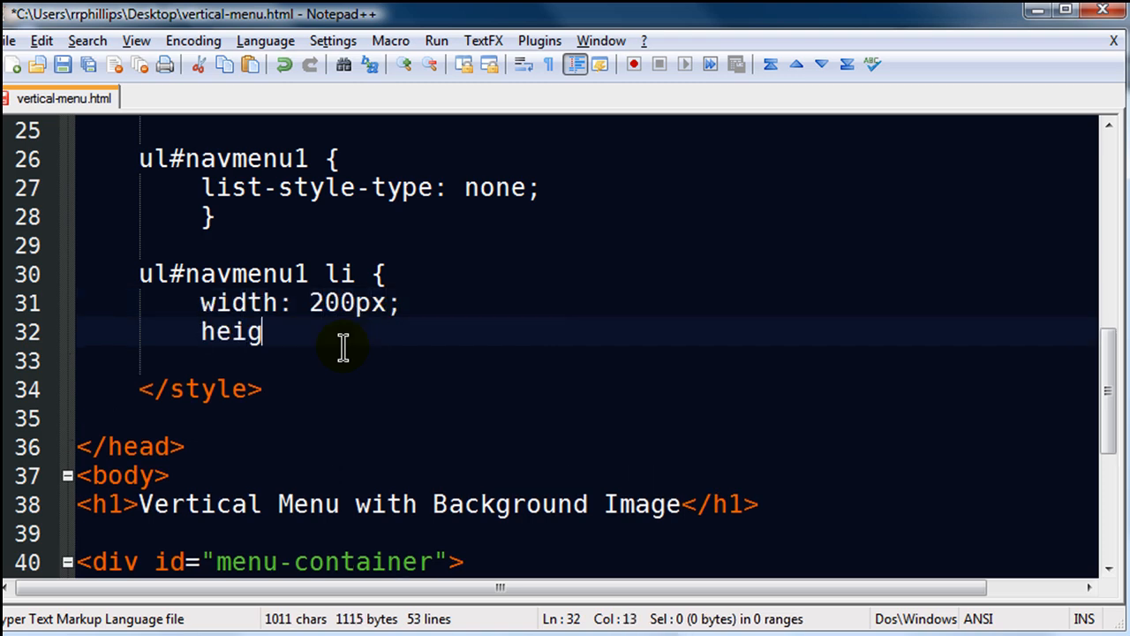
type("ht: 32px;")
left_click(585, 360)
type("}")
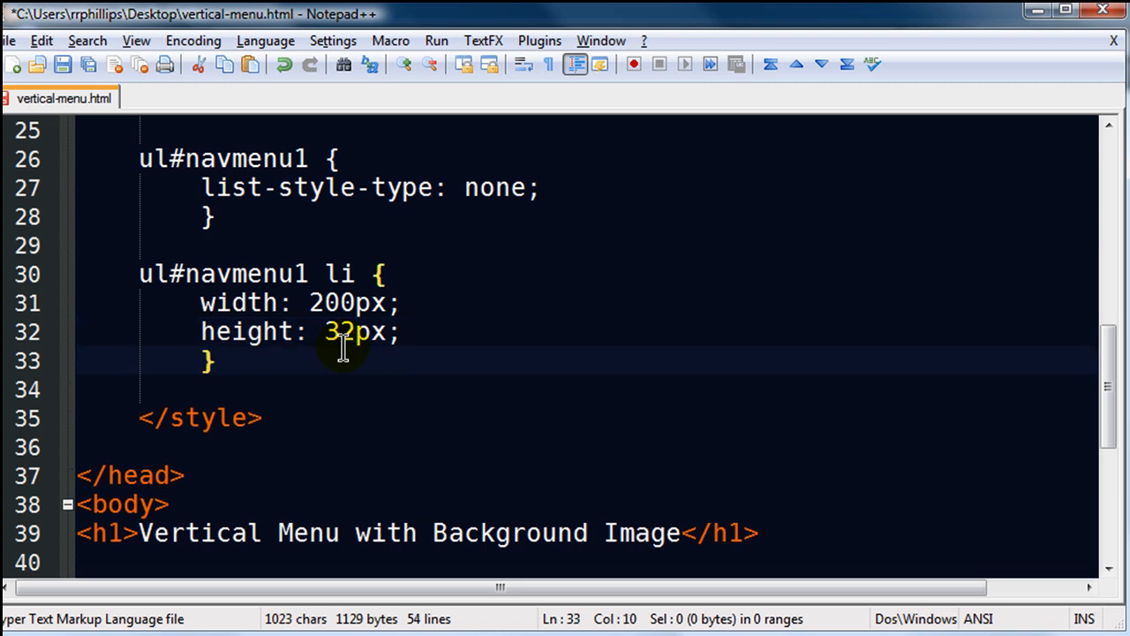
mouse_move(1029, 22)
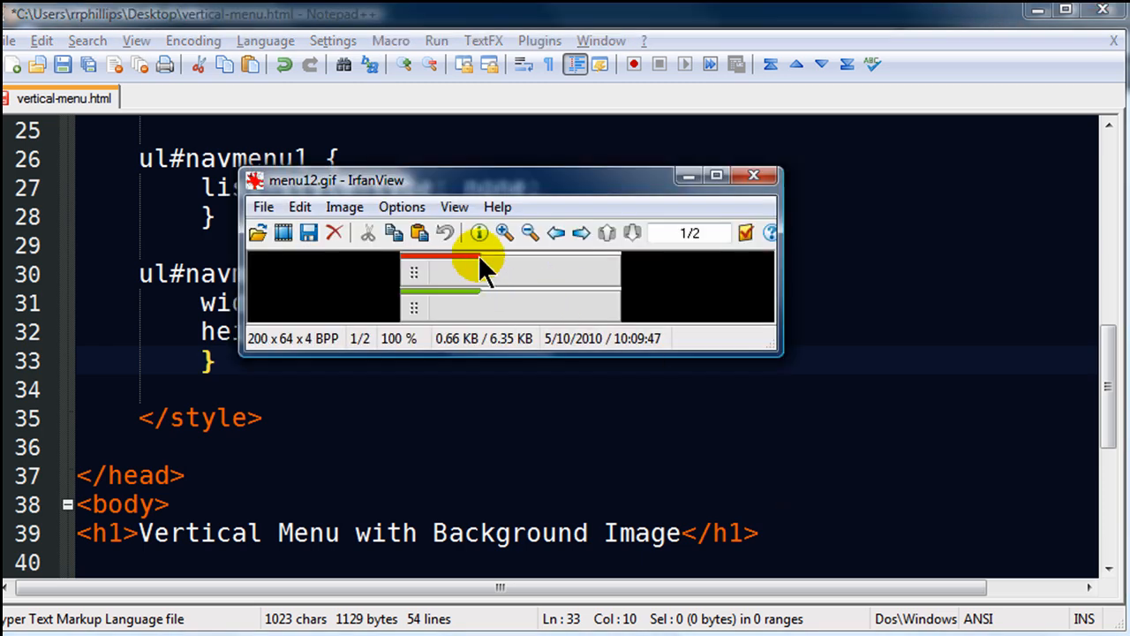
mouse_move(250, 355)
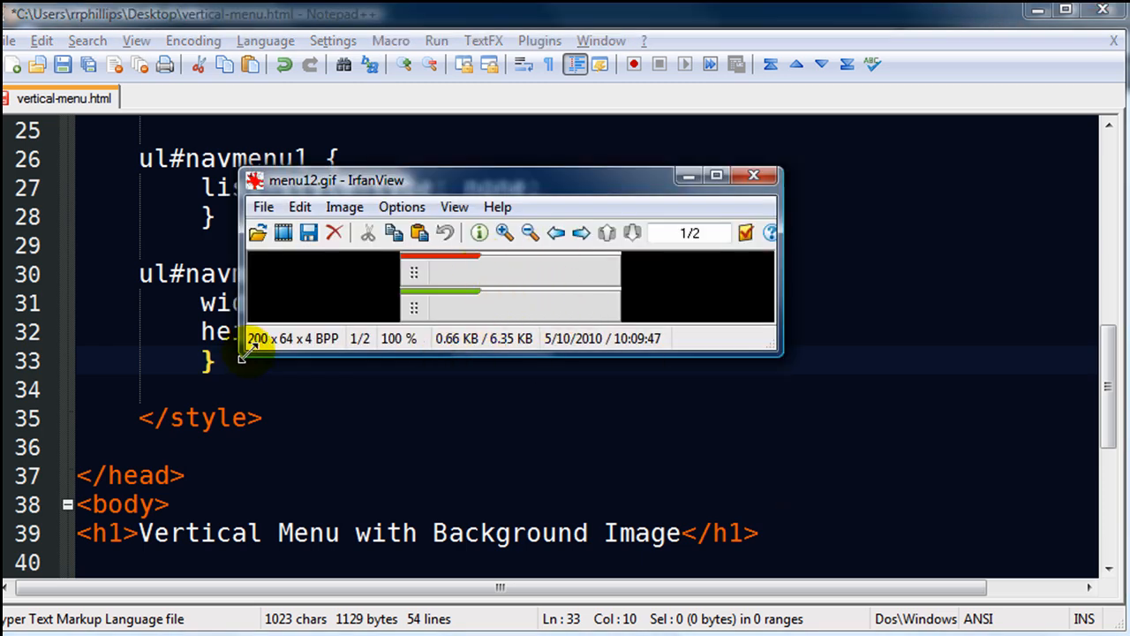
mouse_move(566, 278)
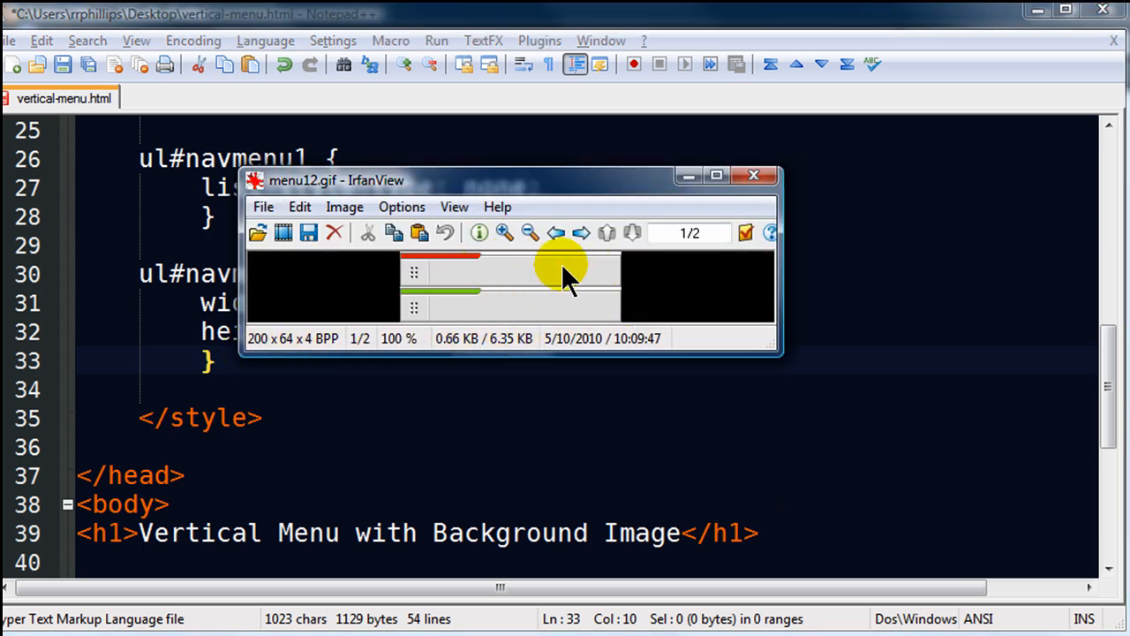
mouse_move(464, 293)
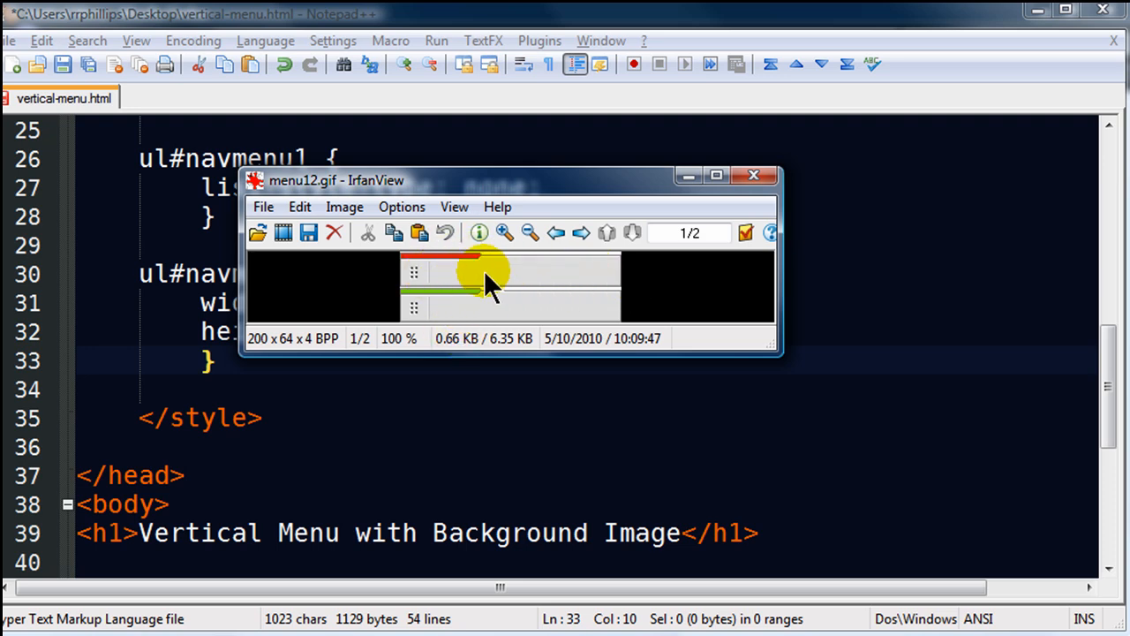
mouse_move(691, 175)
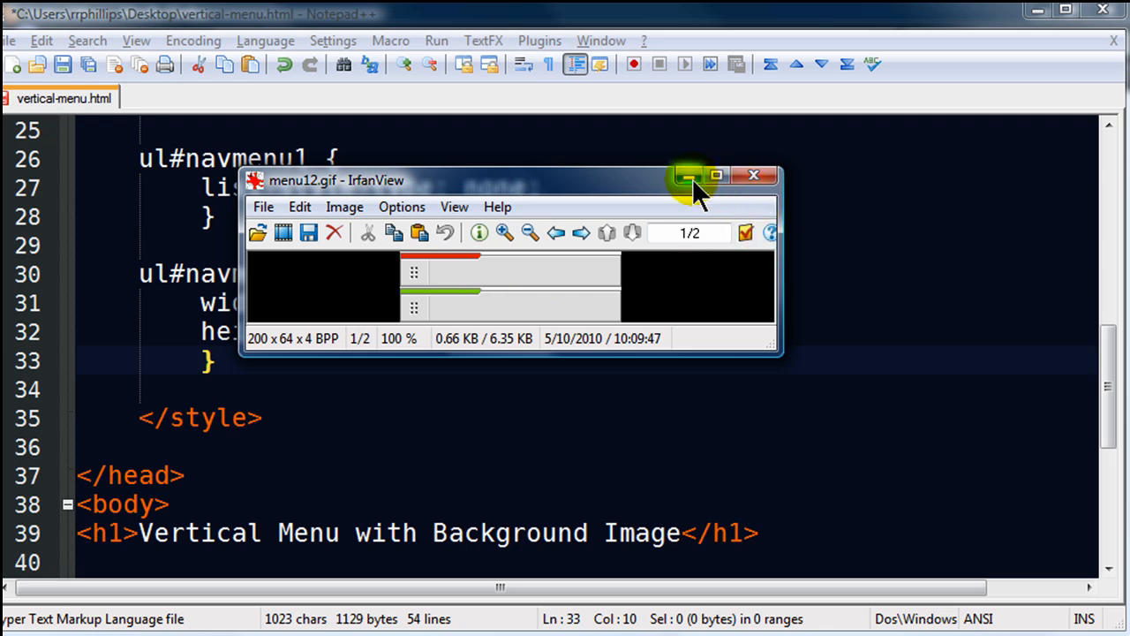
left_click(685, 174)
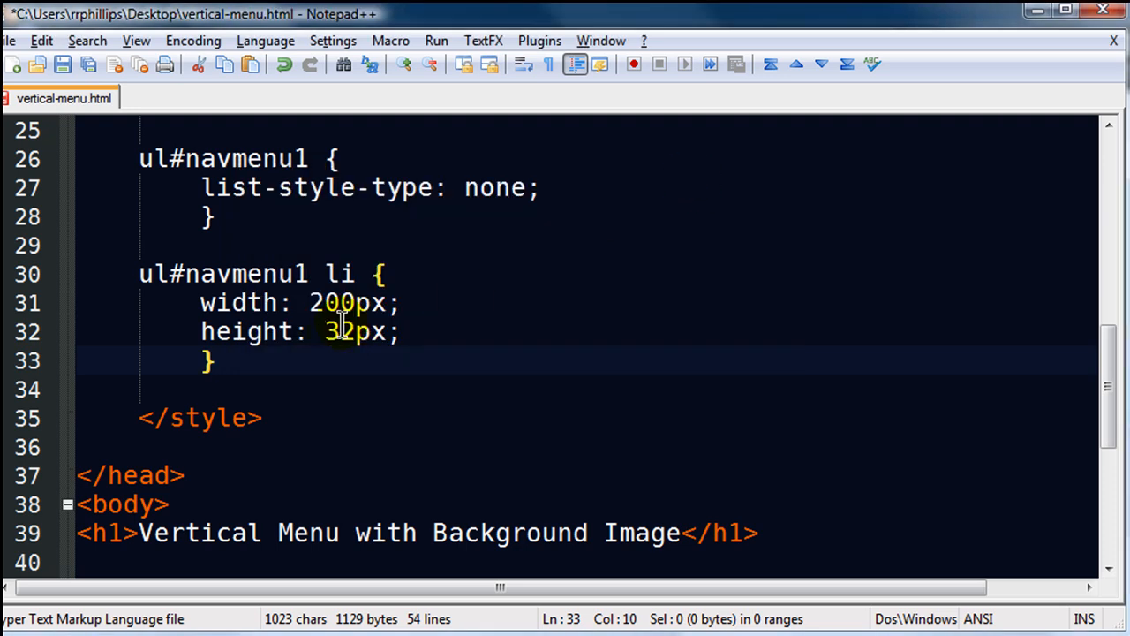
mouse_move(445, 425)
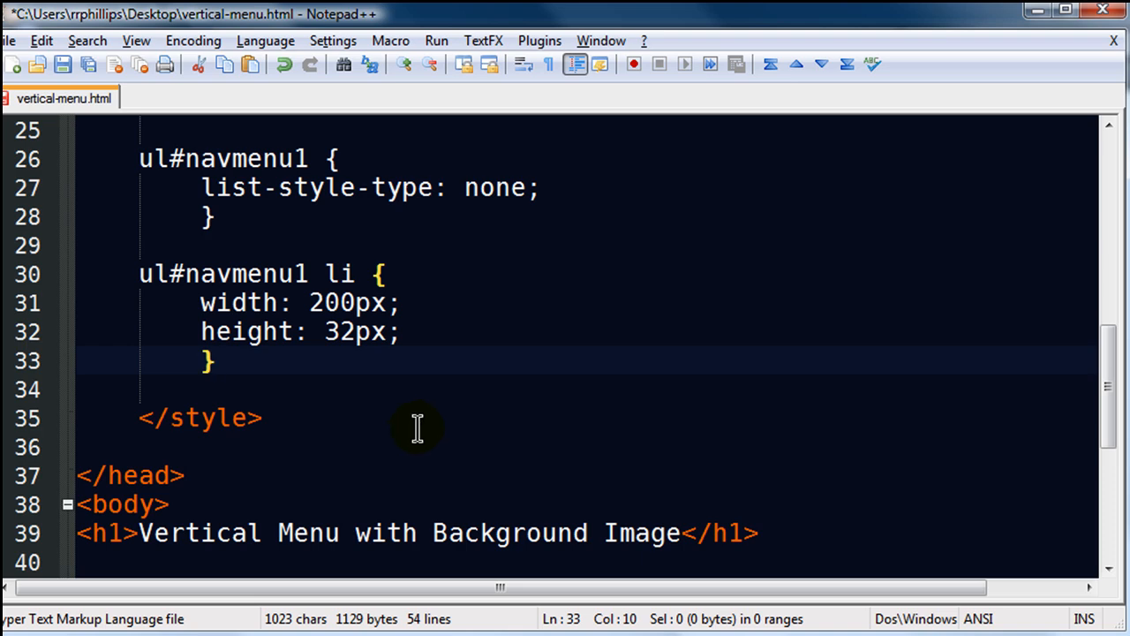
mouse_move(399, 411)
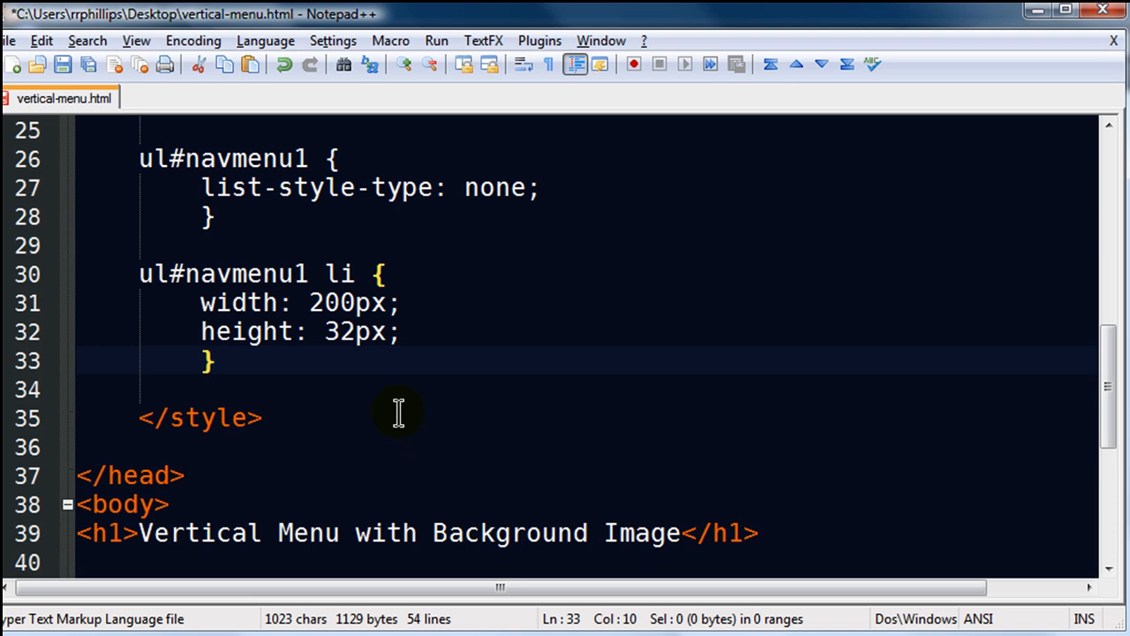
Step: Start a new ul#navmenu1 li a rule with display: block
key("Enter")
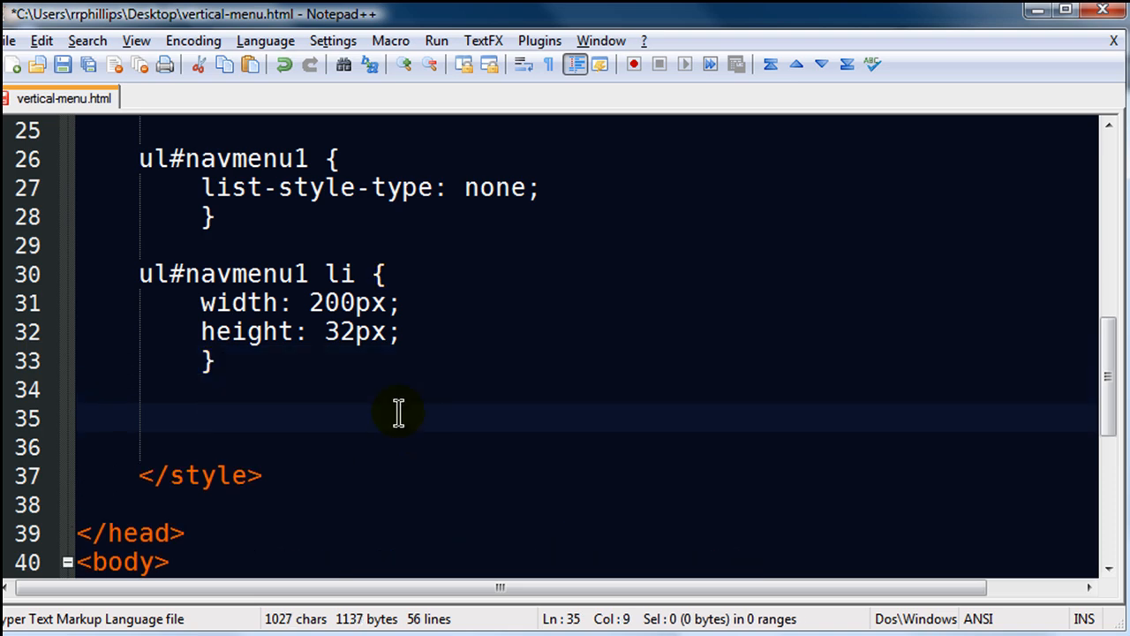
type("ul")
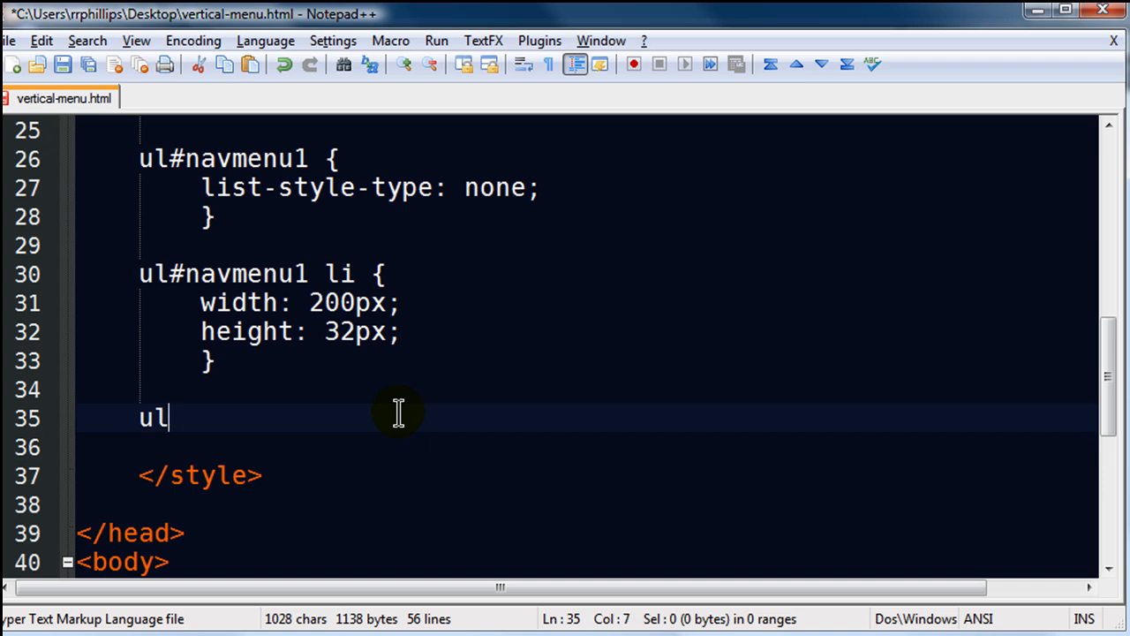
type("#navmenu1 li a {")
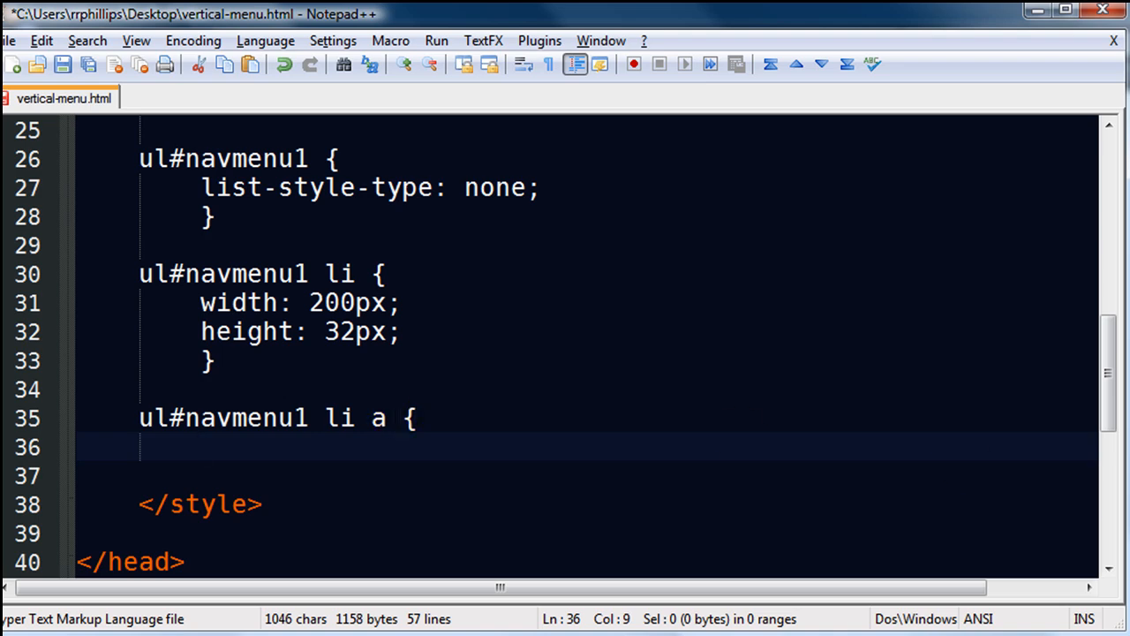
scroll("down", 3)
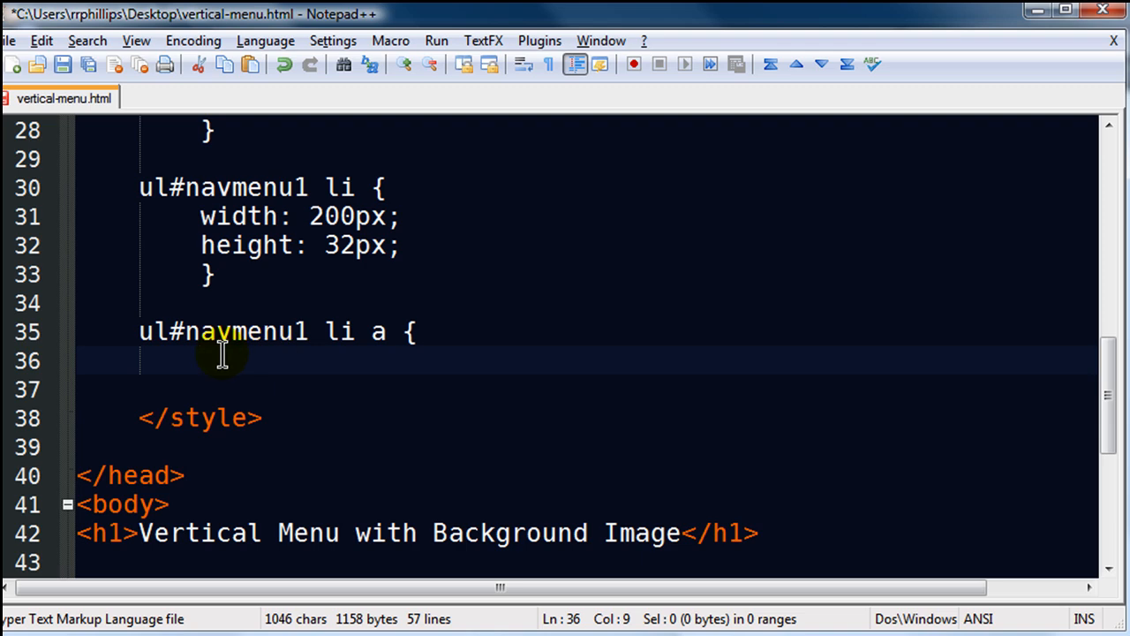
mouse_move(495, 440)
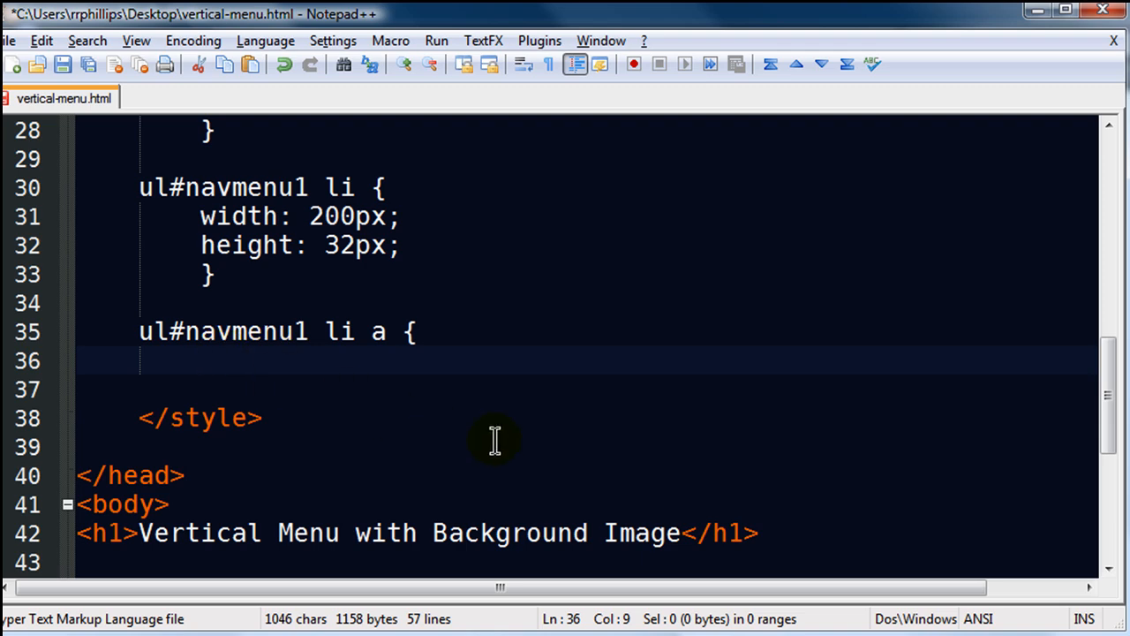
mouse_move(508, 408)
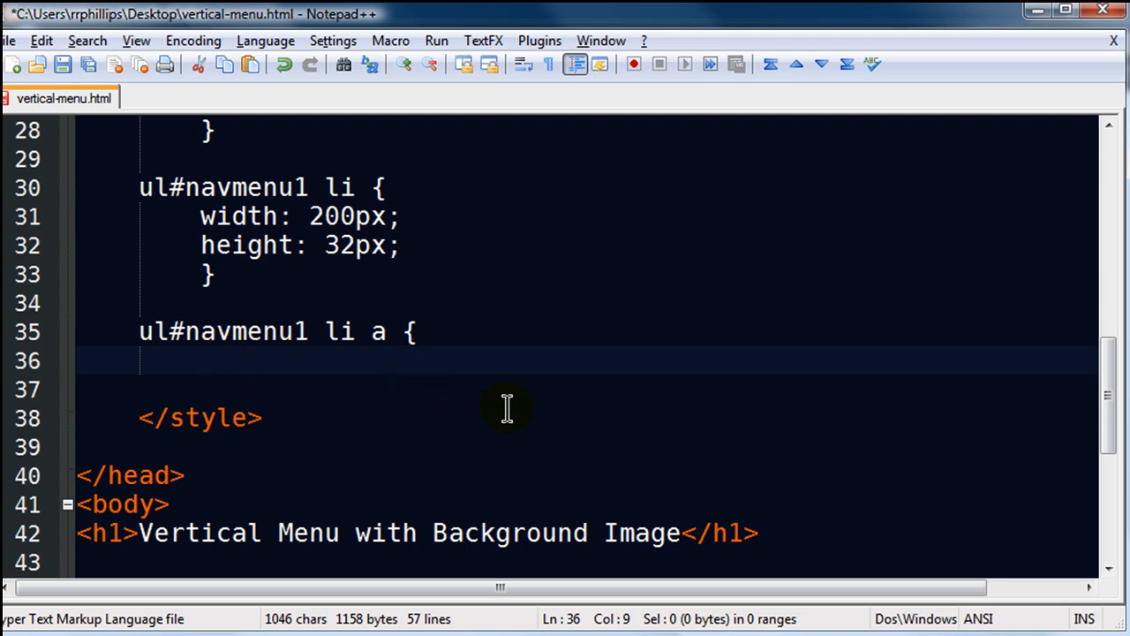
type("d")
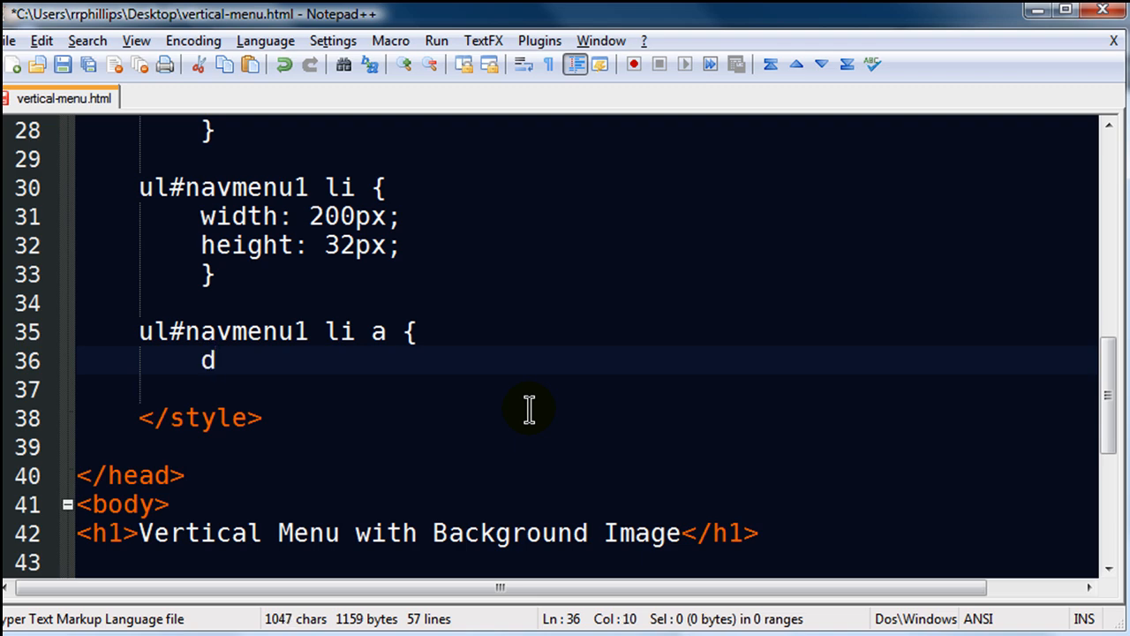
type("i")
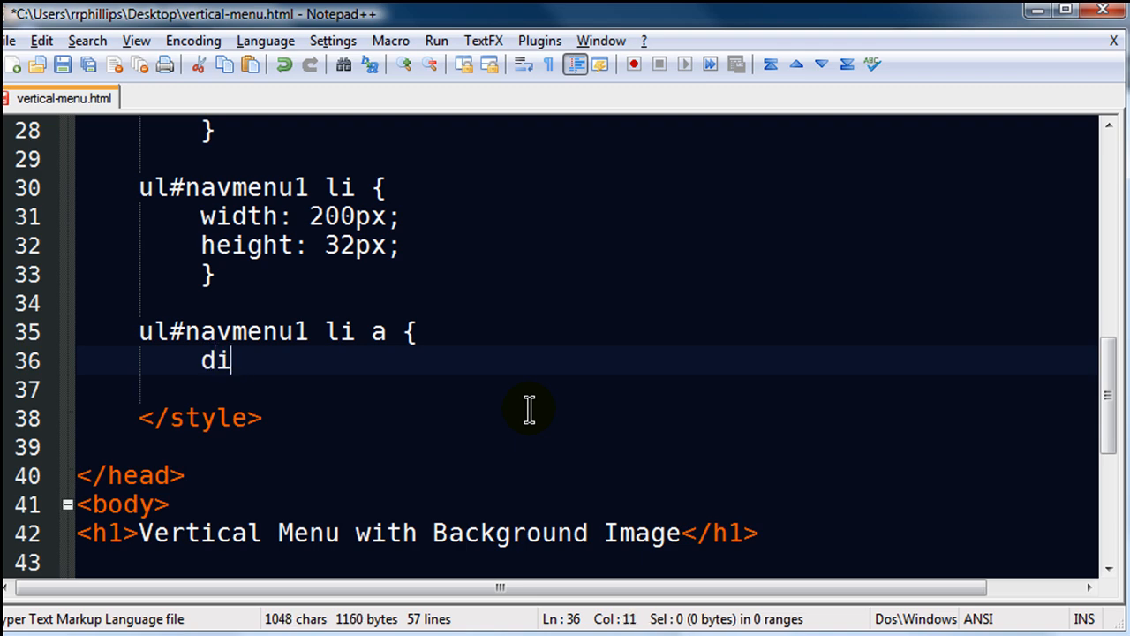
type("splay: block")
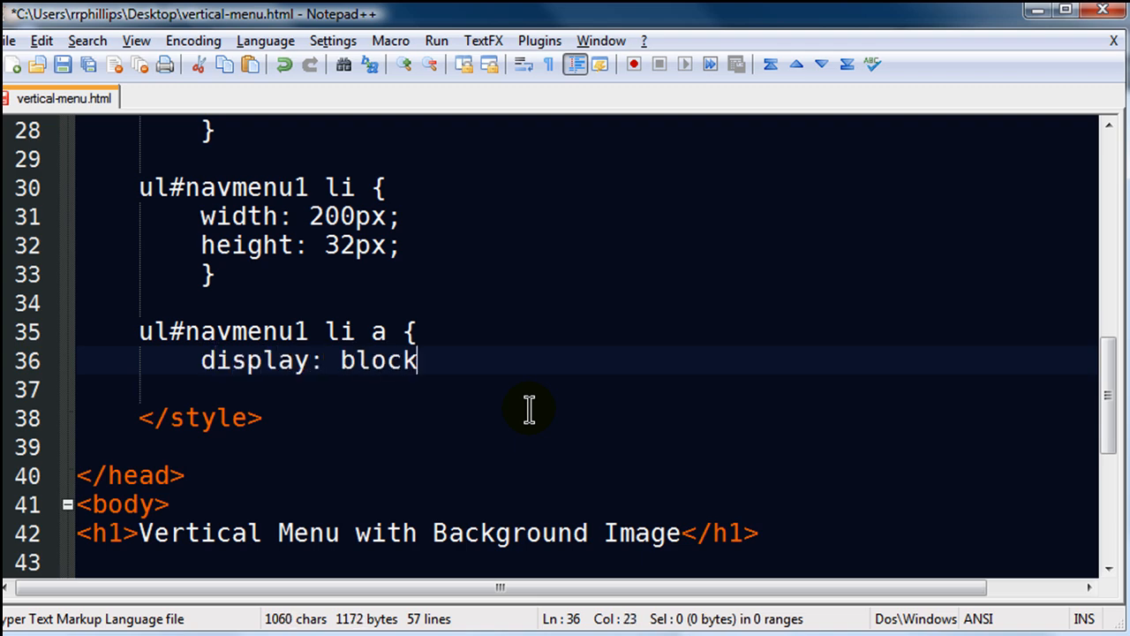
type(";")
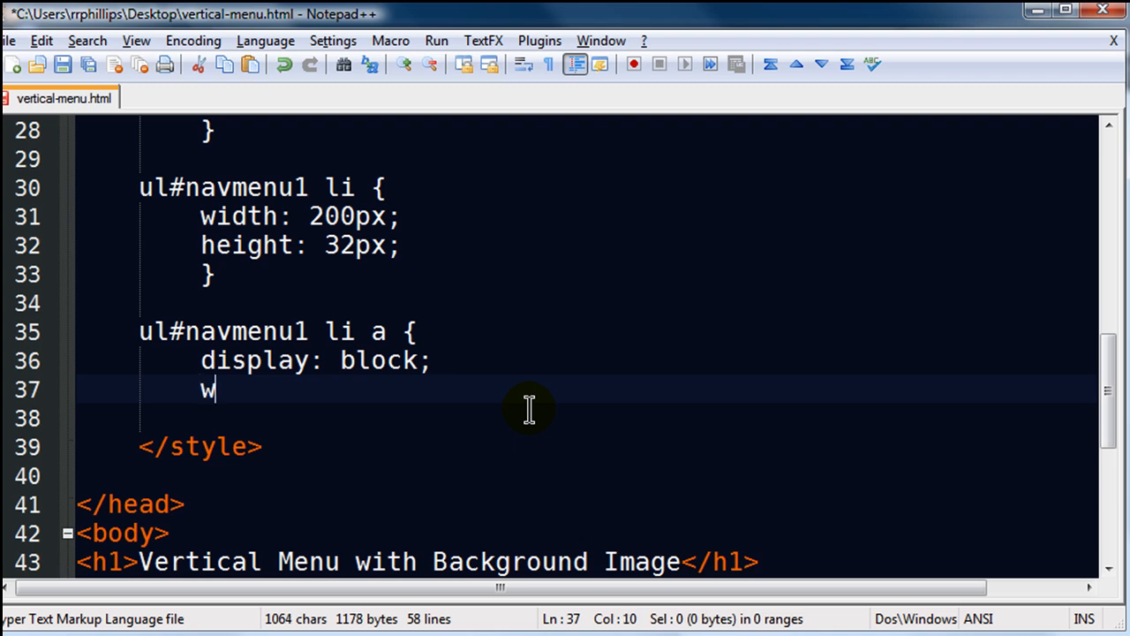
Step: Give the link rule width 200px, height 32px and background-image url(menu12.gif)
type("idth: 200px;")
left_click(587, 419)
type("height: 20")
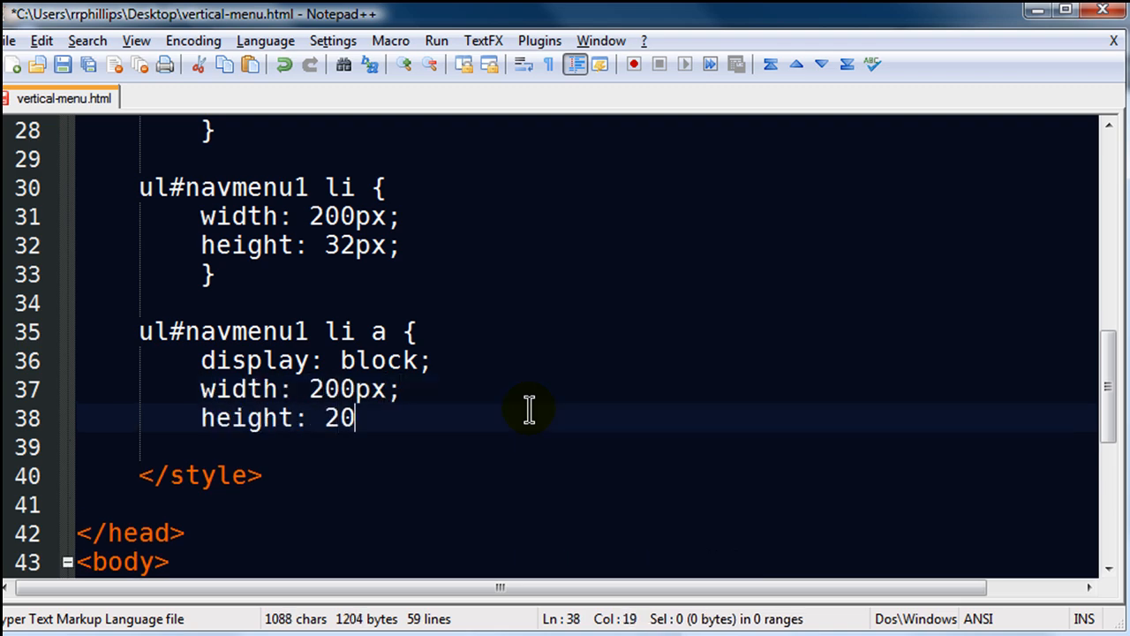
type("32px;")
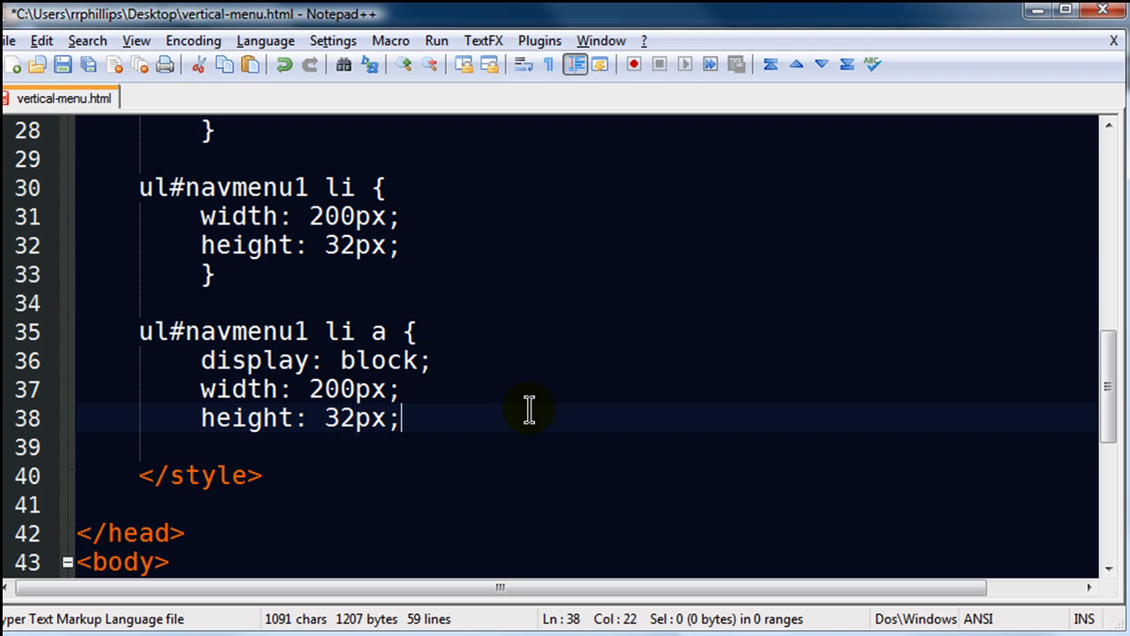
type("bac")
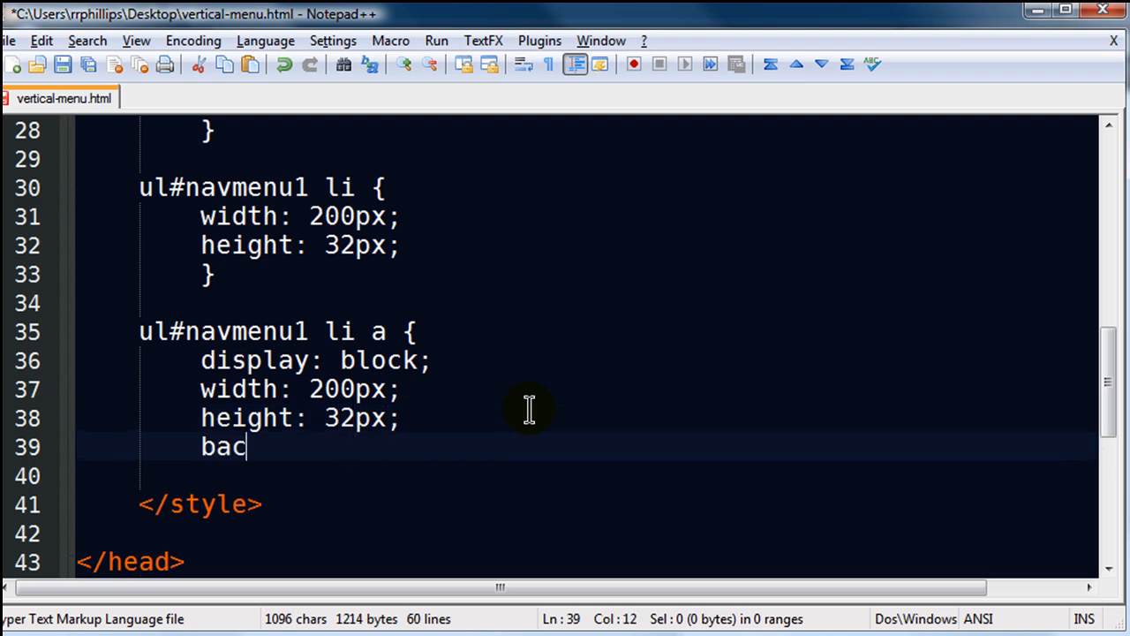
type("kground-imag")
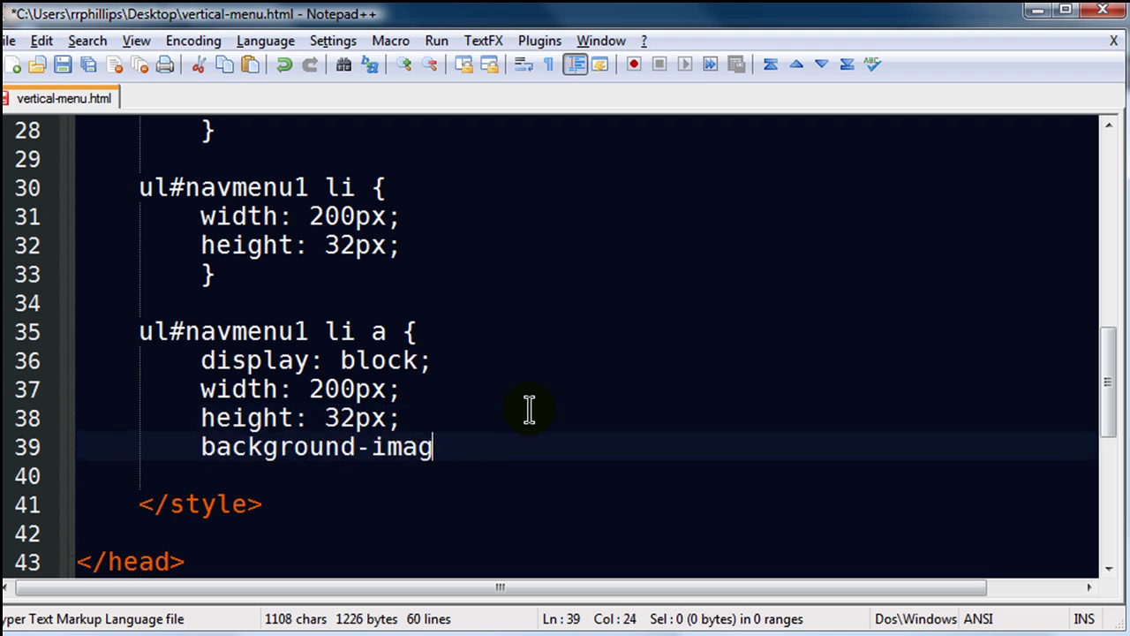
type("e:")
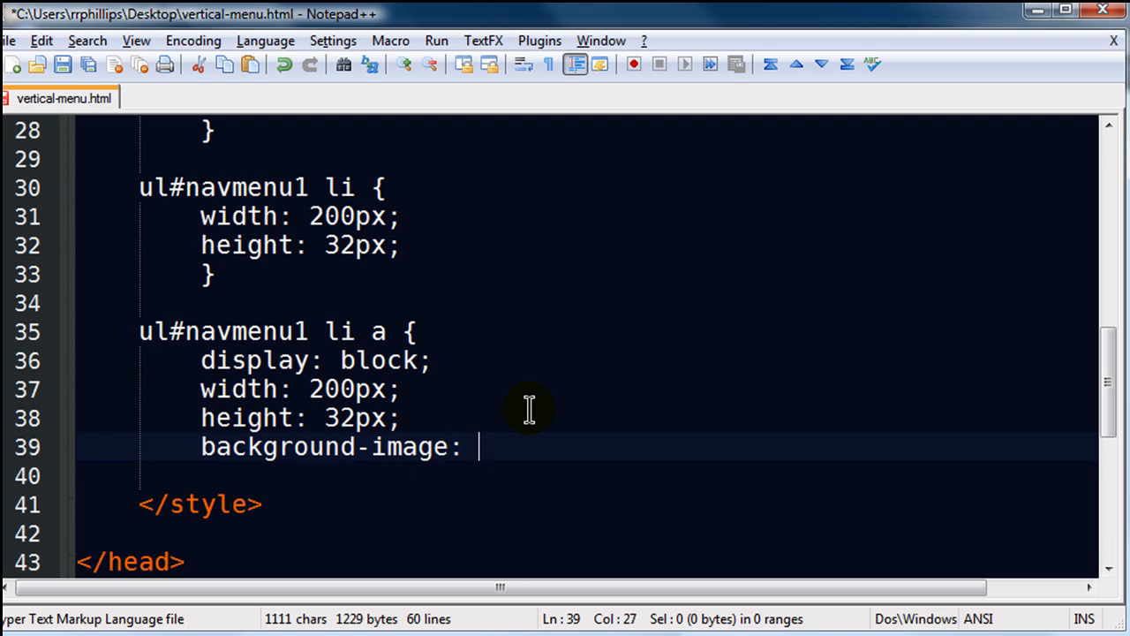
type("url(")
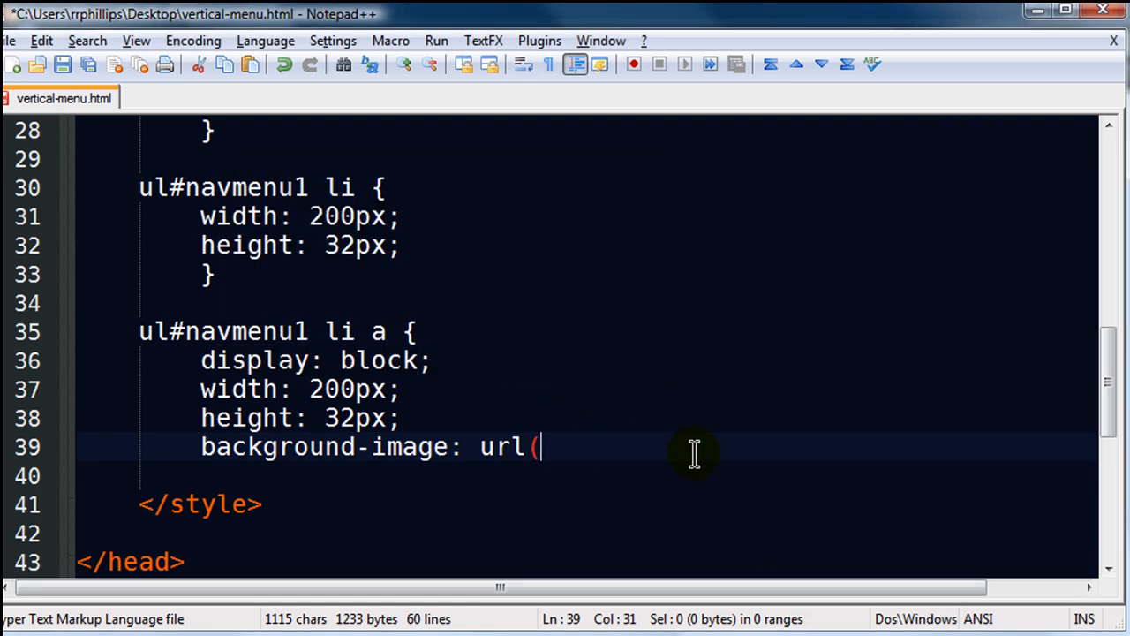
type("menu12.gif")
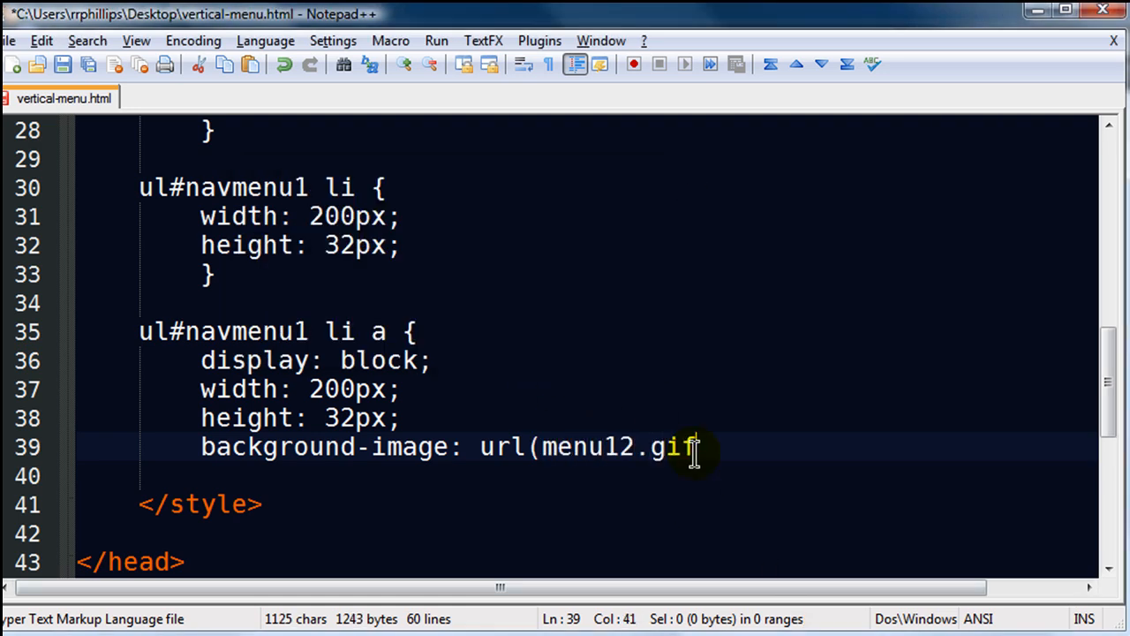
type(");")
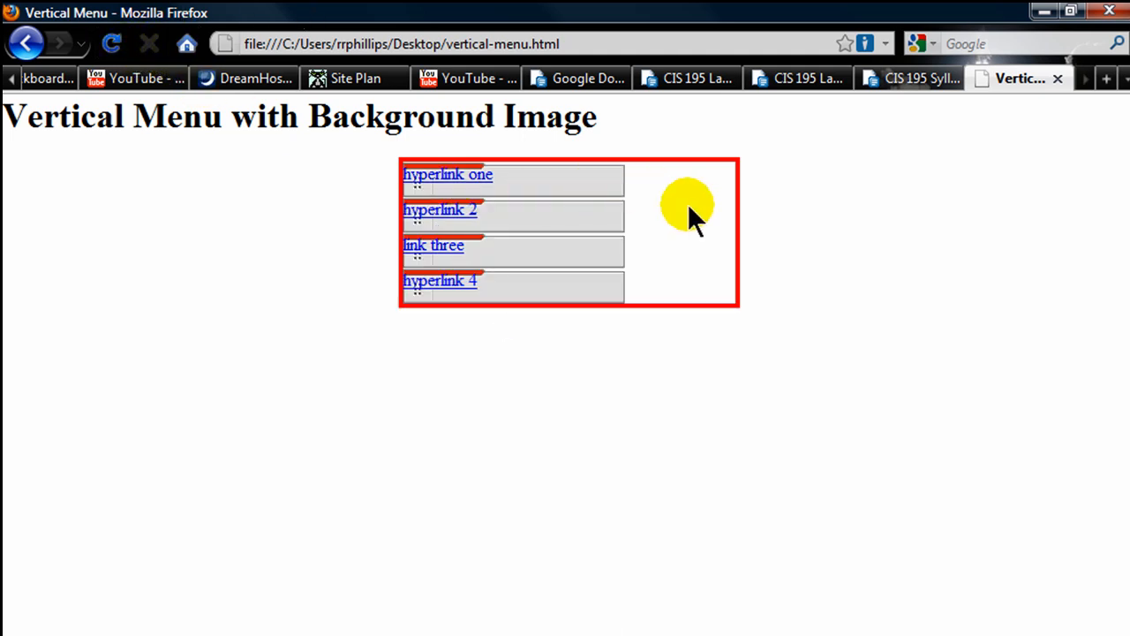
mouse_move(512, 181)
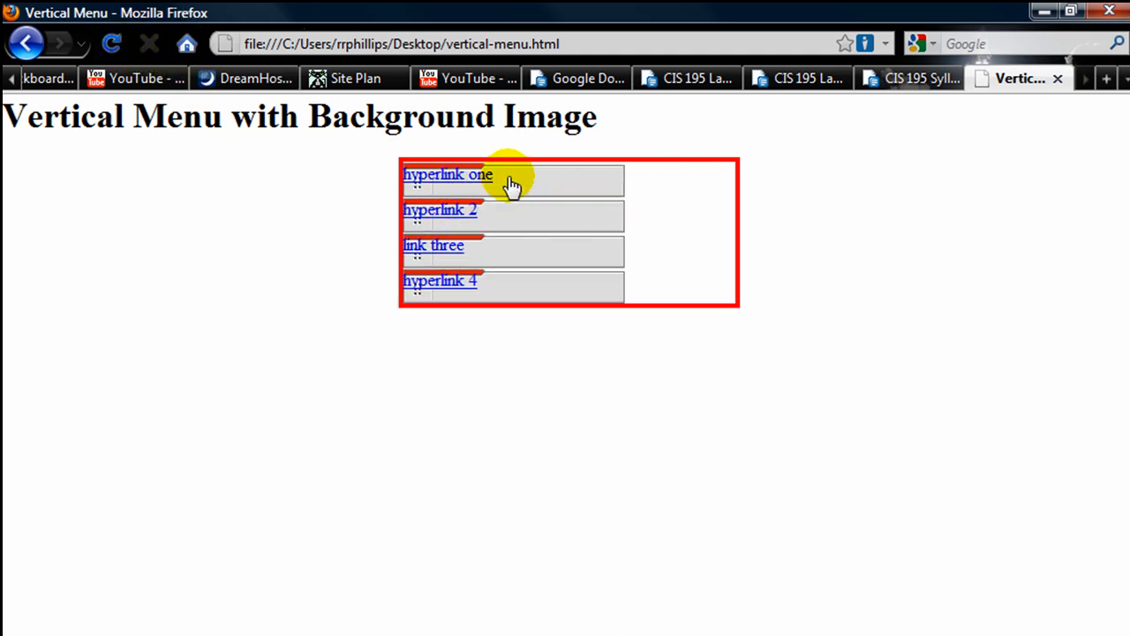
mouse_move(474, 279)
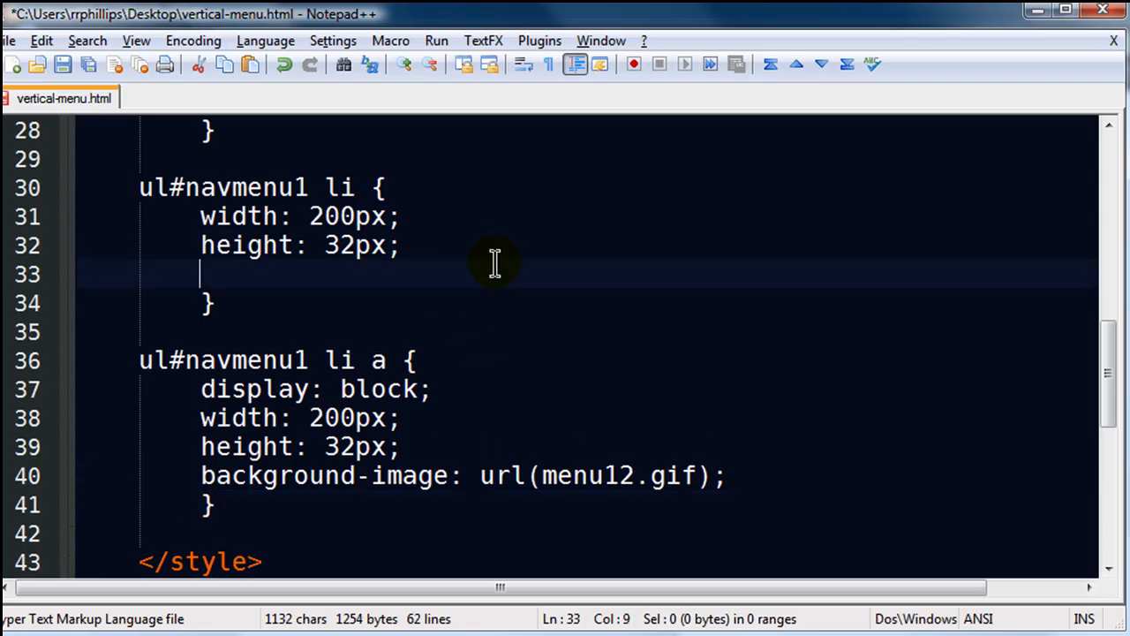
Step: Add margin: 5px to the ul#navmenu1 li rule after the height declaration
type("margin:")
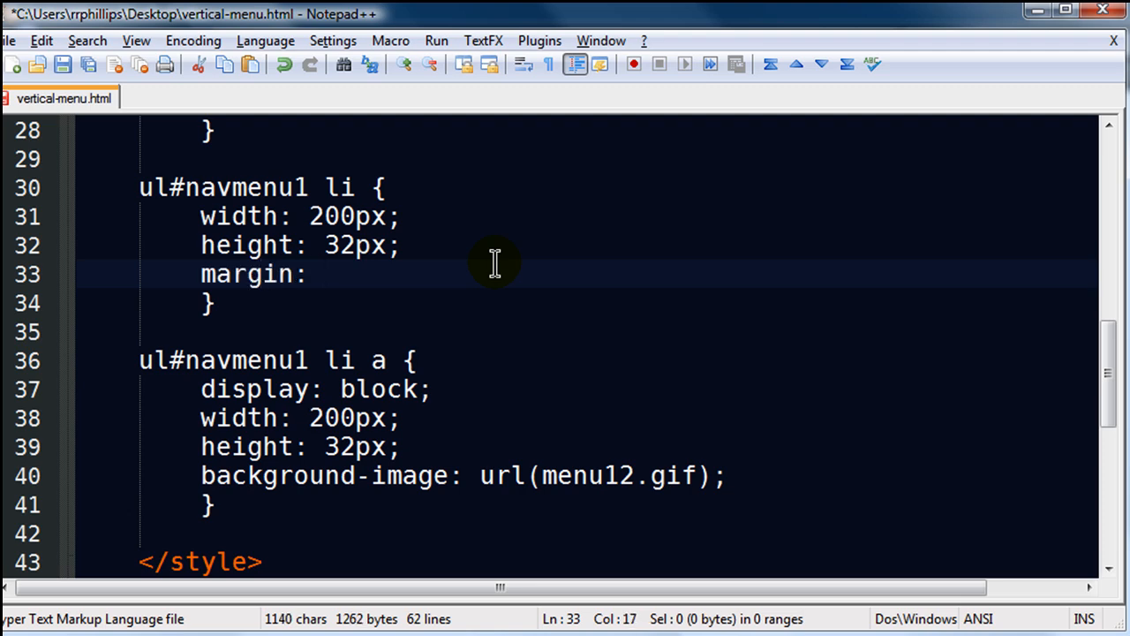
type("5px")
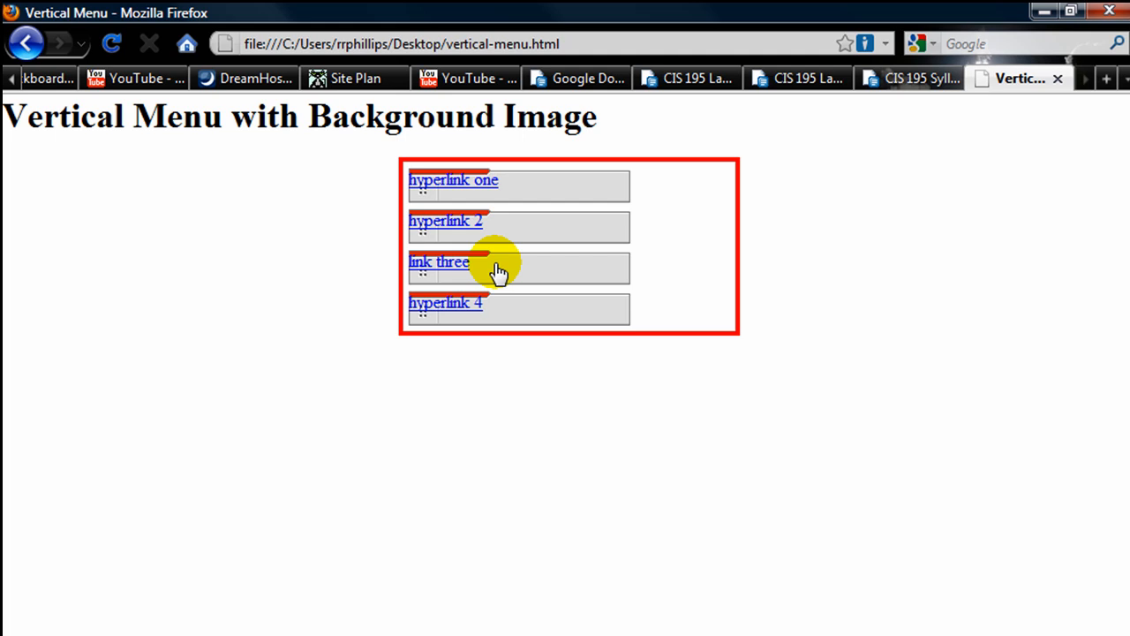
mouse_move(553, 228)
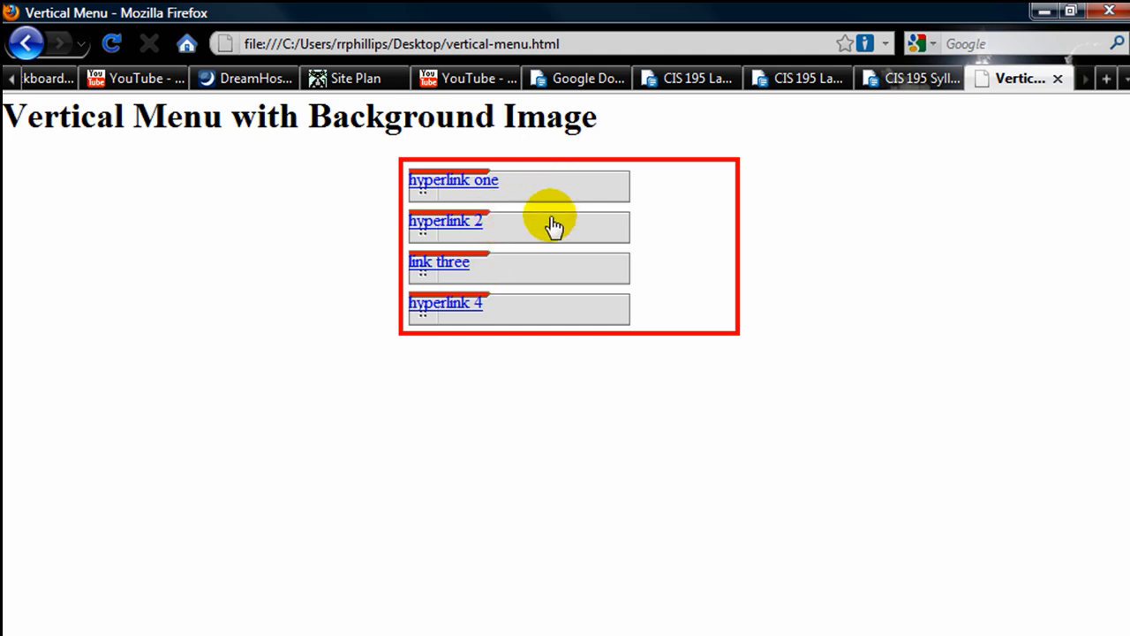
mouse_move(522, 203)
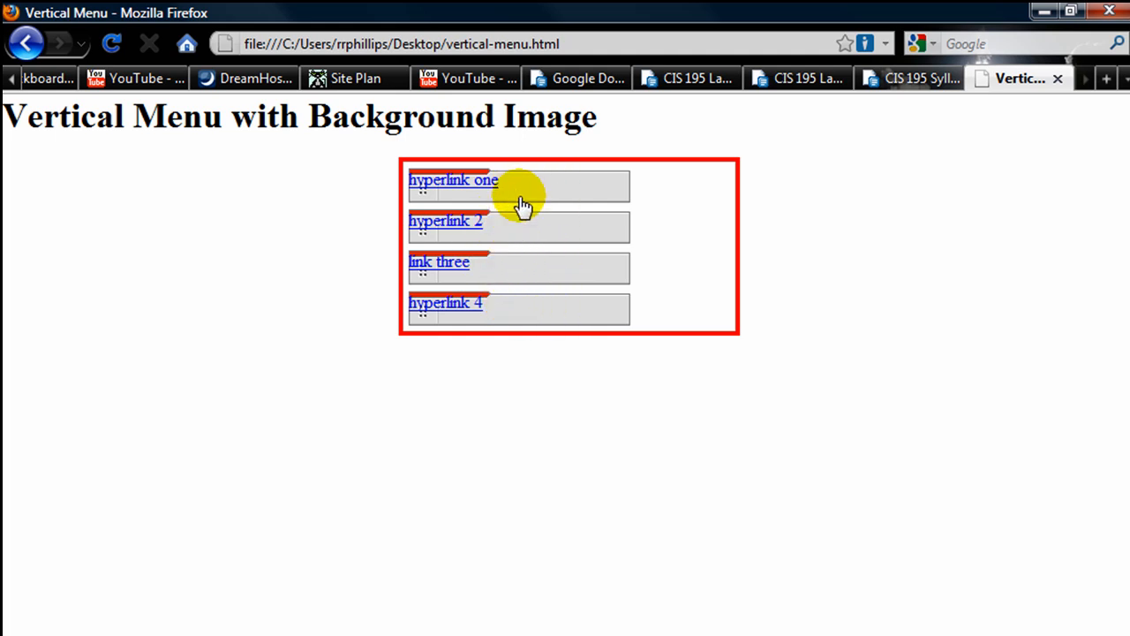
mouse_move(453, 223)
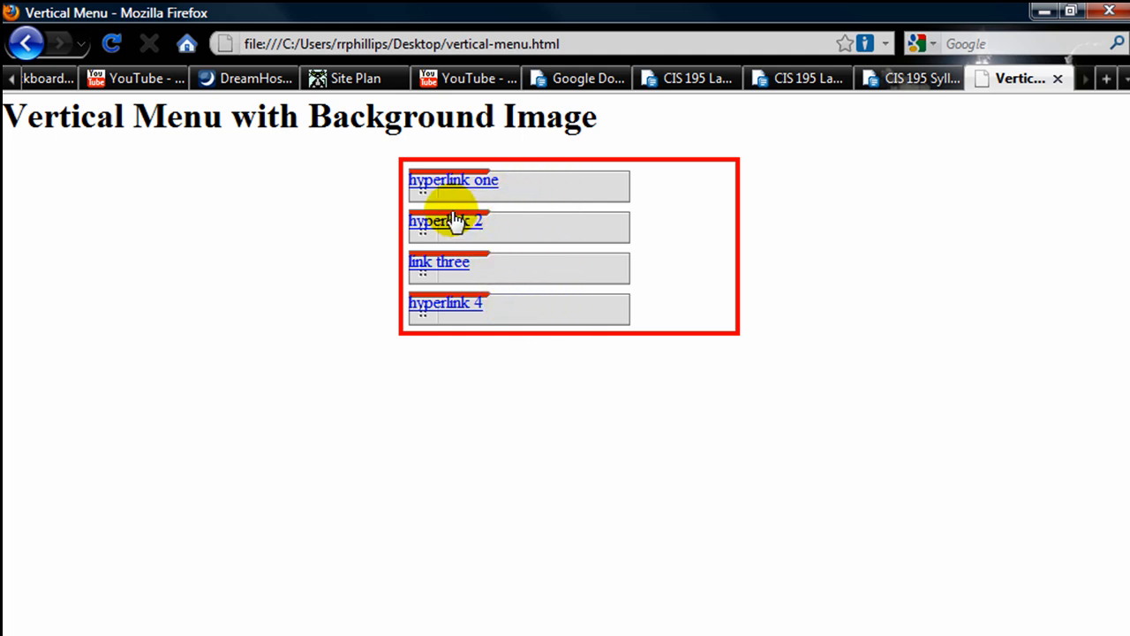
mouse_move(446, 181)
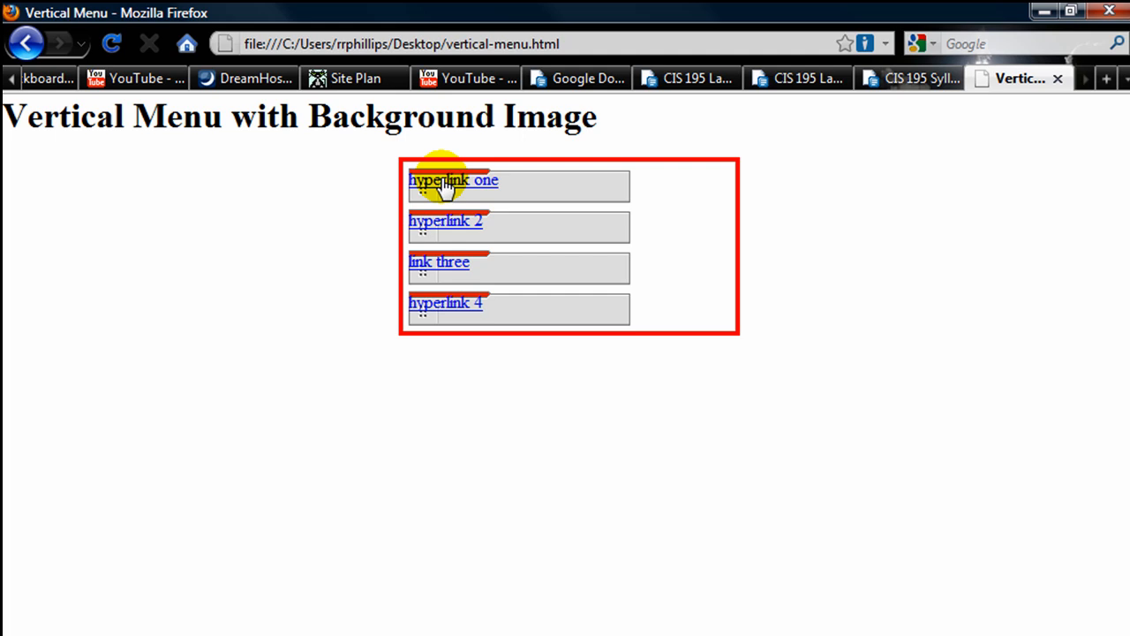
mouse_move(603, 217)
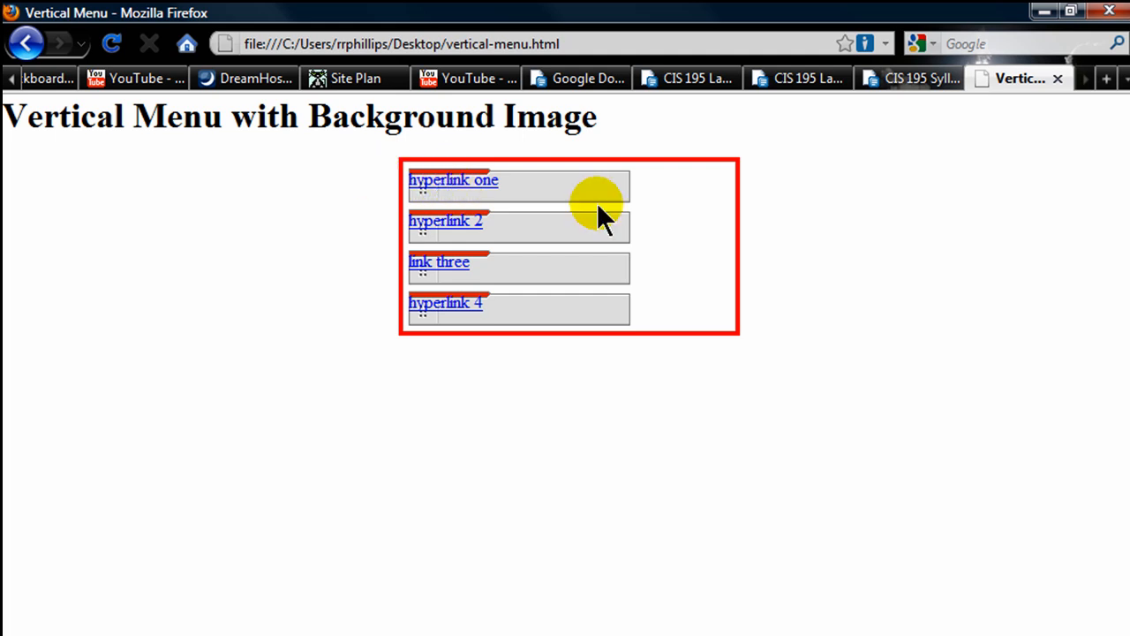
mouse_move(585, 218)
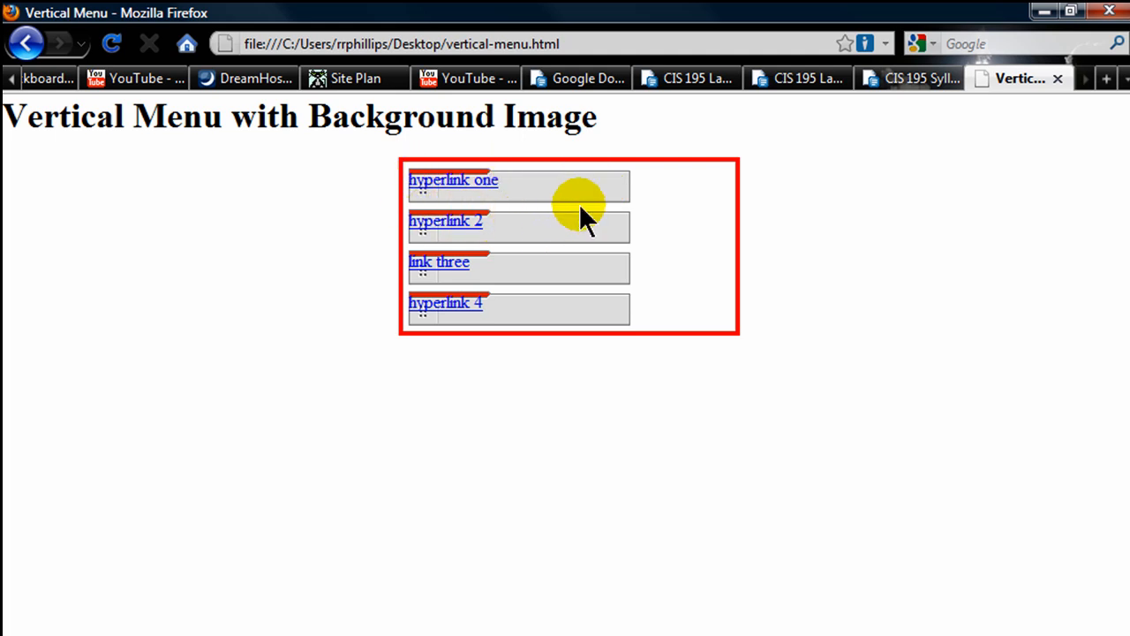
mouse_move(562, 193)
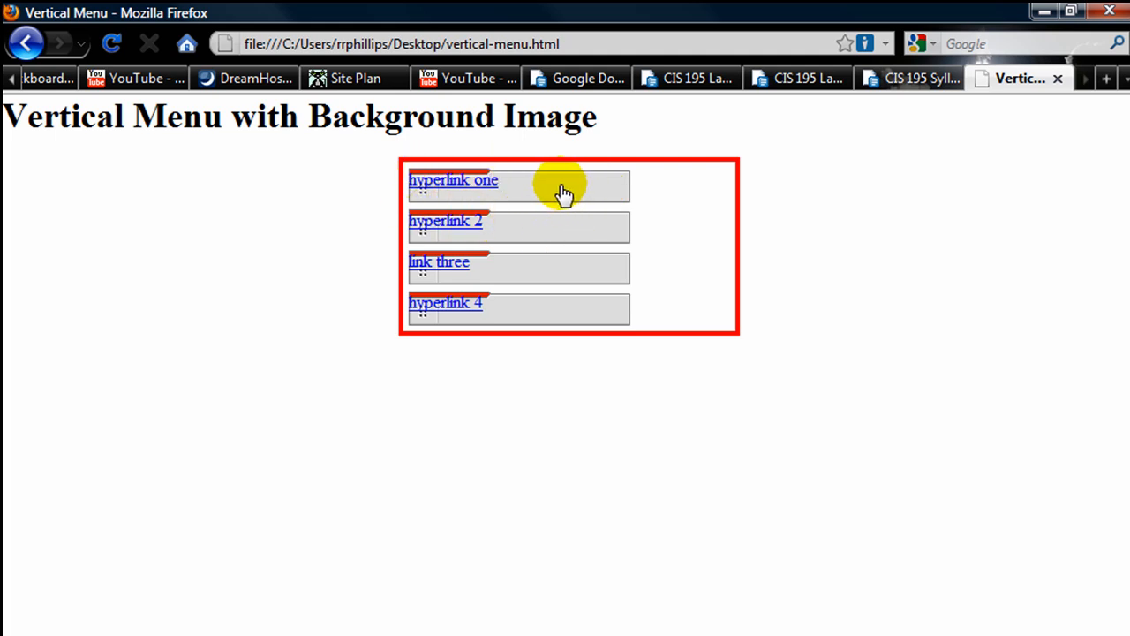
mouse_move(641, 199)
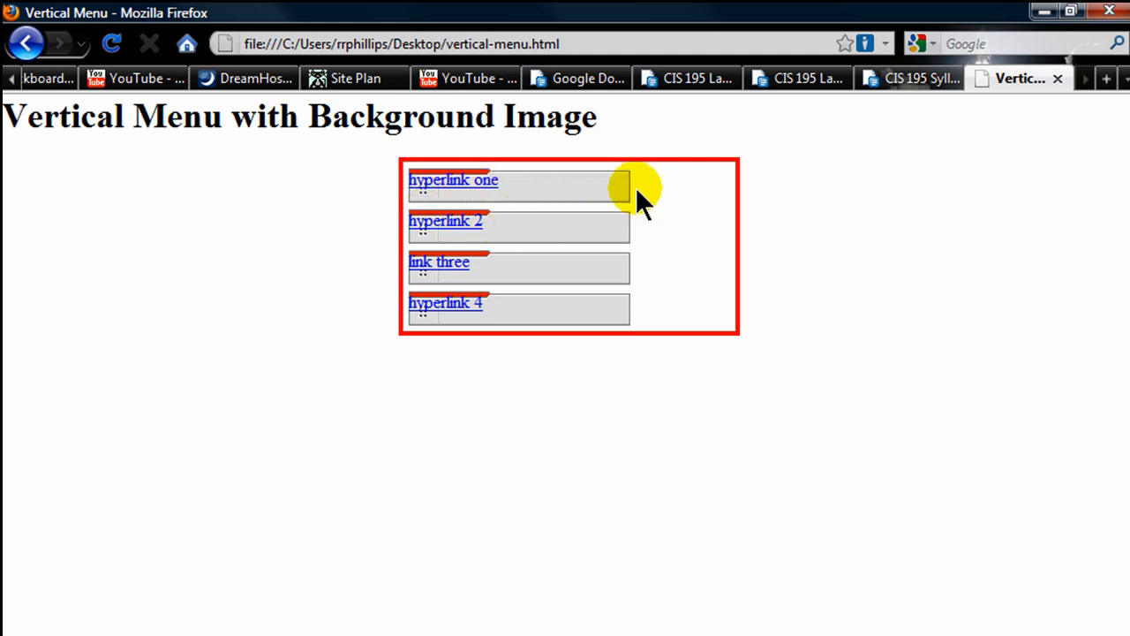
mouse_move(477, 186)
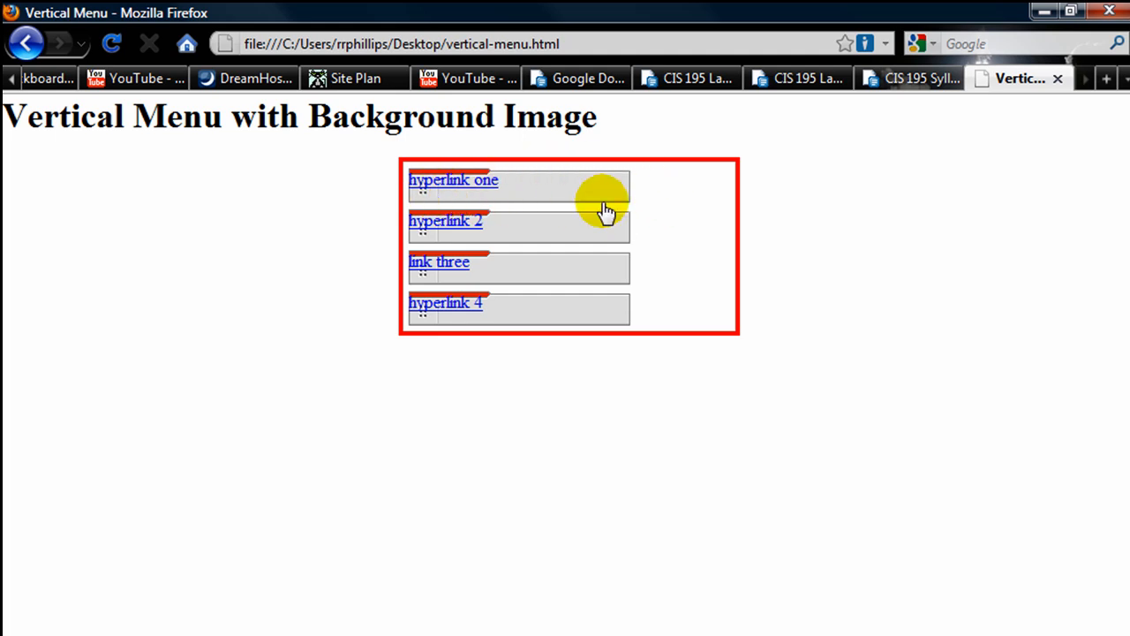
mouse_move(599, 197)
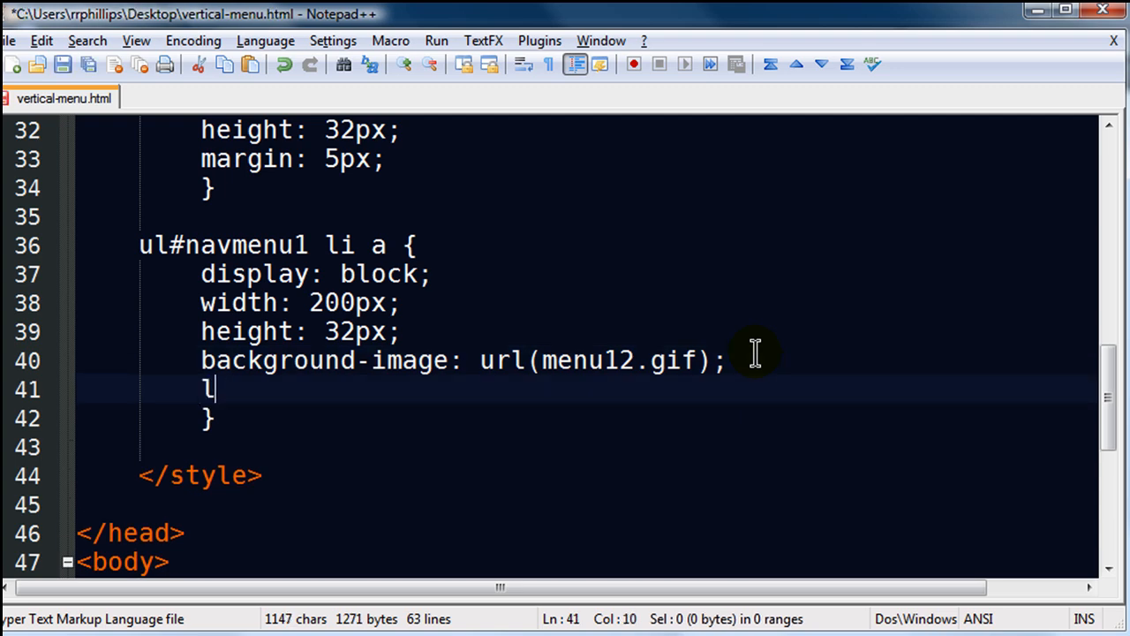
Step: Add text-align: center; and line-height: 32px; to the ul#navmenu1 li a rule
type("ext-align: cen")
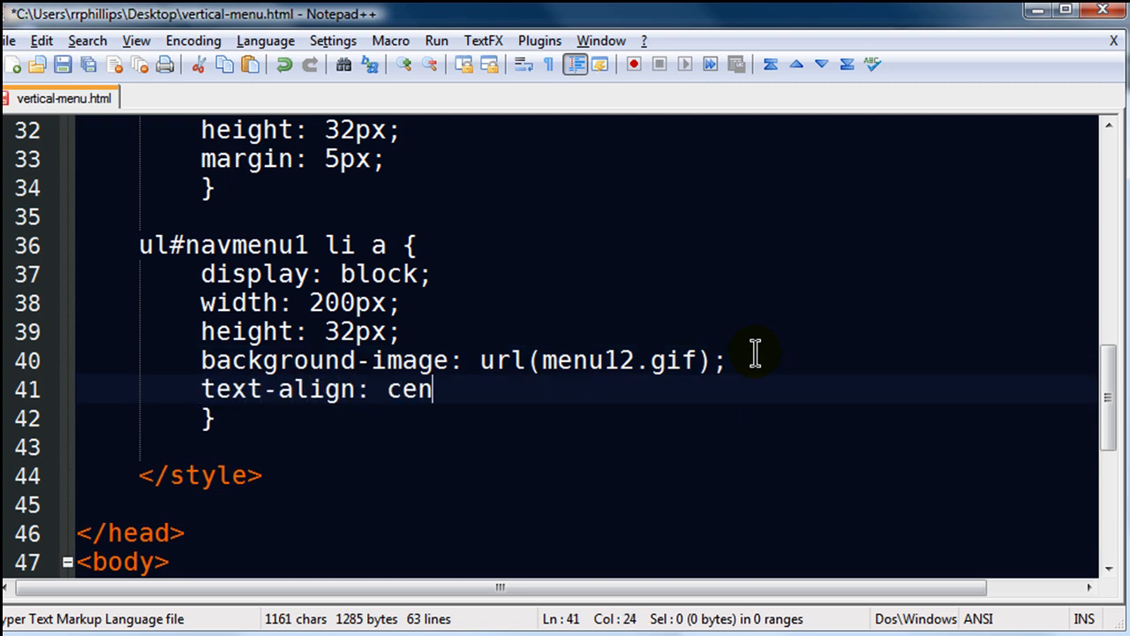
type("ter;")
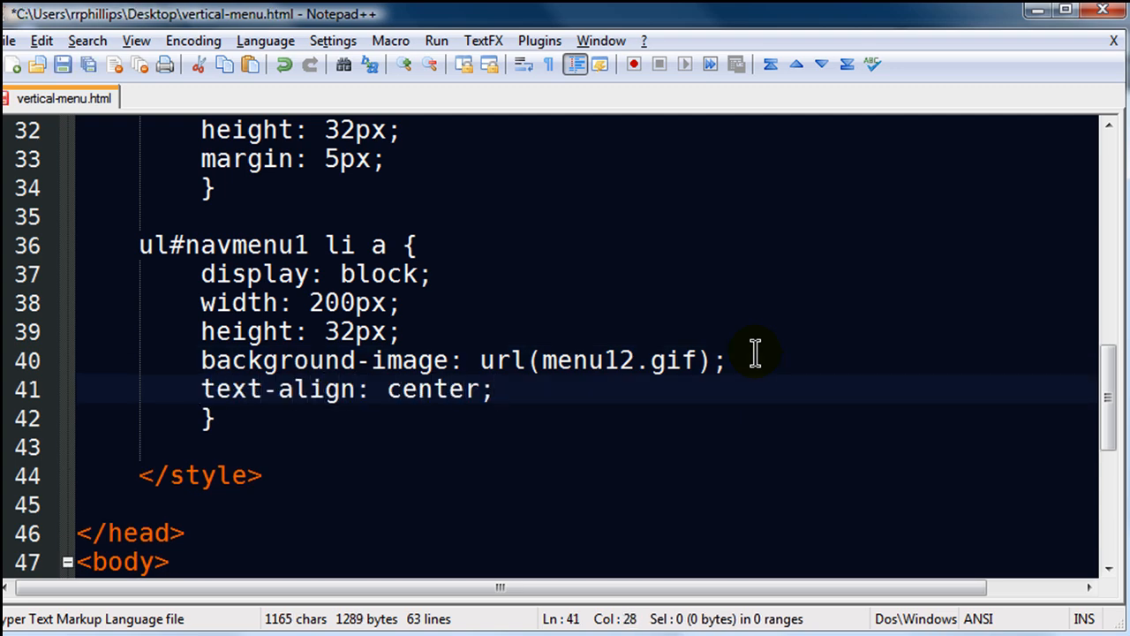
key("Enter")
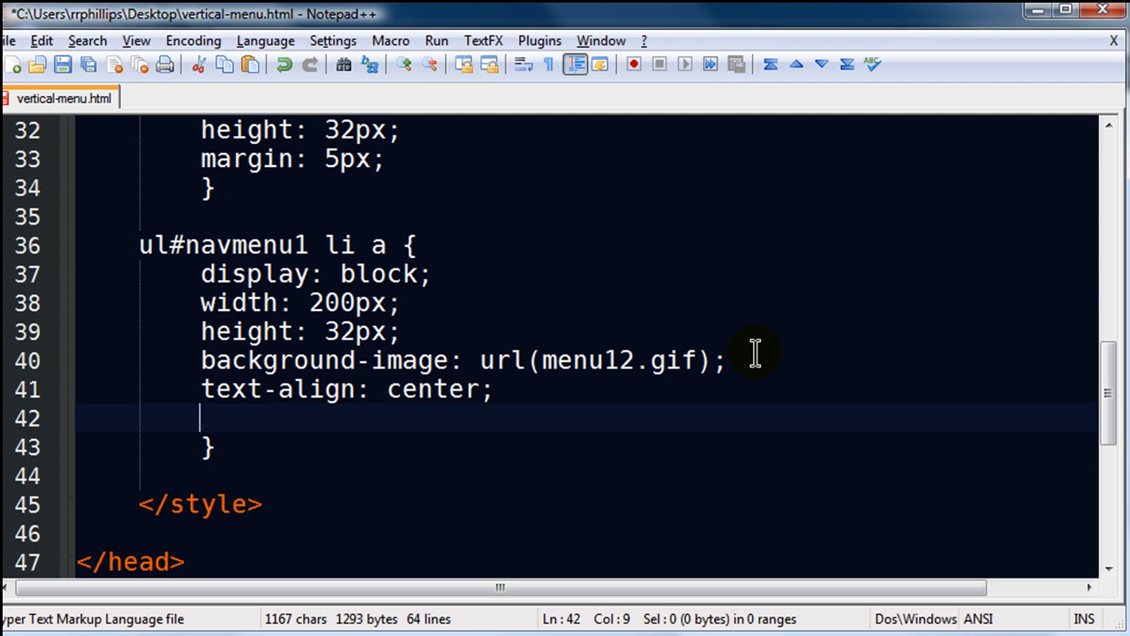
type("line-height:")
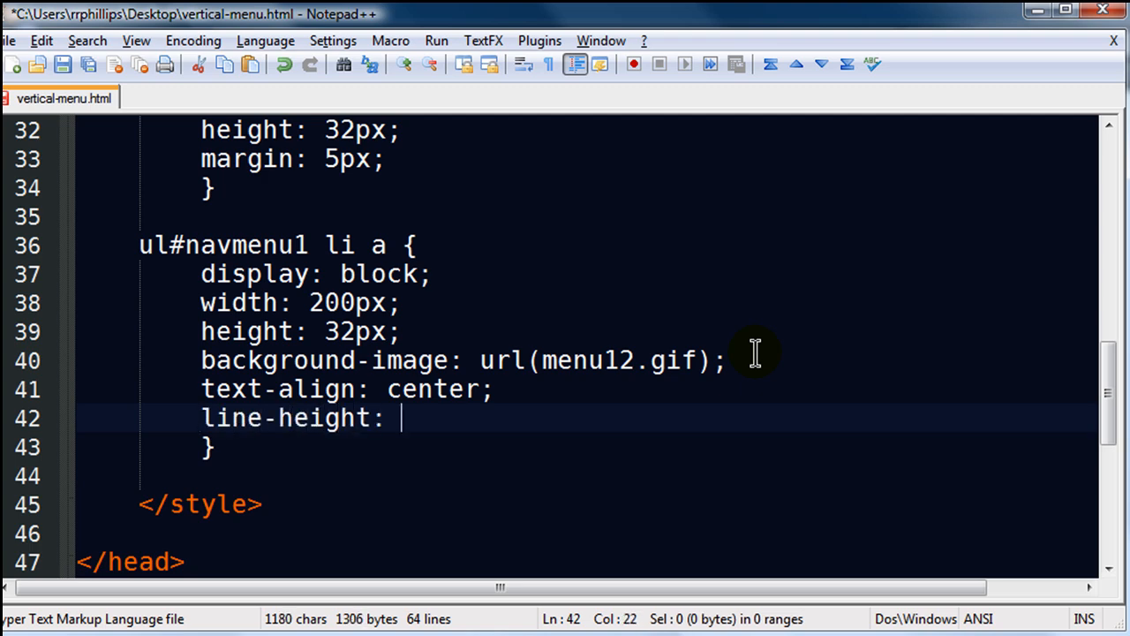
type("32px;")
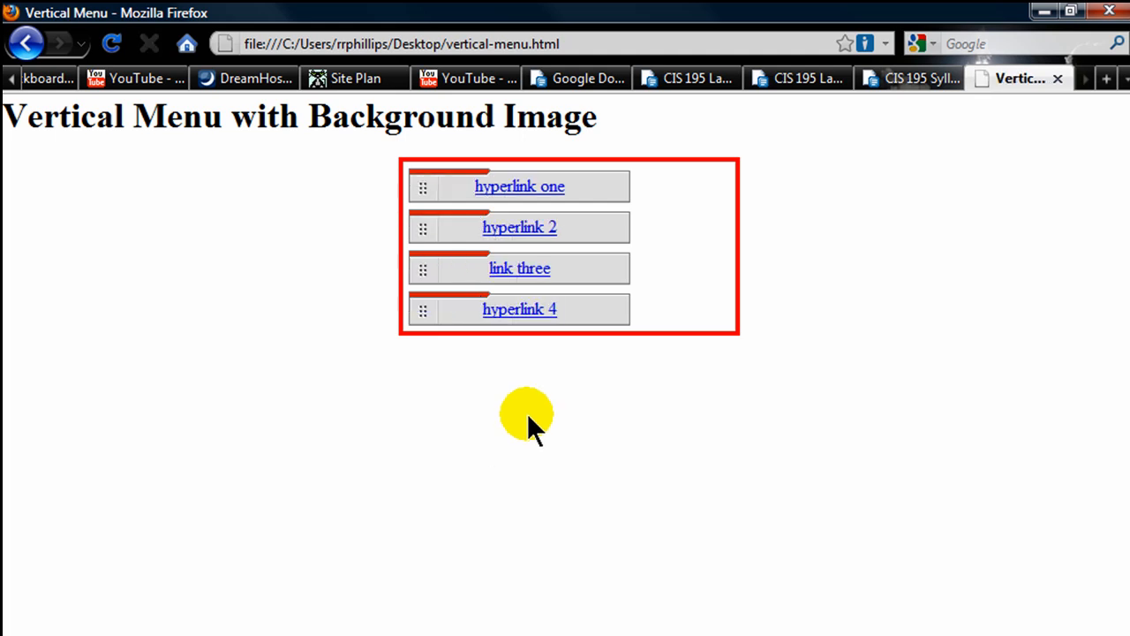
mouse_move(548, 393)
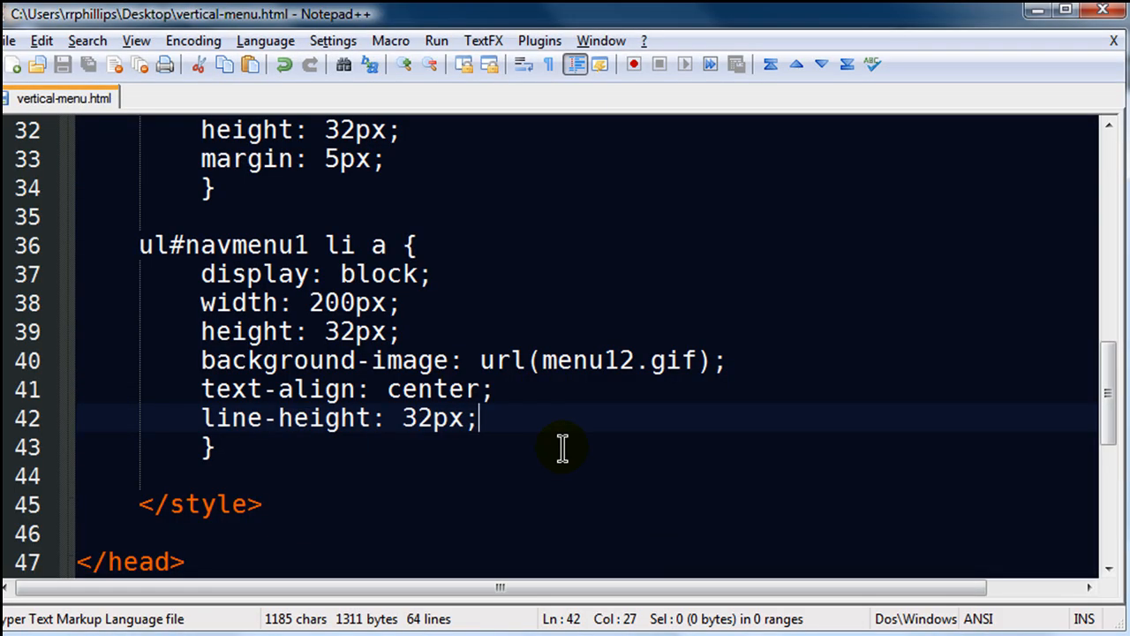
Step: Type a text-decoration declaration below line-height in the navmenu1 link rule
type("text-")
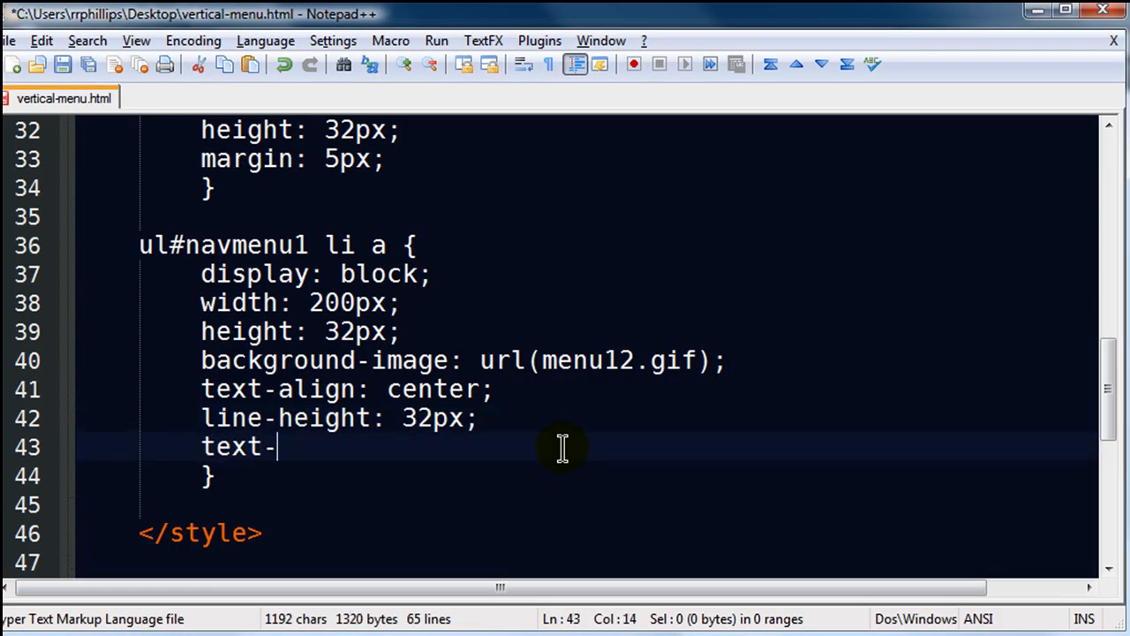
type("decoration;")
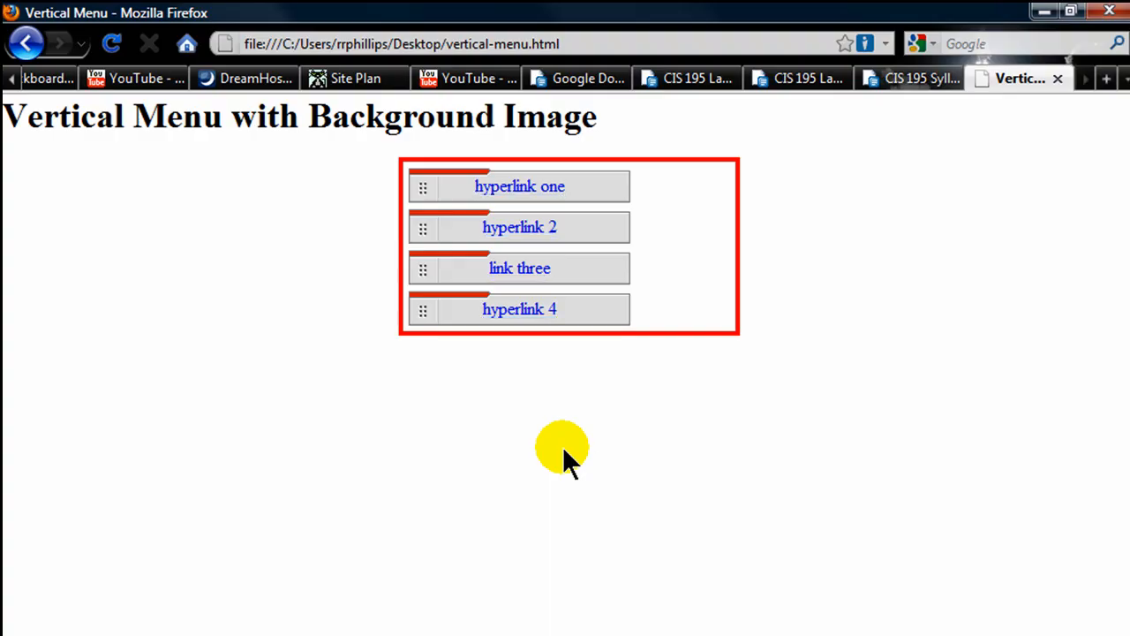
mouse_move(543, 231)
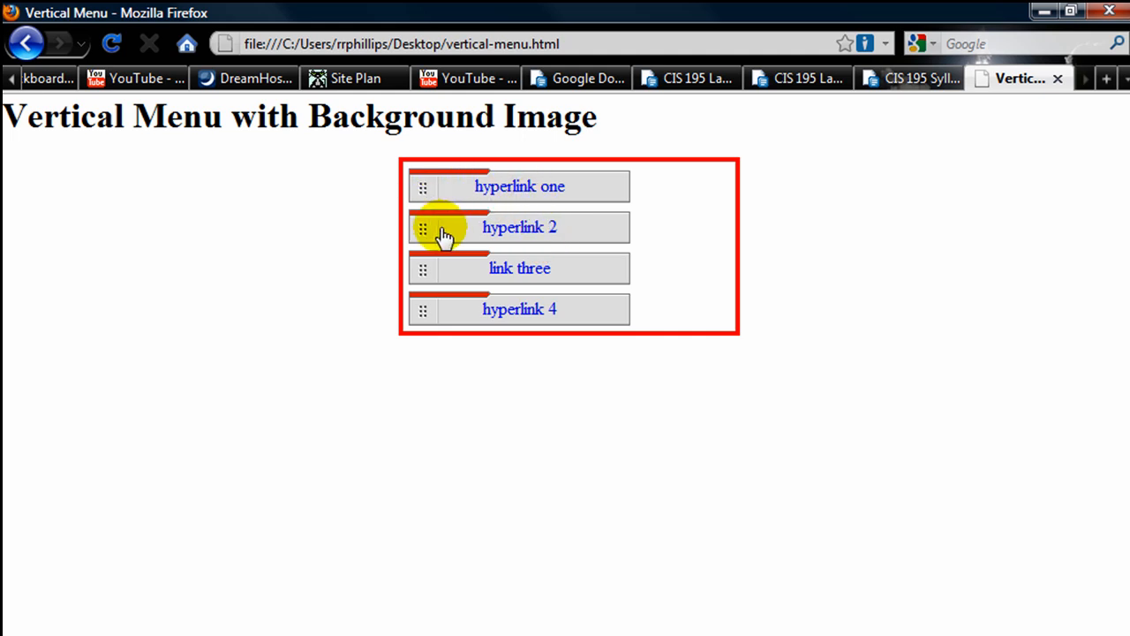
mouse_move(583, 322)
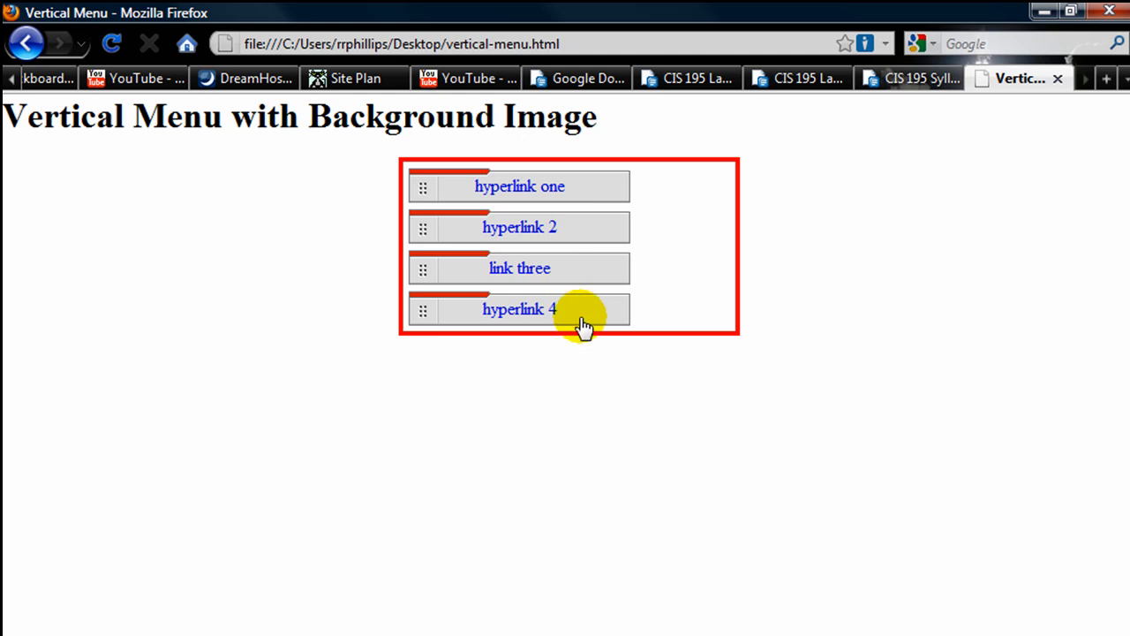
mouse_move(594, 238)
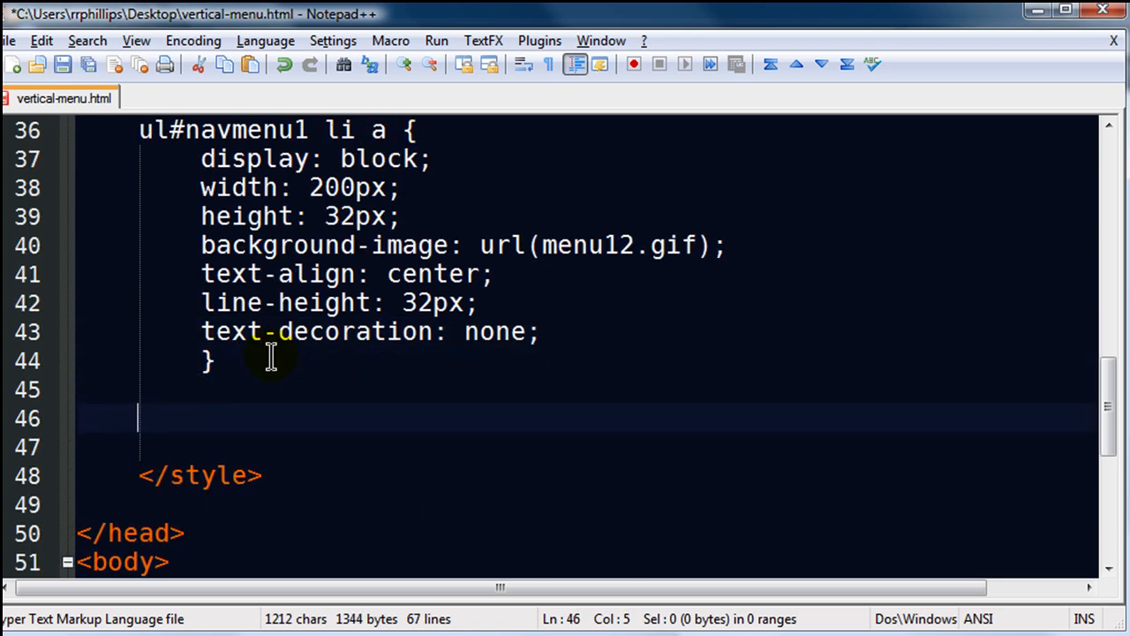
Step: Type the ul#navmenu1 li a:hover { selector after the link rule
type("ul#na")
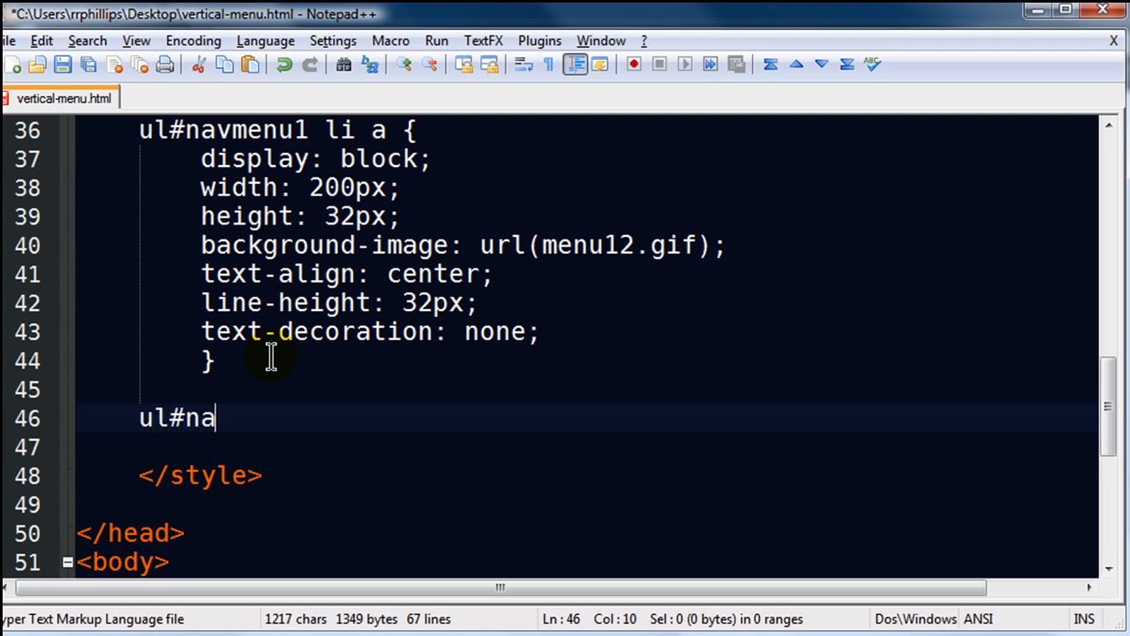
type("vmenu1")
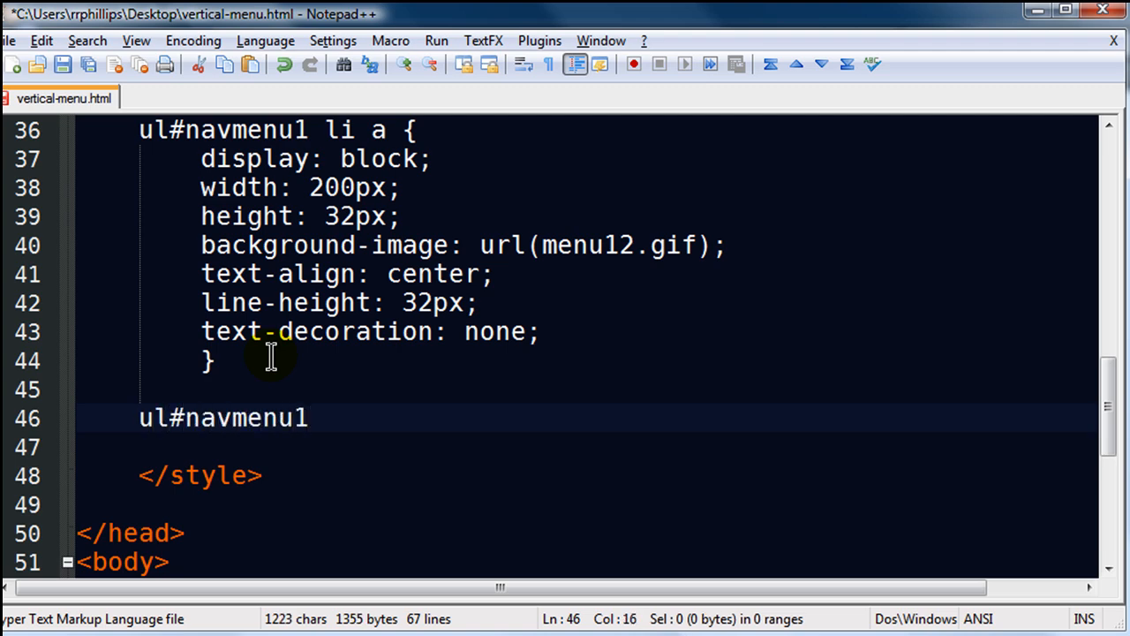
type("li")
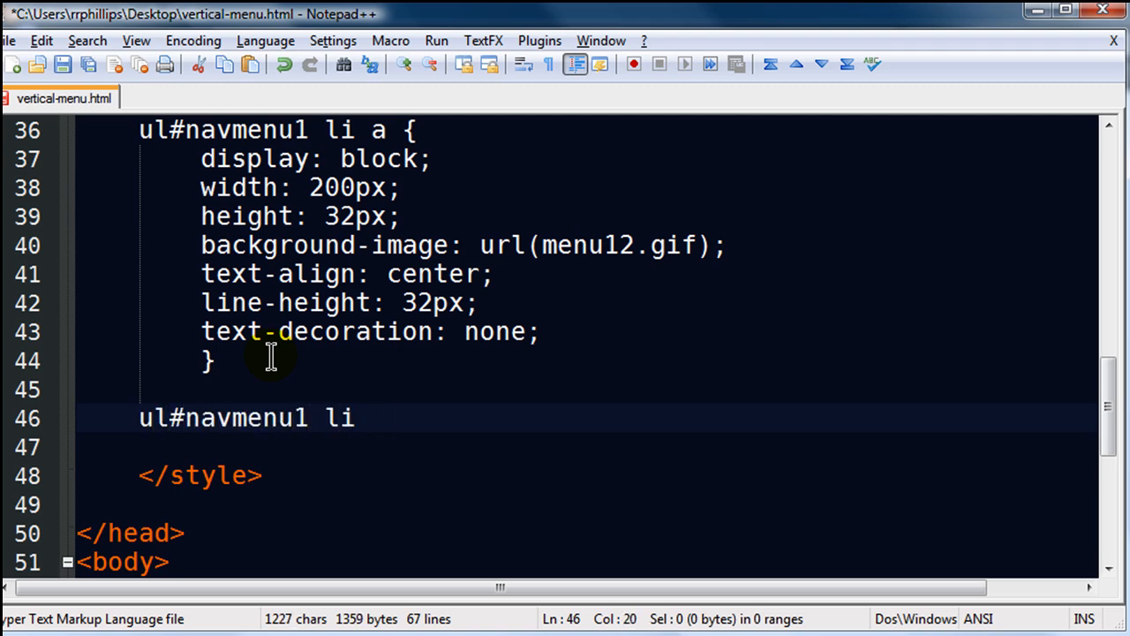
type("a:hover {")
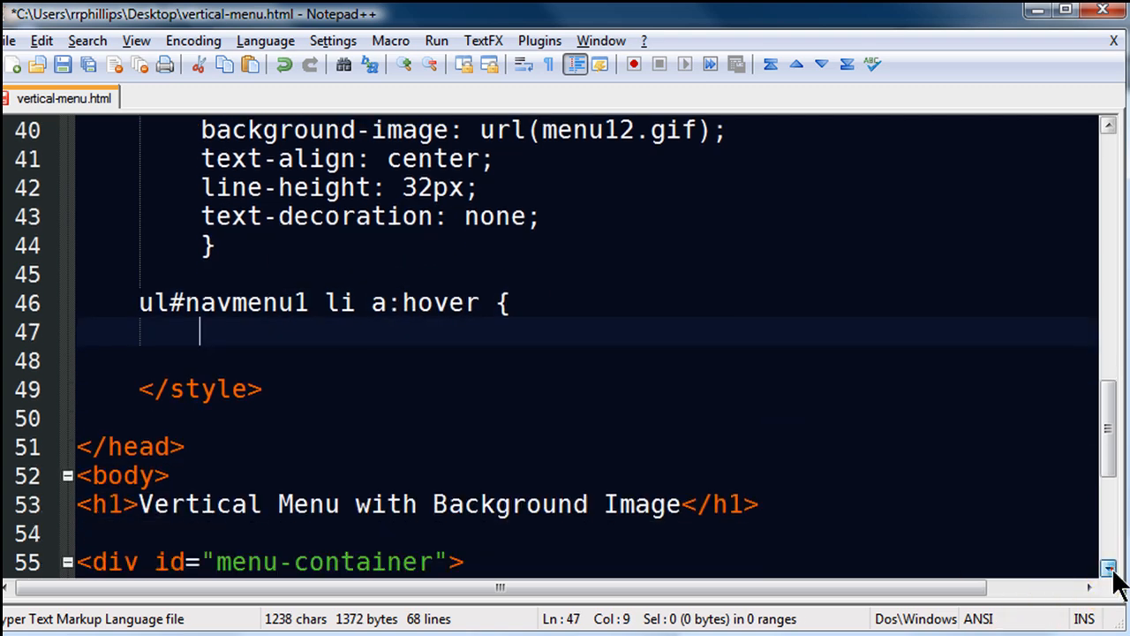
Step: Begin typing a background property inside the new hover rule
scroll("down", 3)
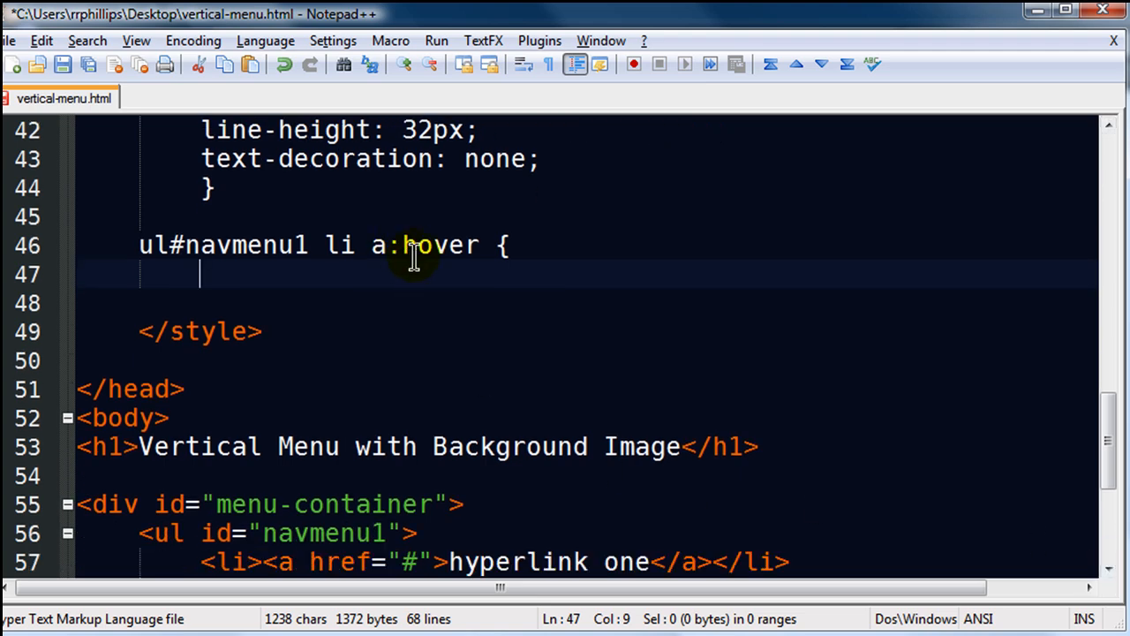
mouse_move(341, 245)
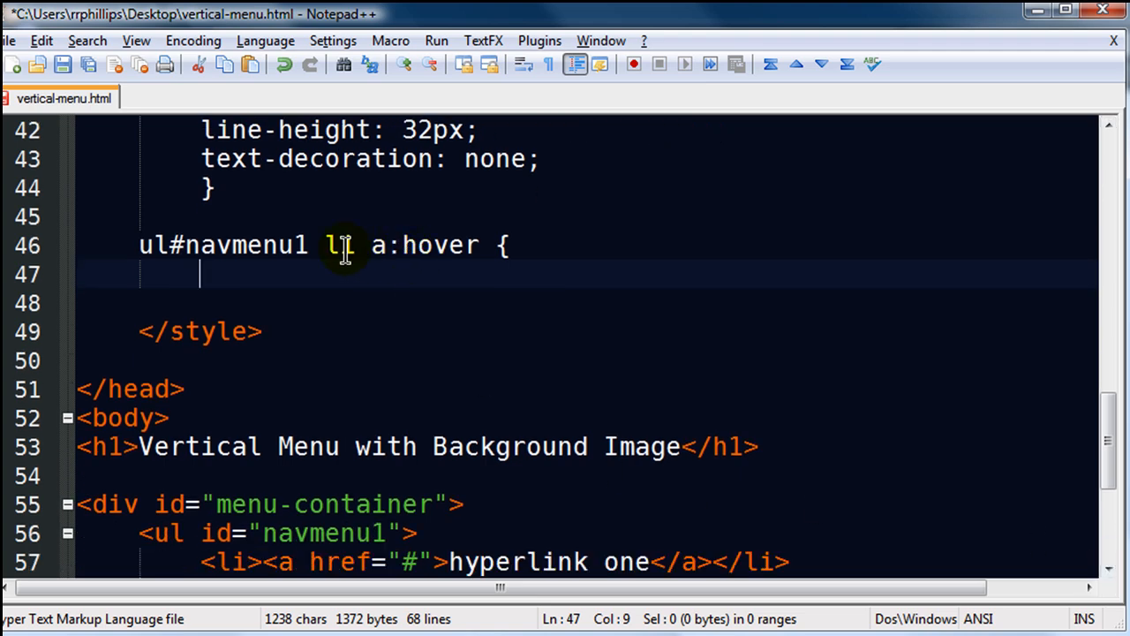
mouse_move(314, 293)
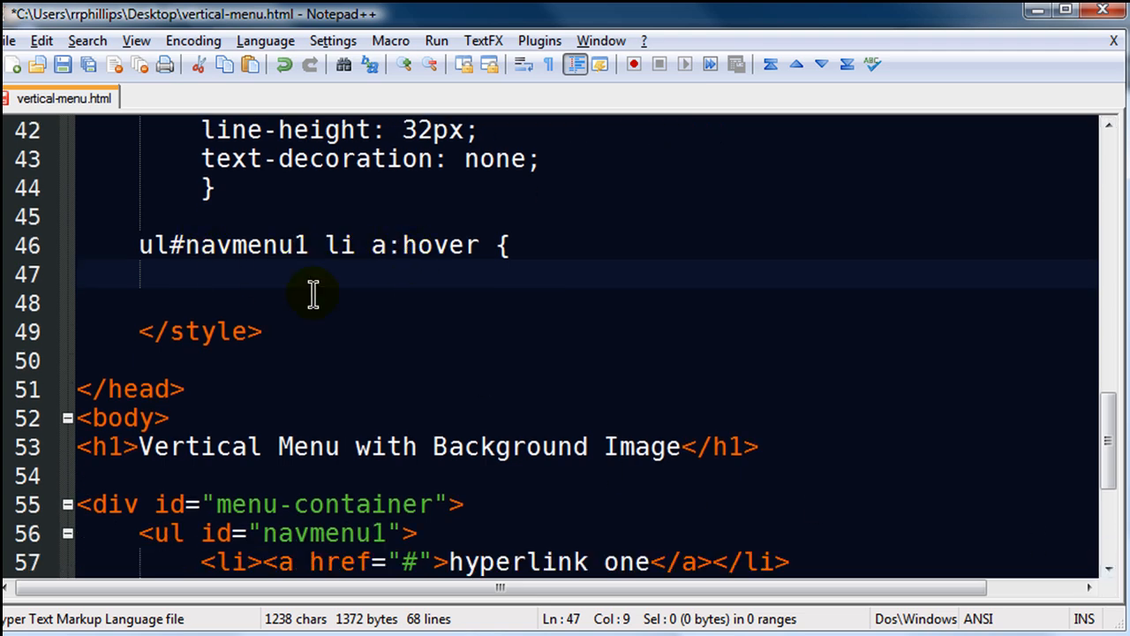
mouse_move(385, 306)
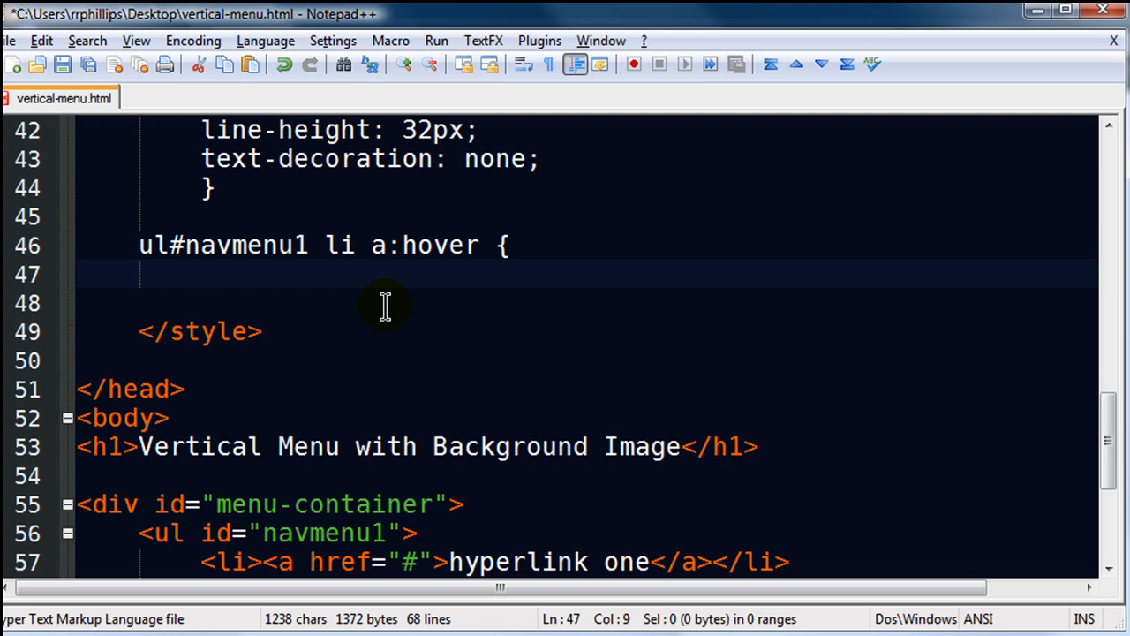
mouse_move(389, 308)
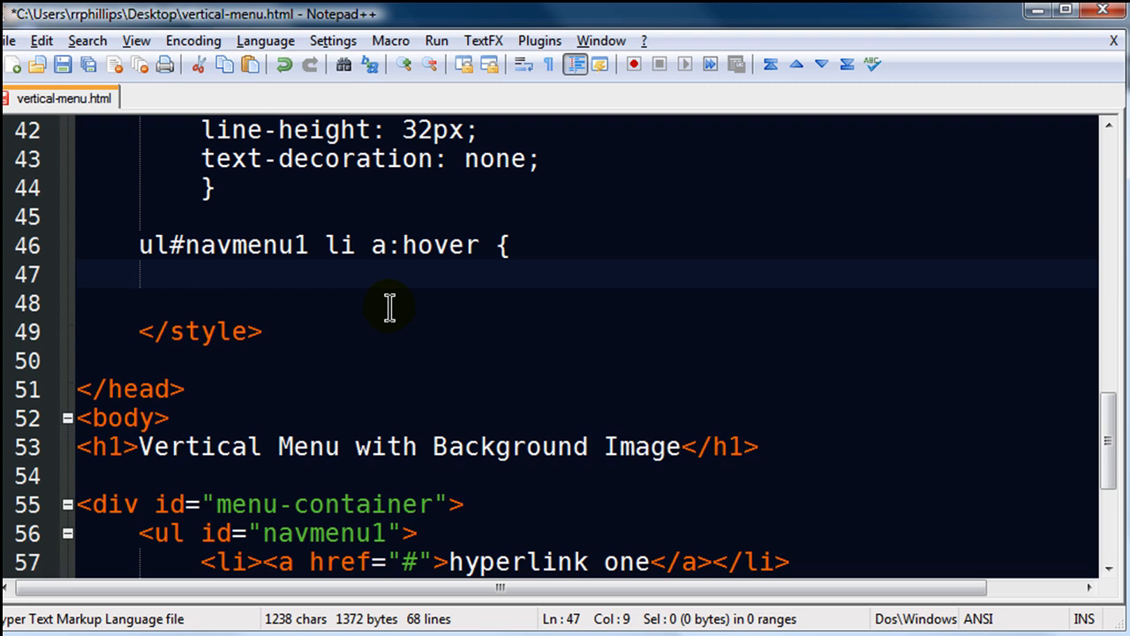
mouse_move(1020, 469)
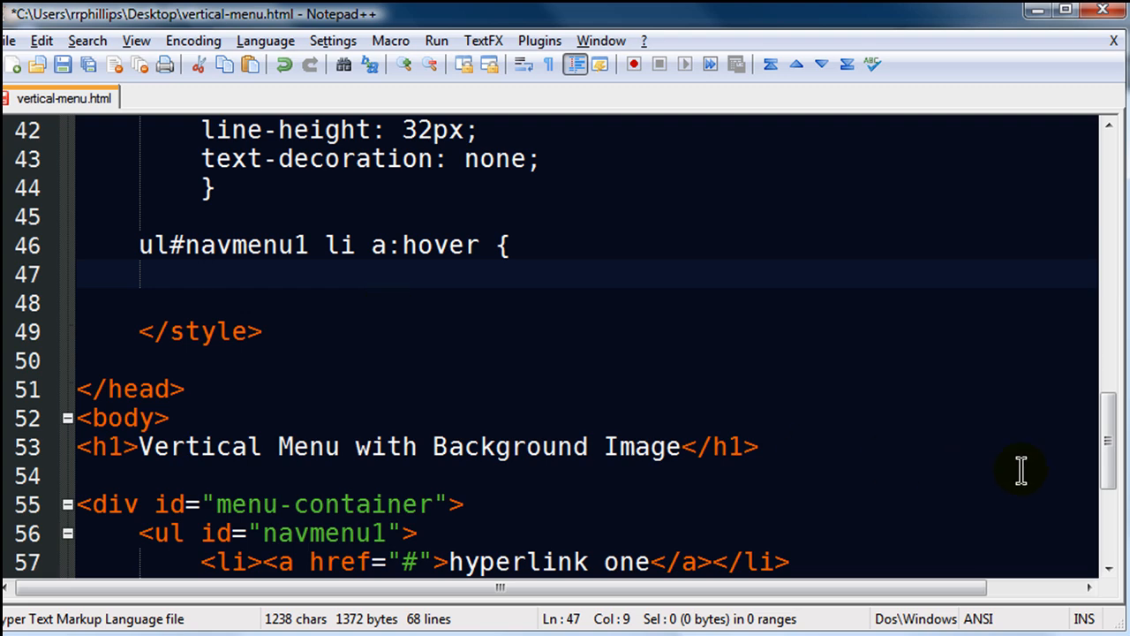
scroll("up", 3)
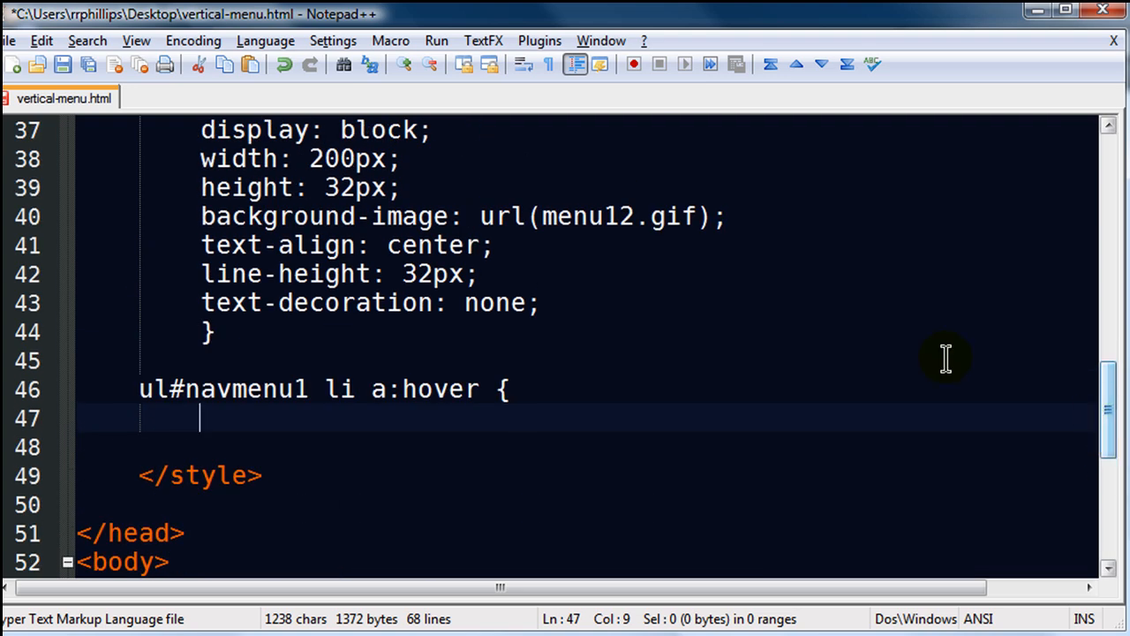
mouse_move(558, 228)
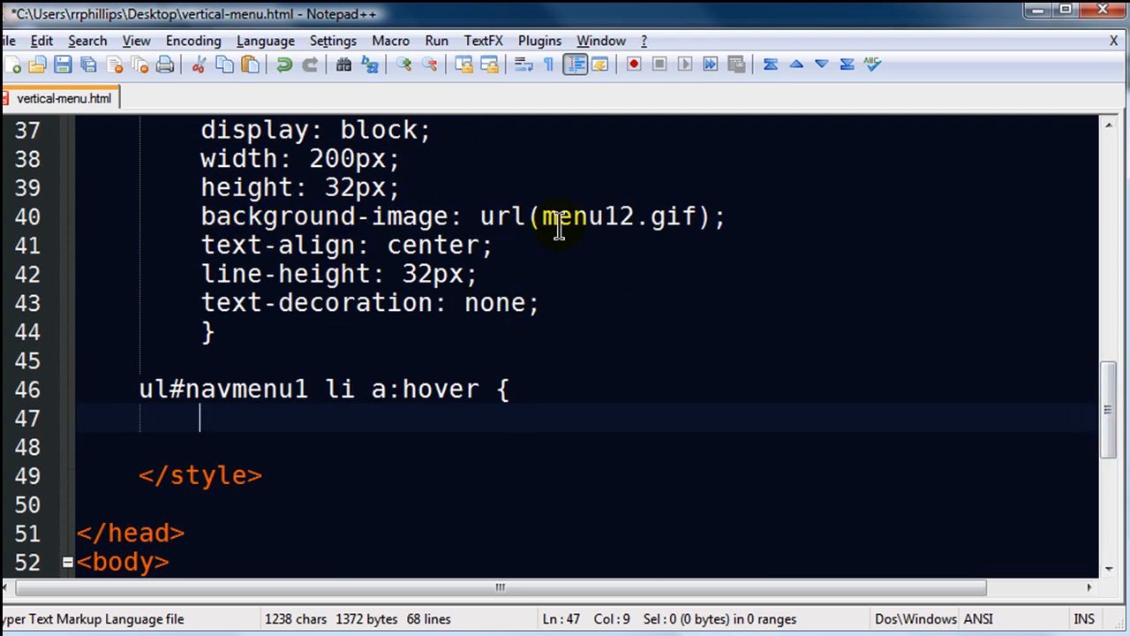
mouse_move(1104, 415)
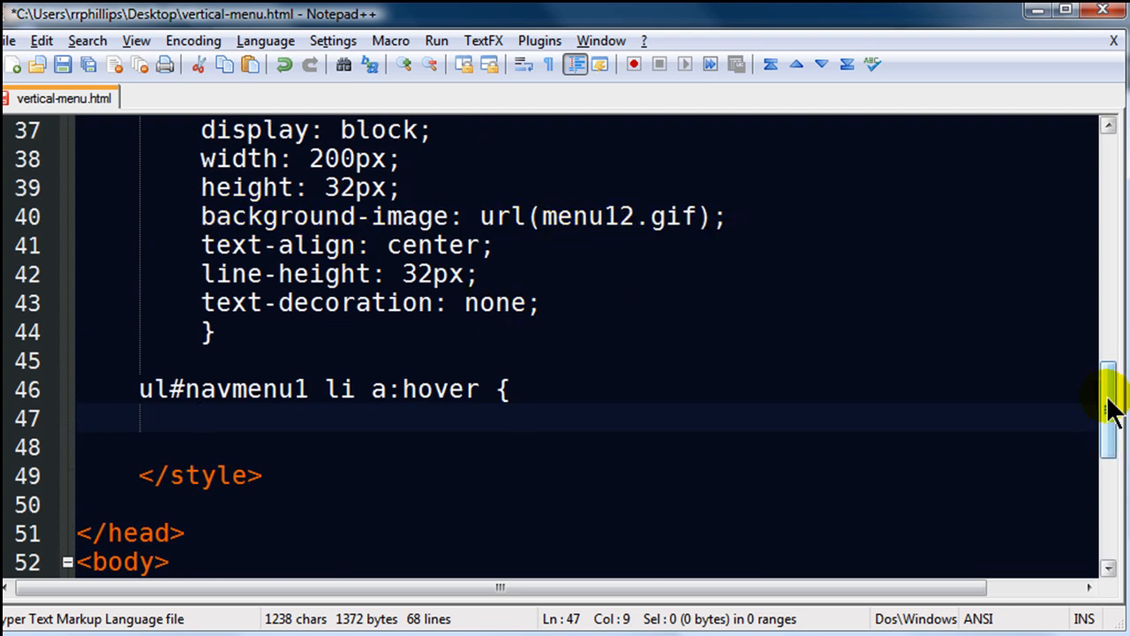
scroll("down", 3)
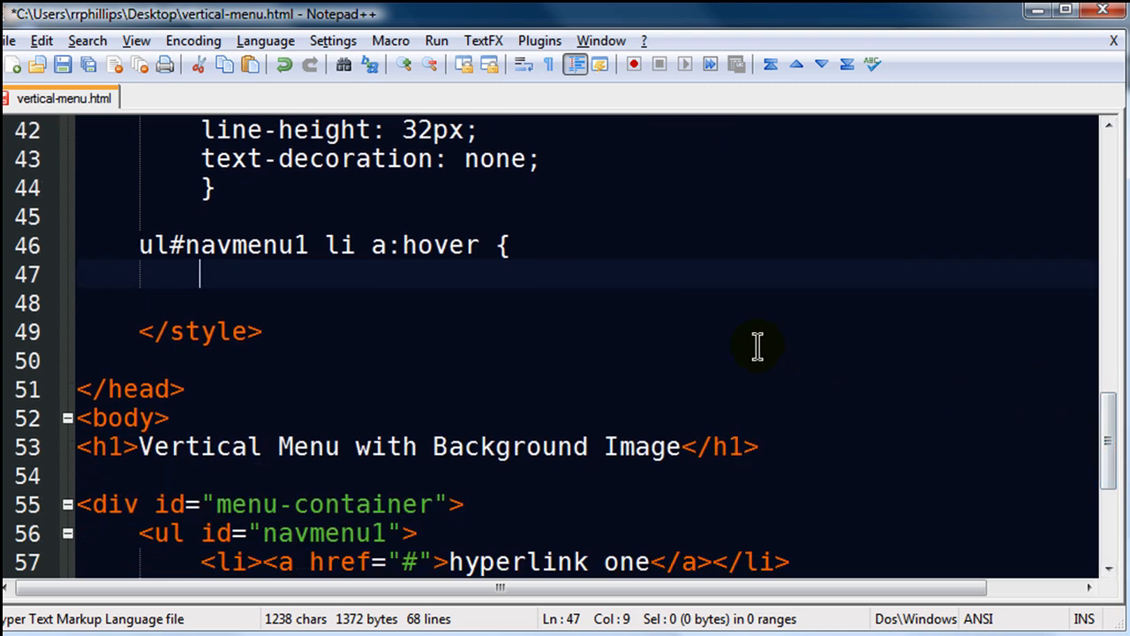
type("backgroun")
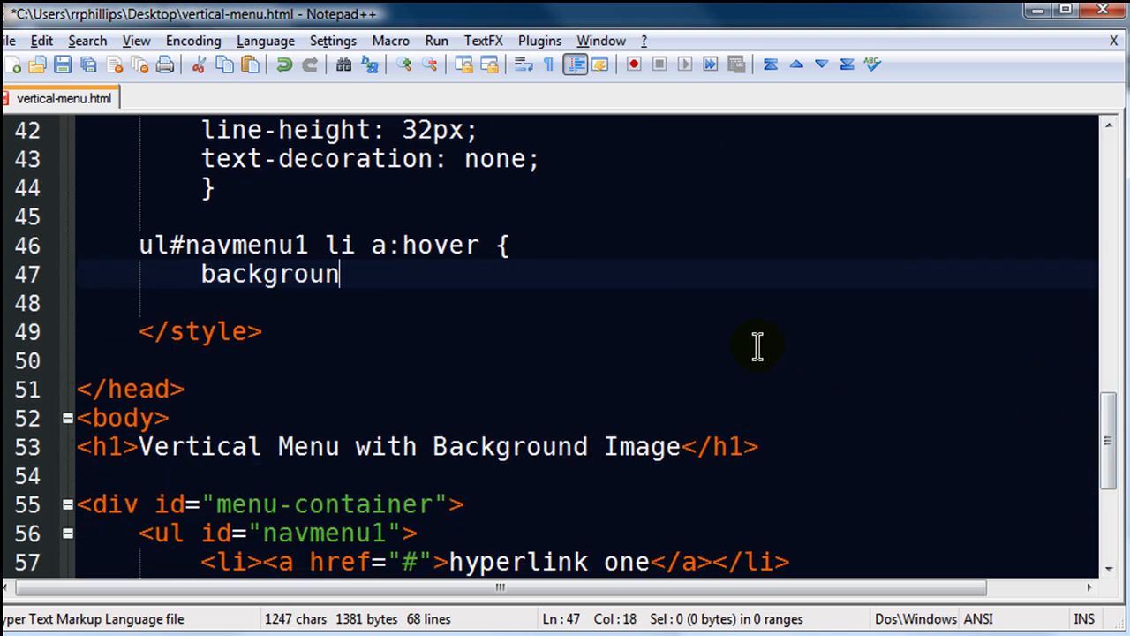
Step: Complete background-position with the value 0px -32px in the hover rule
type("d-position:")
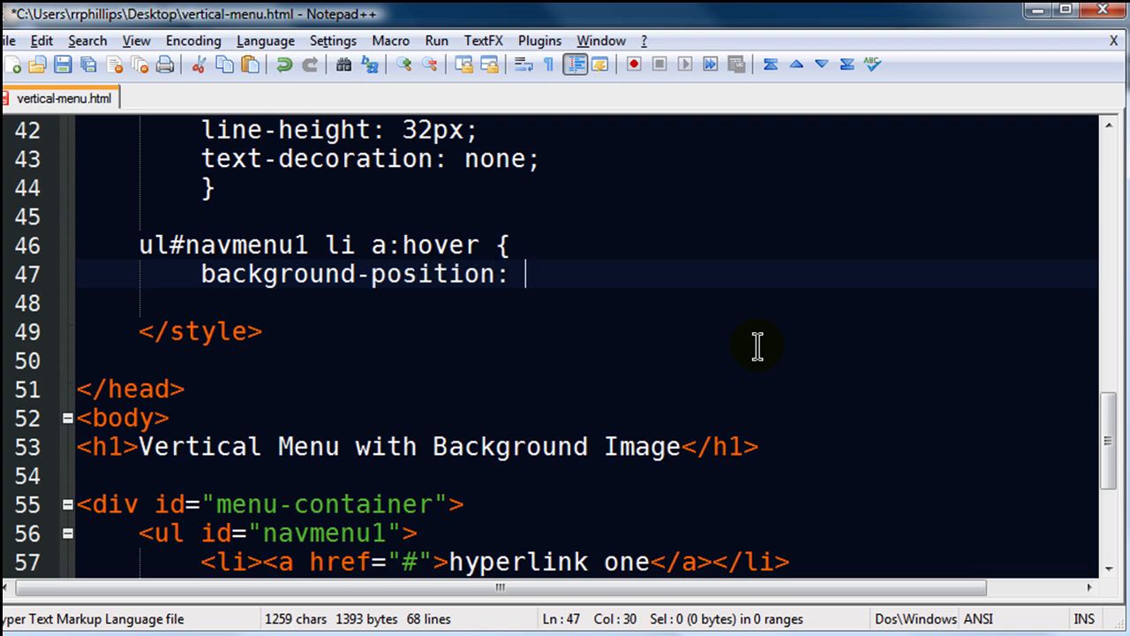
mouse_move(524, 254)
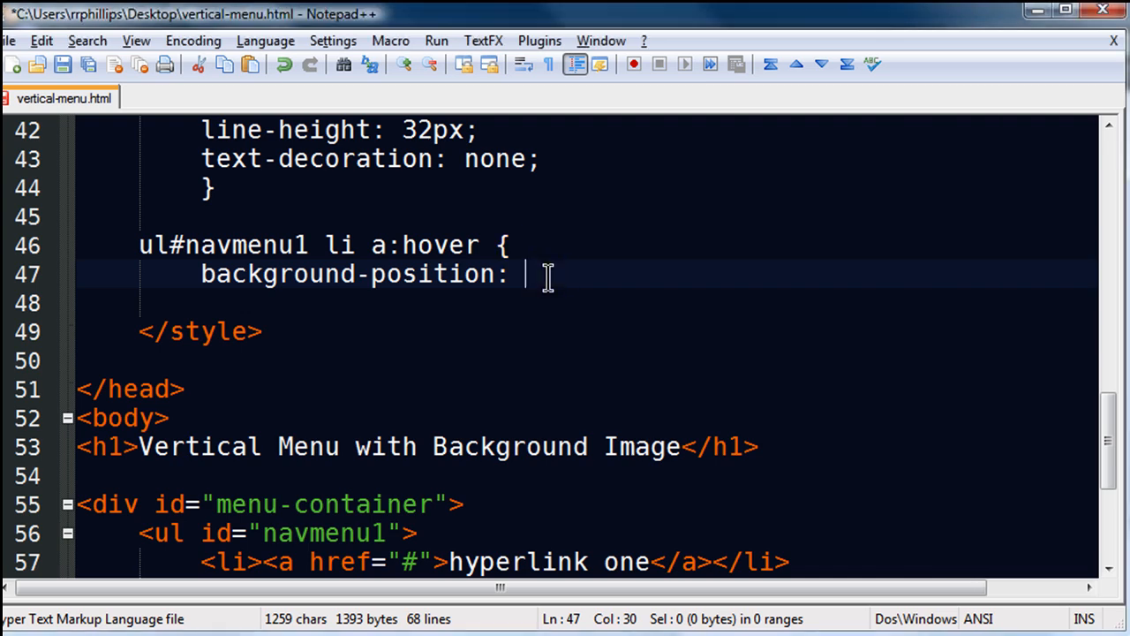
type("0px -32px")
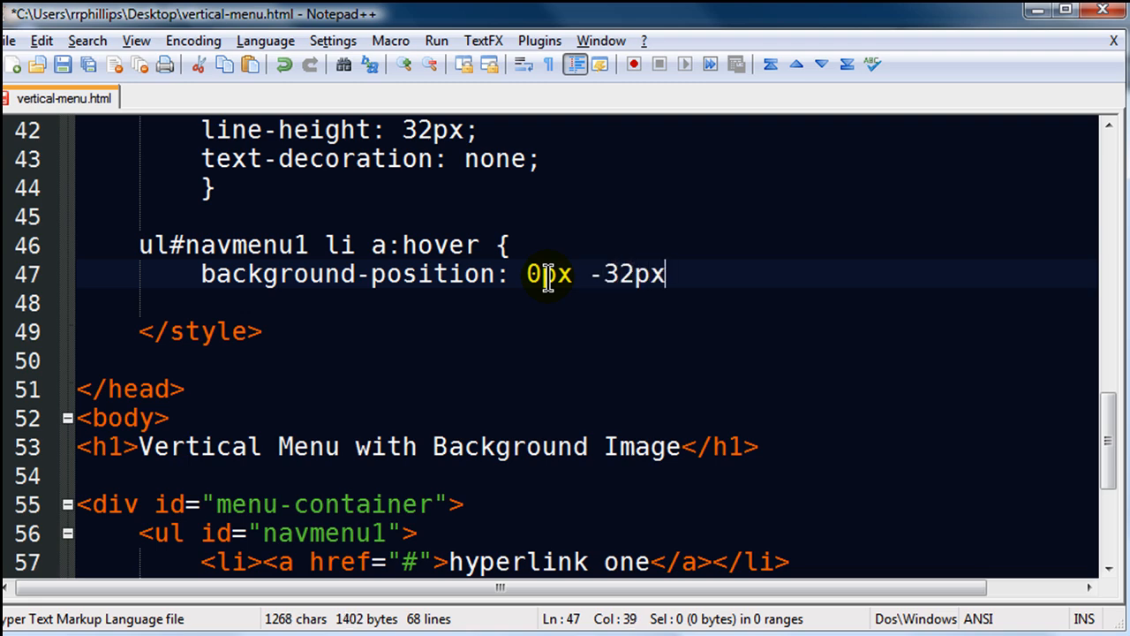
mouse_move(556, 302)
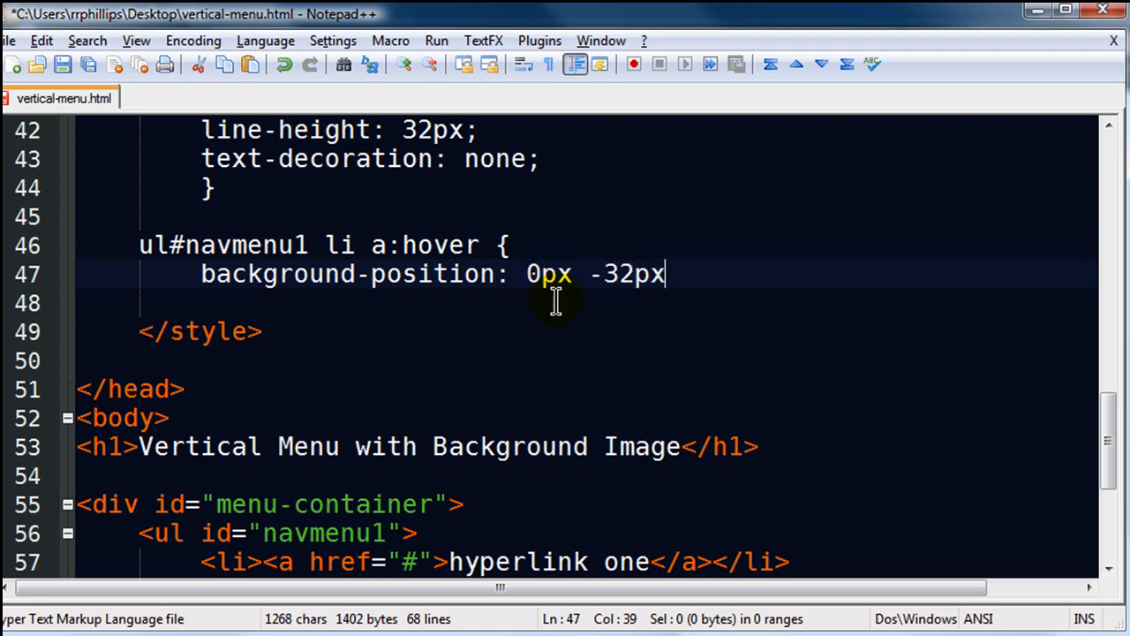
mouse_move(530, 303)
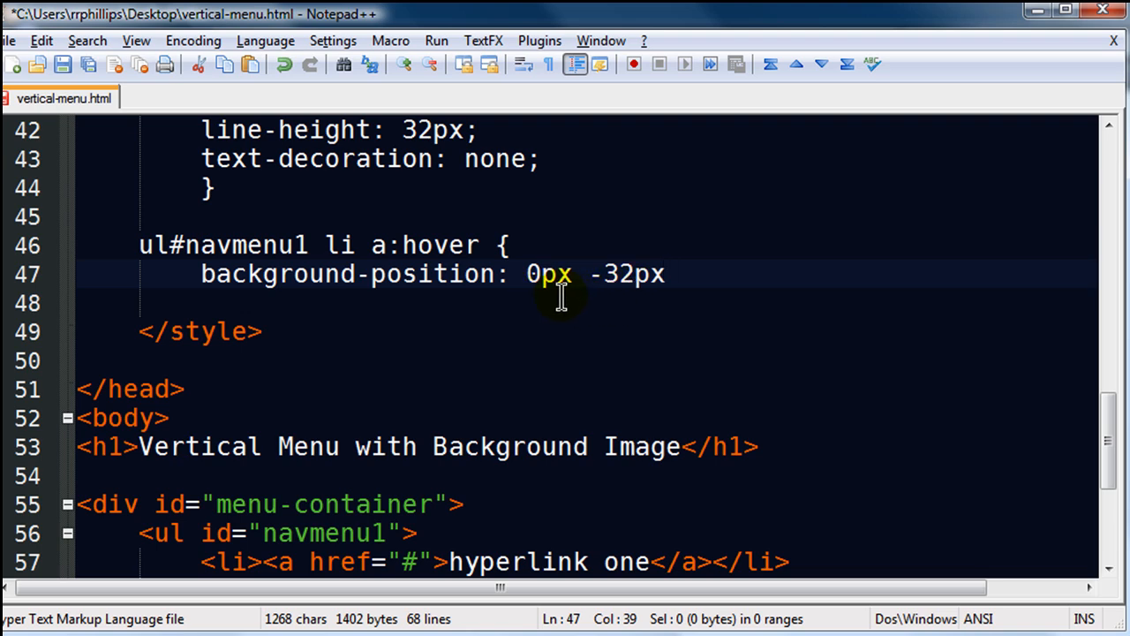
mouse_move(572, 302)
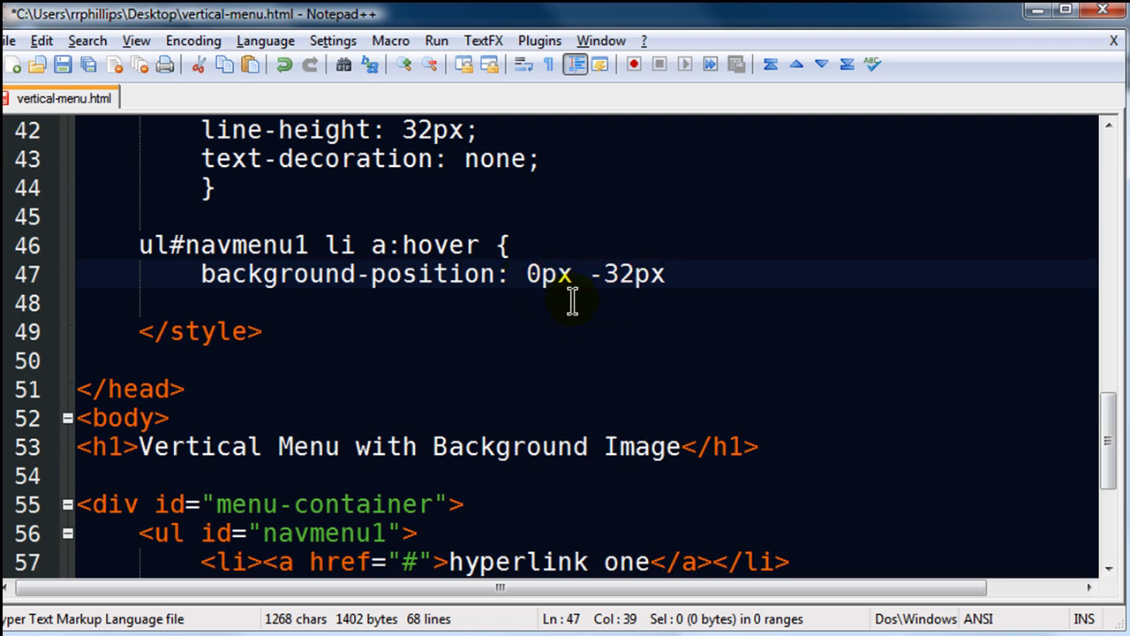
mouse_move(647, 338)
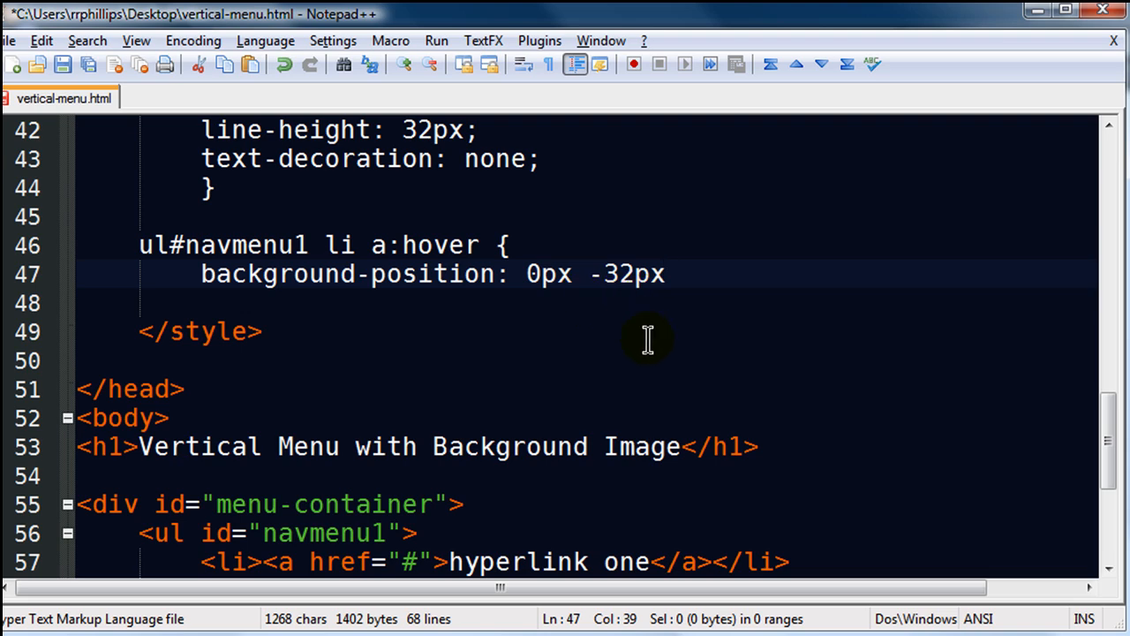
mouse_move(655, 331)
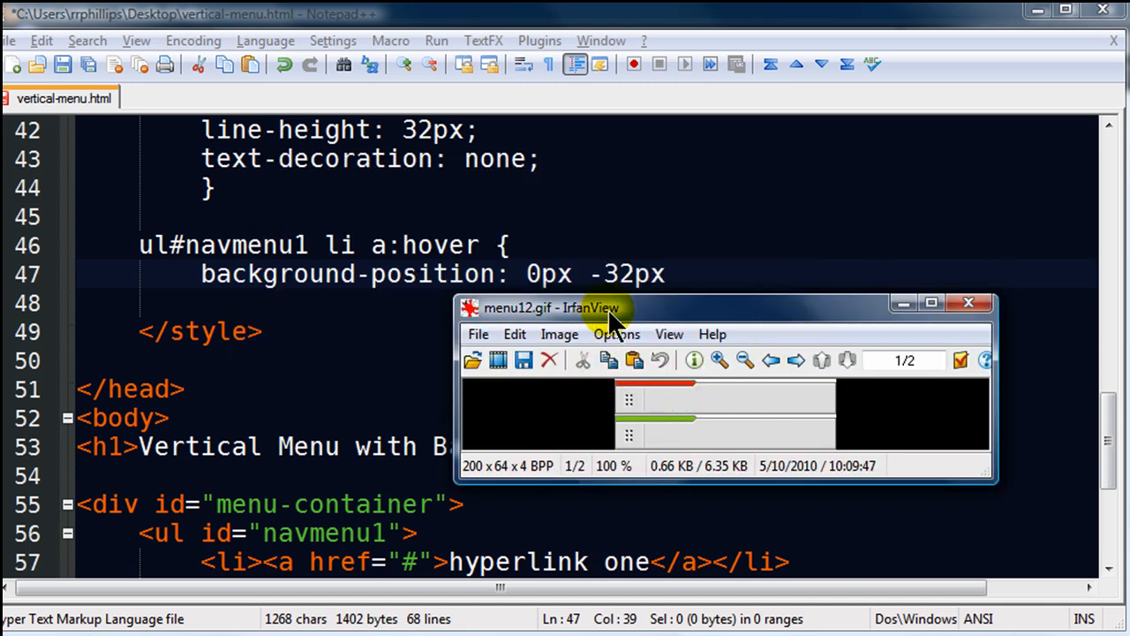
Step: Move the menu12.gif sprite window aside and bring Firefox's menu page forward
left_click_drag(618, 307, 583, 306)
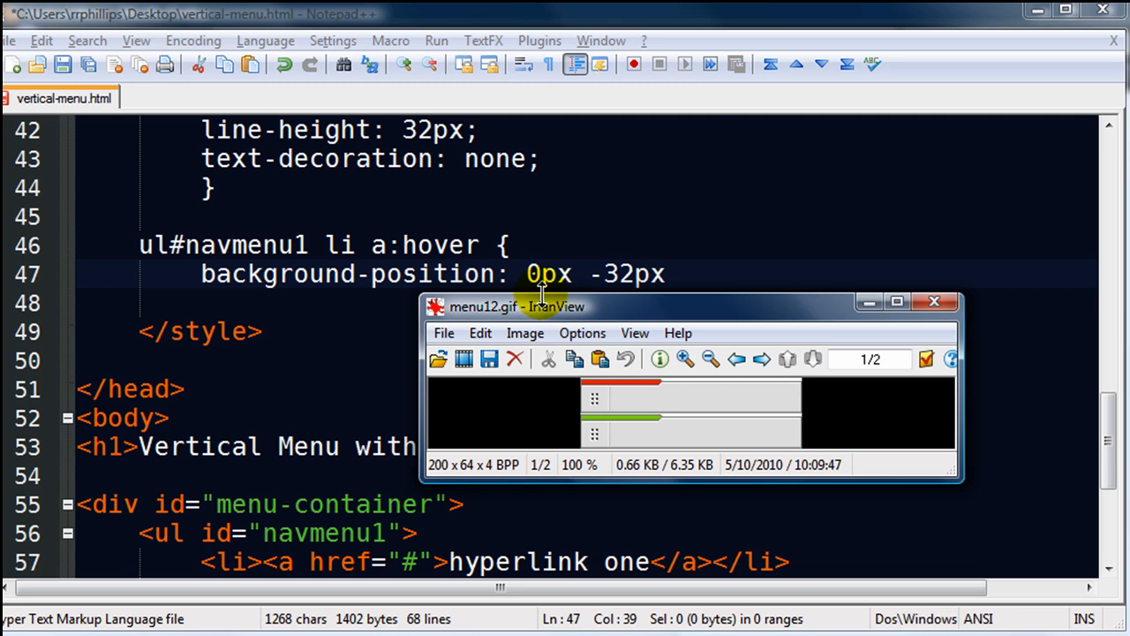
mouse_move(709, 420)
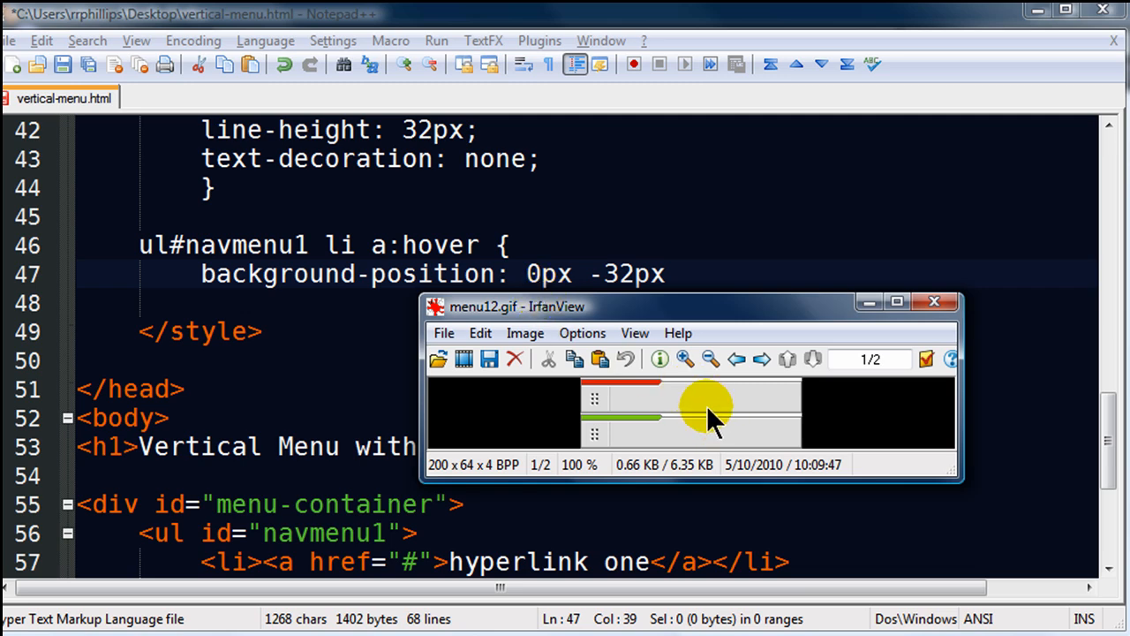
mouse_move(790, 406)
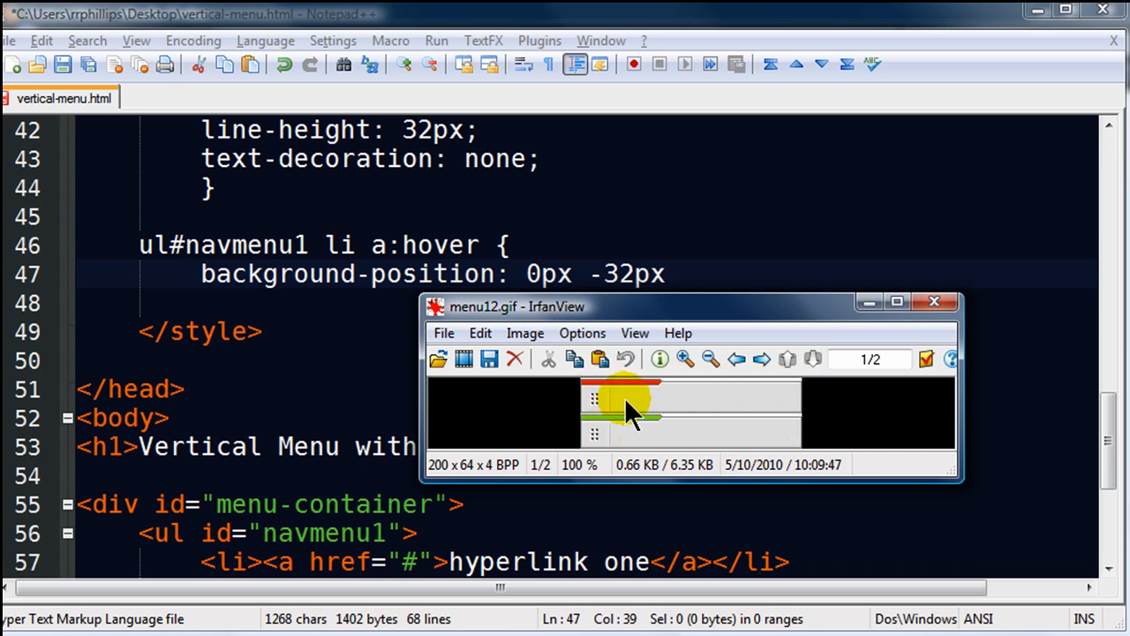
left_click(935, 301)
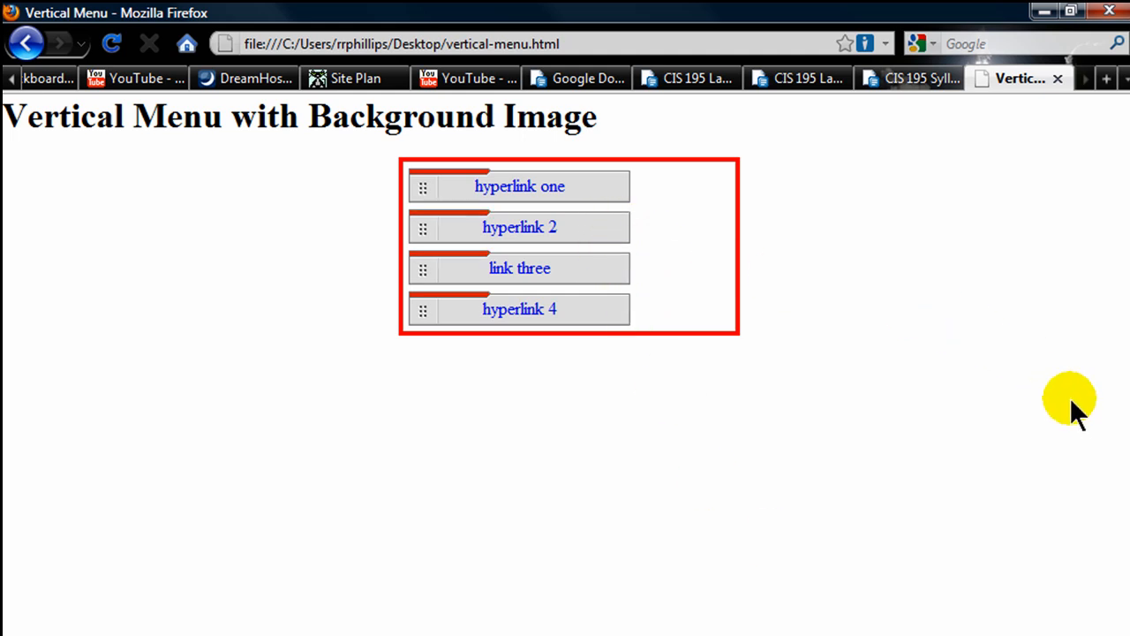
mouse_move(1024, 282)
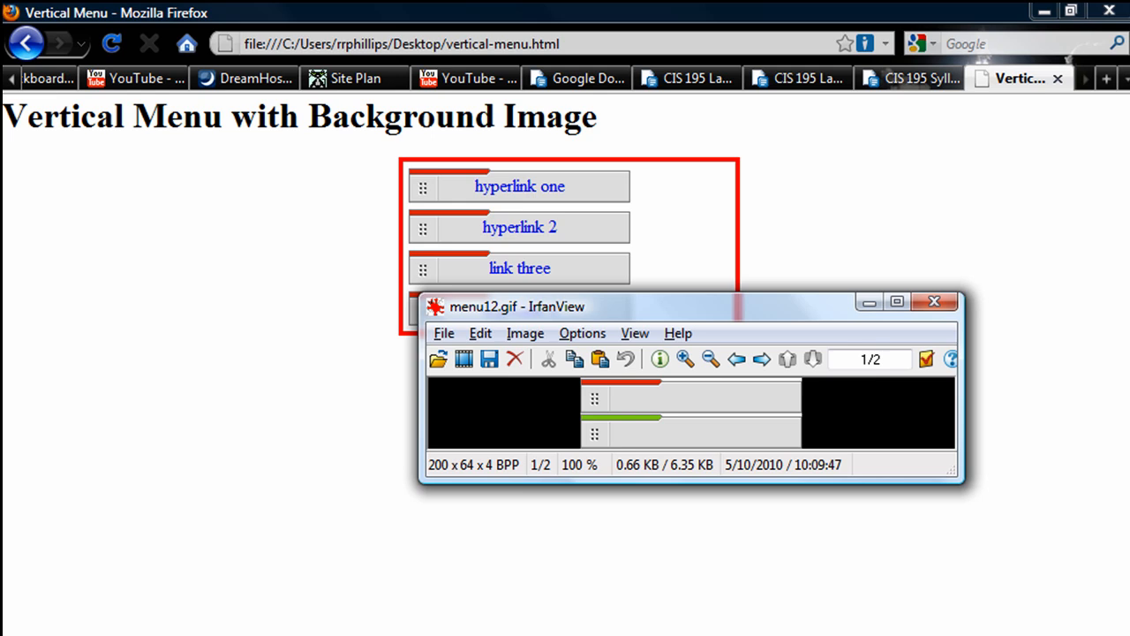
mouse_move(808, 314)
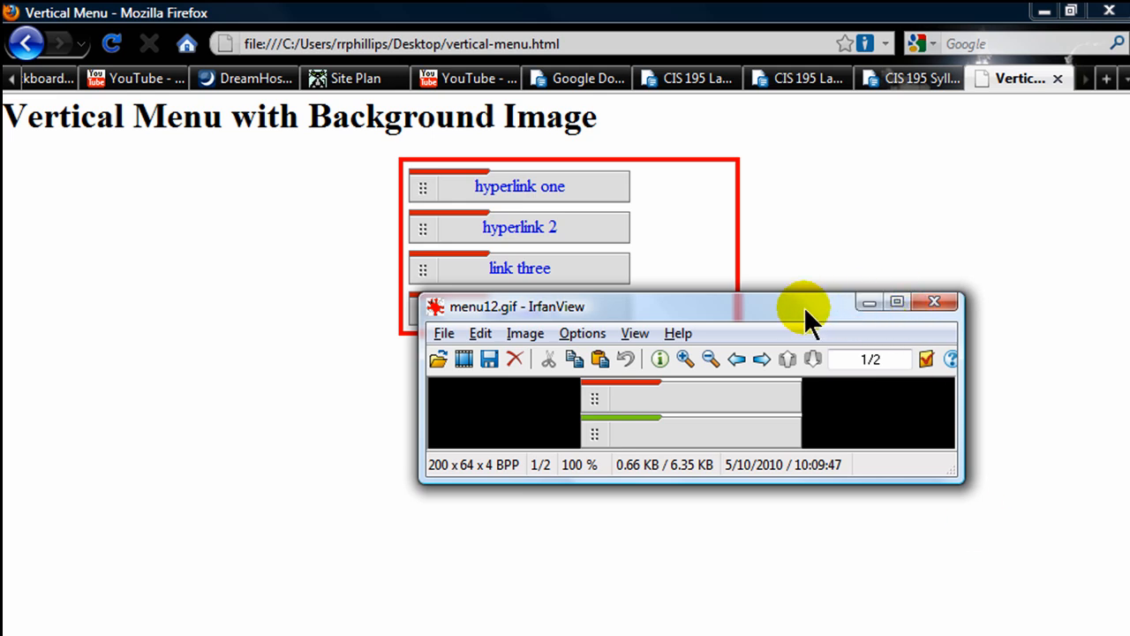
mouse_move(766, 418)
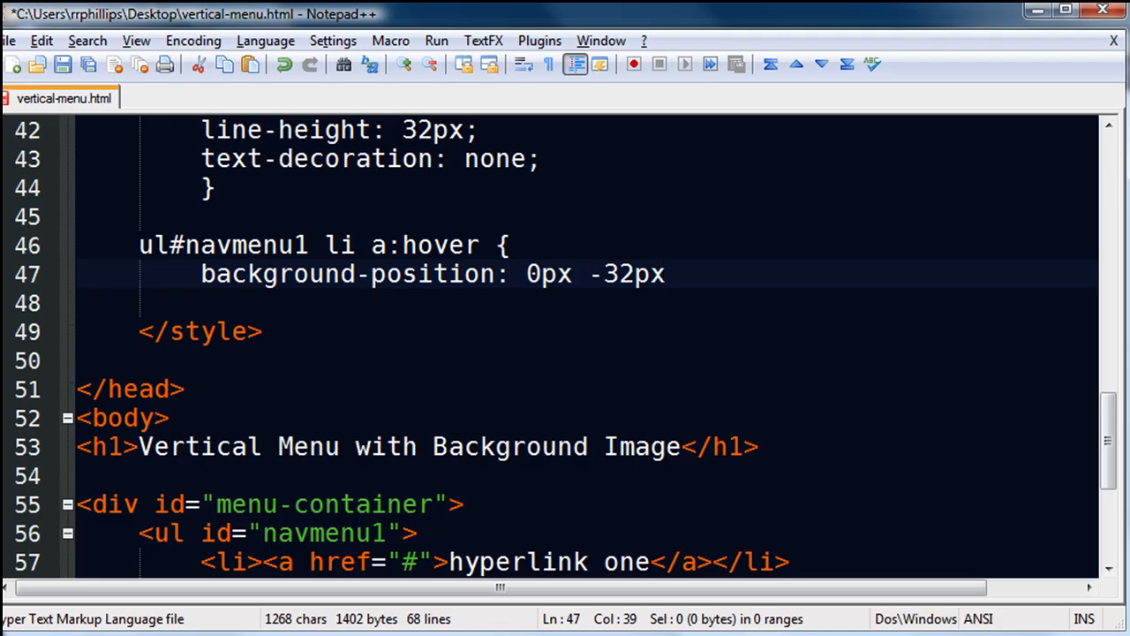
mouse_move(631, 310)
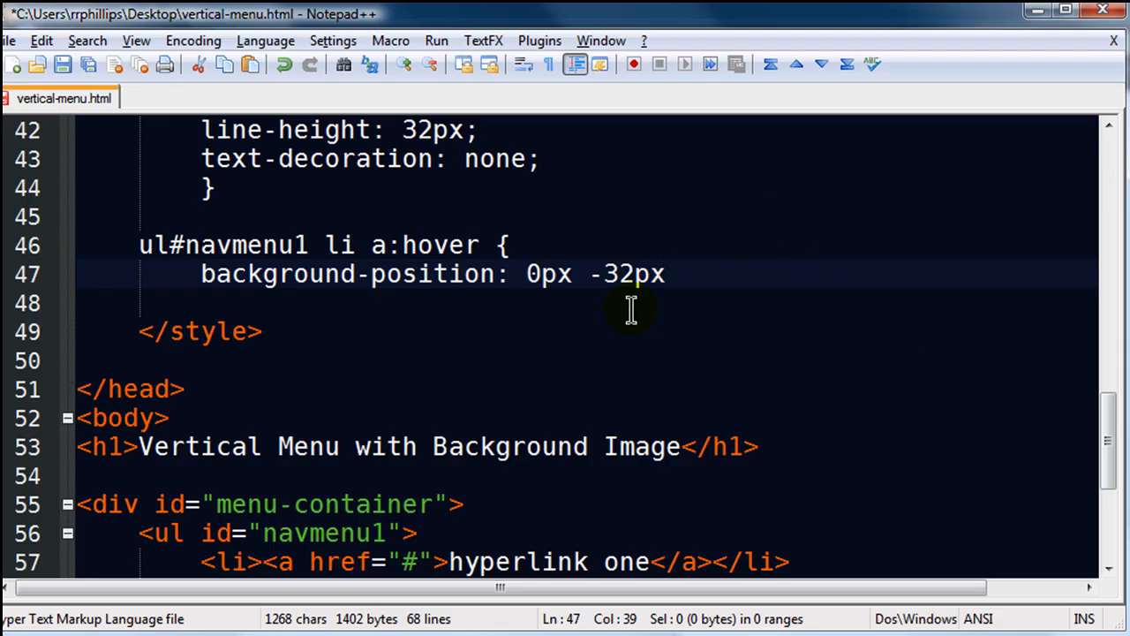
Step: Close the 0px -32px declaration with a semicolon and save vertical-menu.html
type(";")
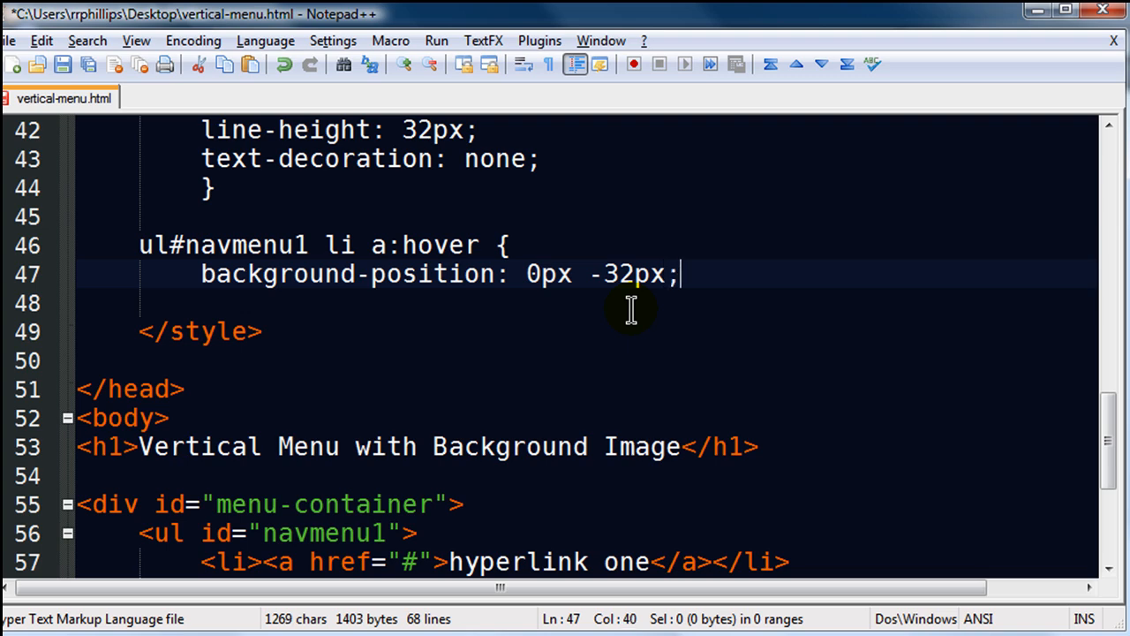
key("Enter")
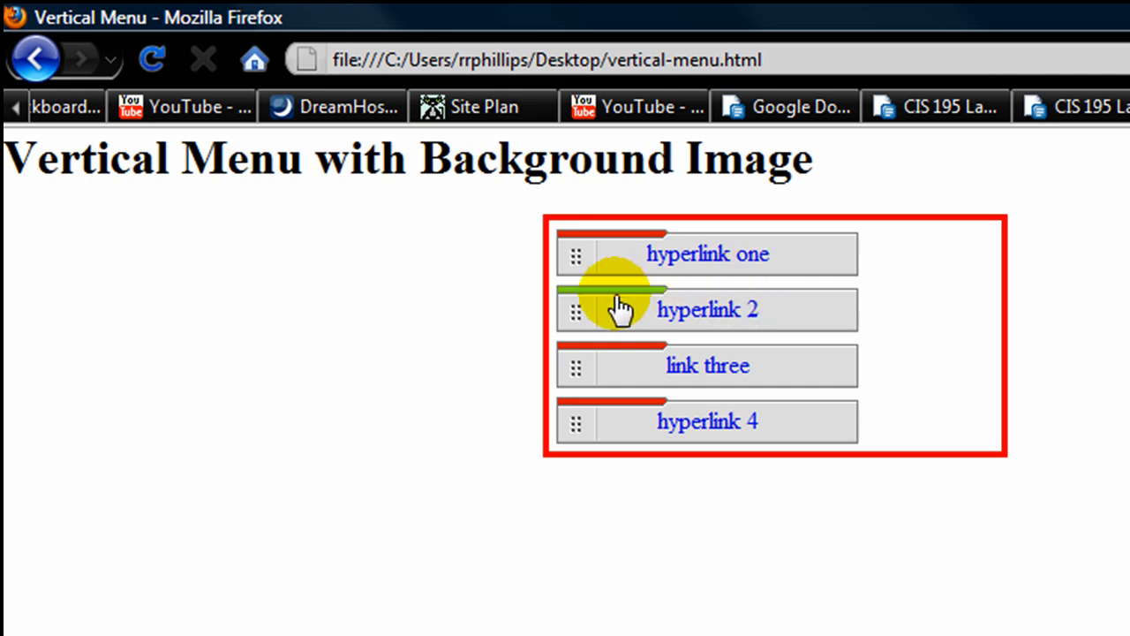
mouse_move(658, 368)
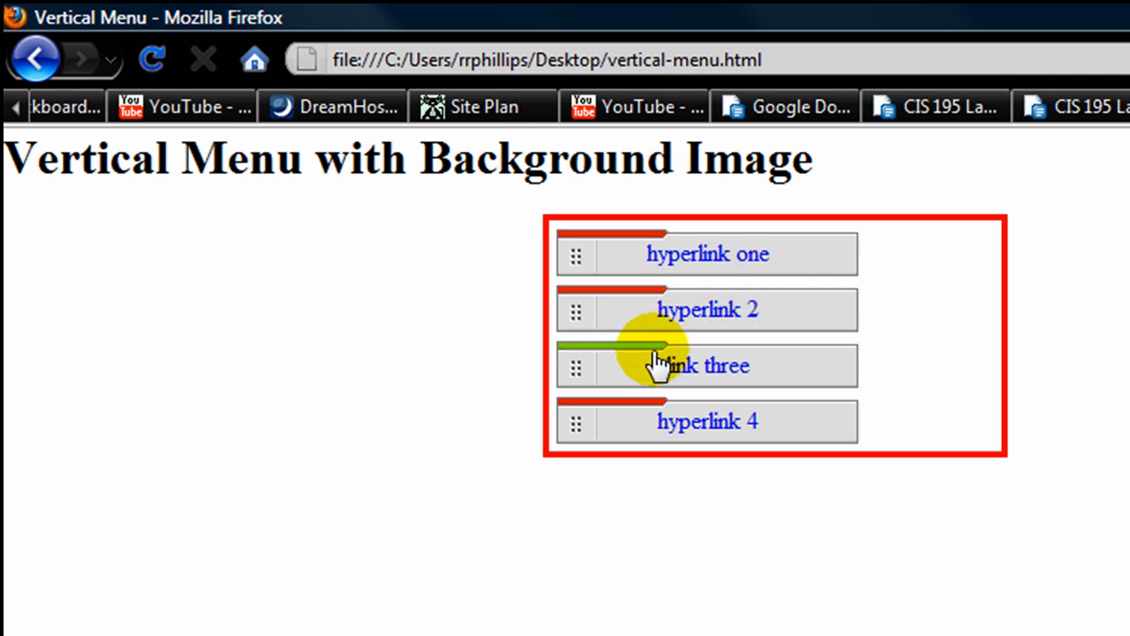
mouse_move(769, 375)
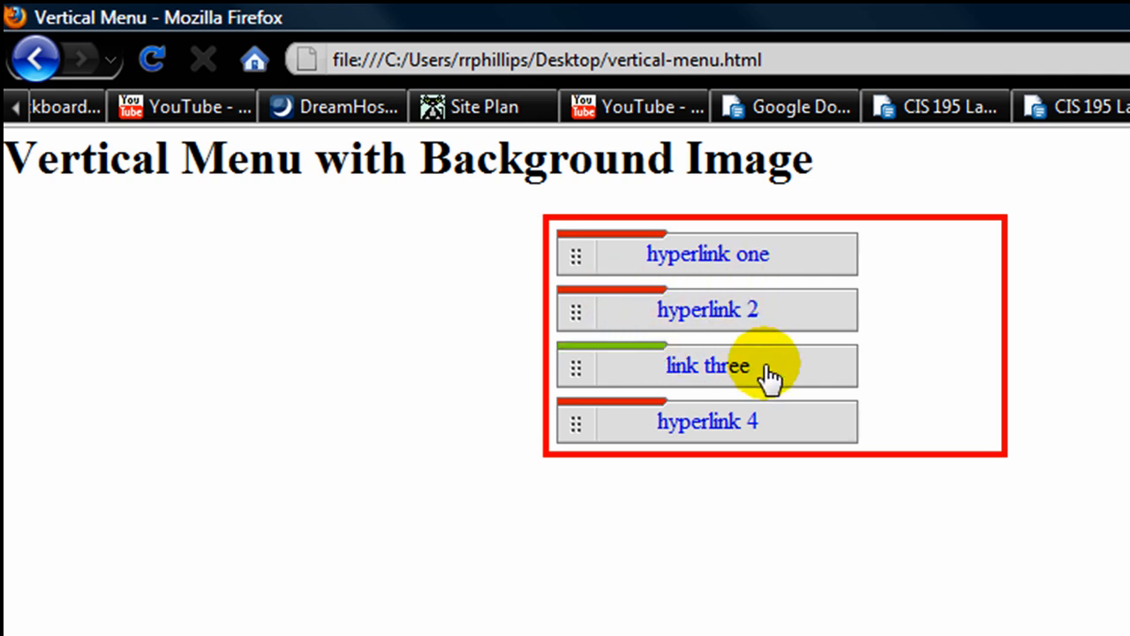
mouse_move(755, 426)
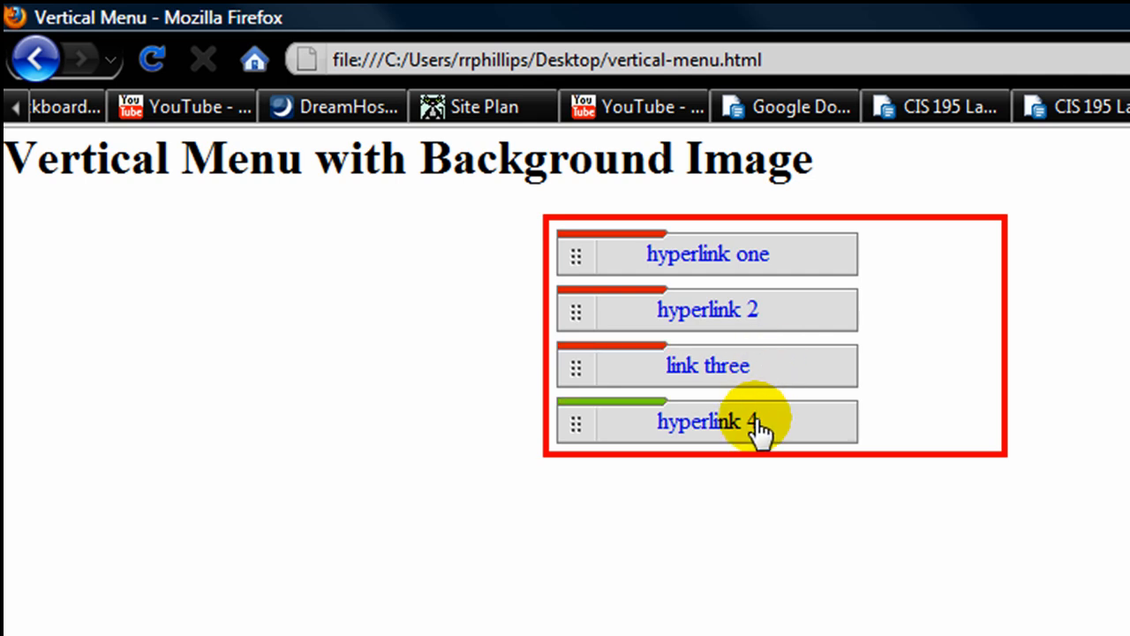
mouse_move(755, 432)
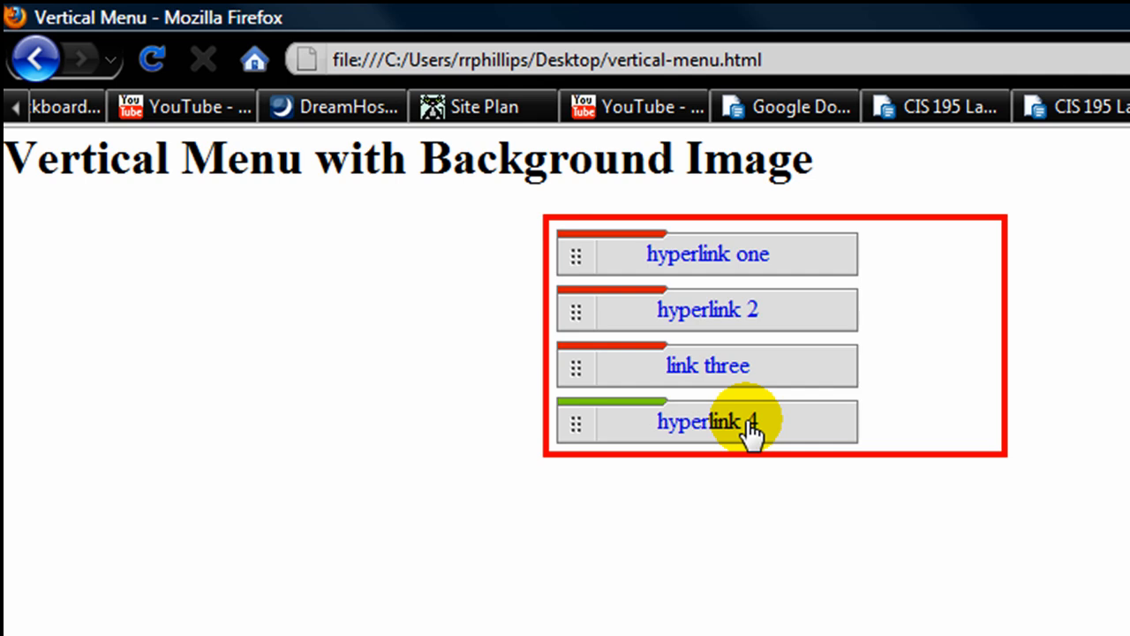
mouse_move(764, 382)
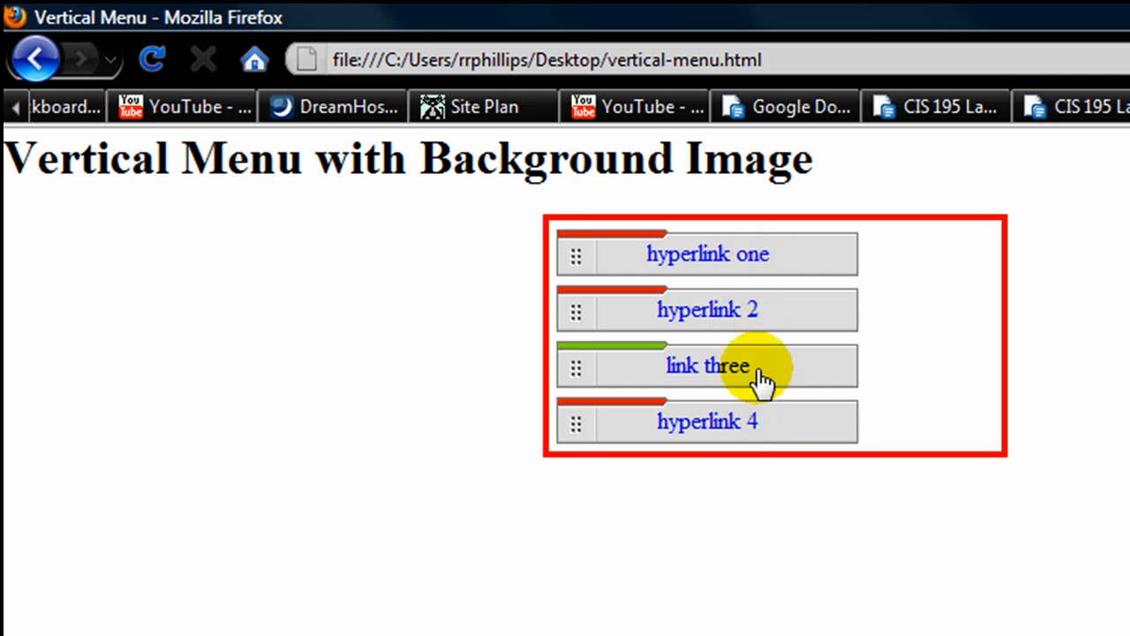